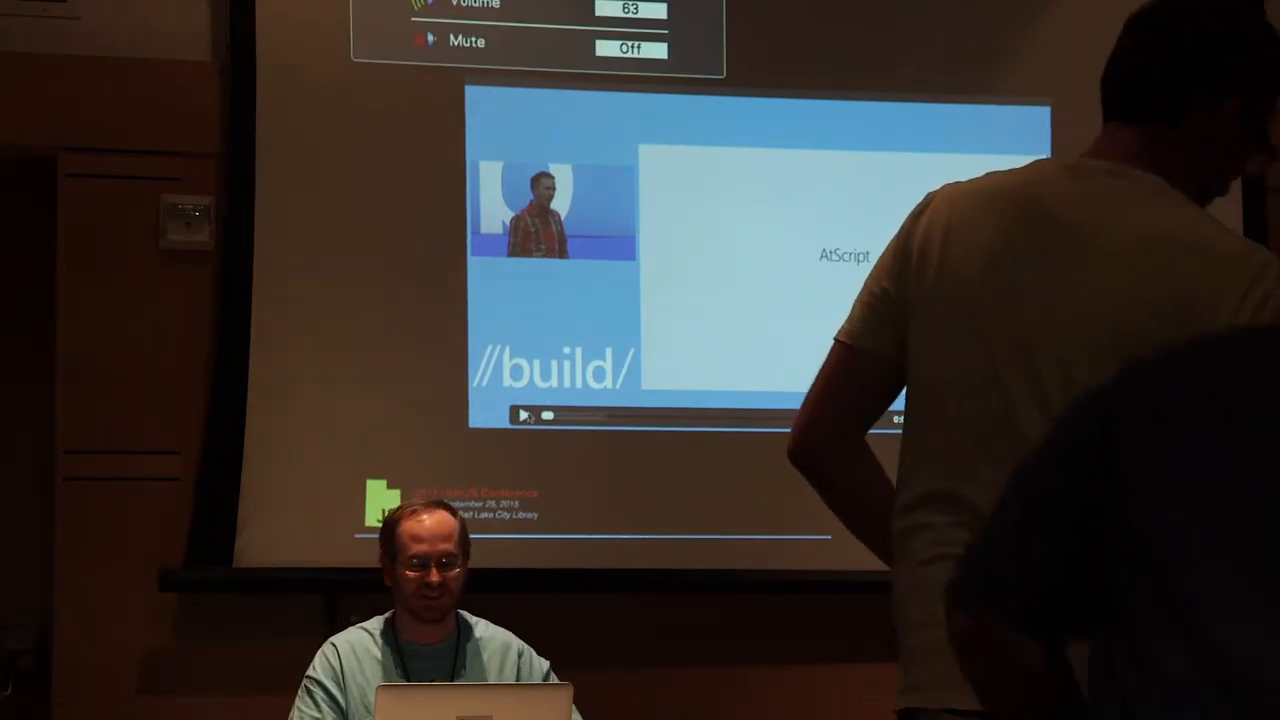
Play the embedded //build/ conference clip about AtScript
left_click(525, 416)
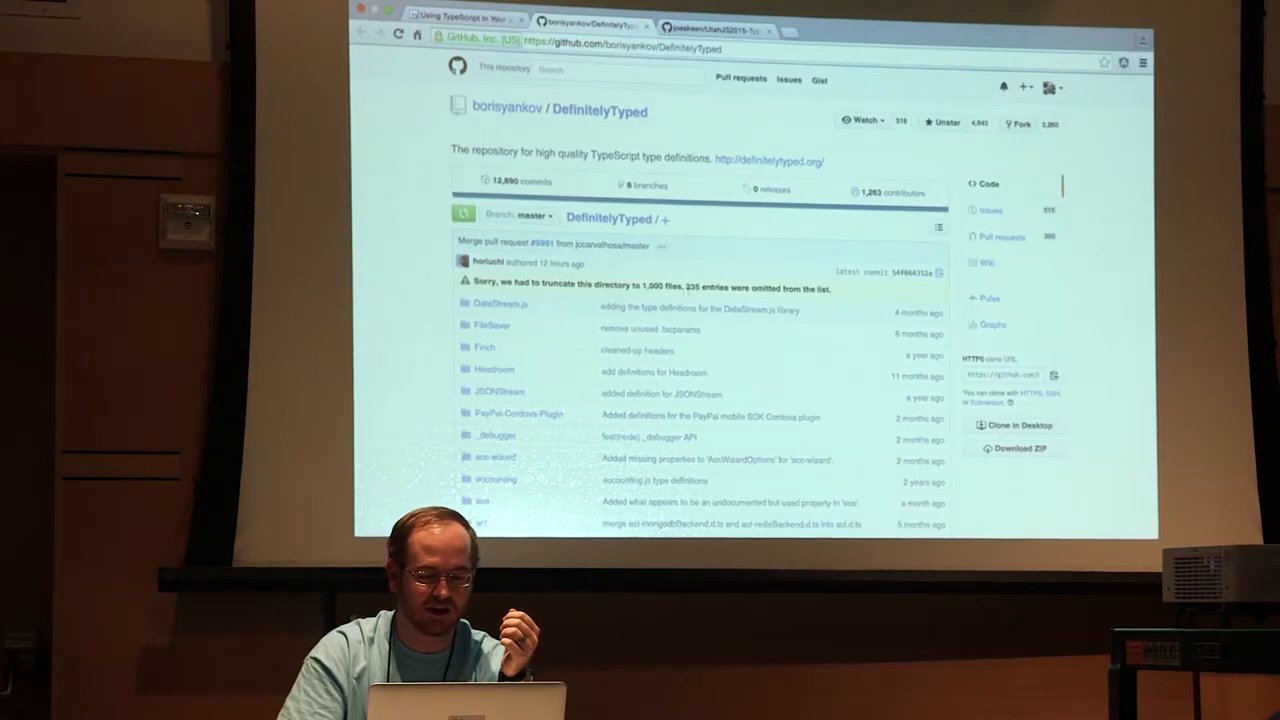
Scroll down through the DefinitelyTyped repository's list of library type definition folders
scroll("down", 3)
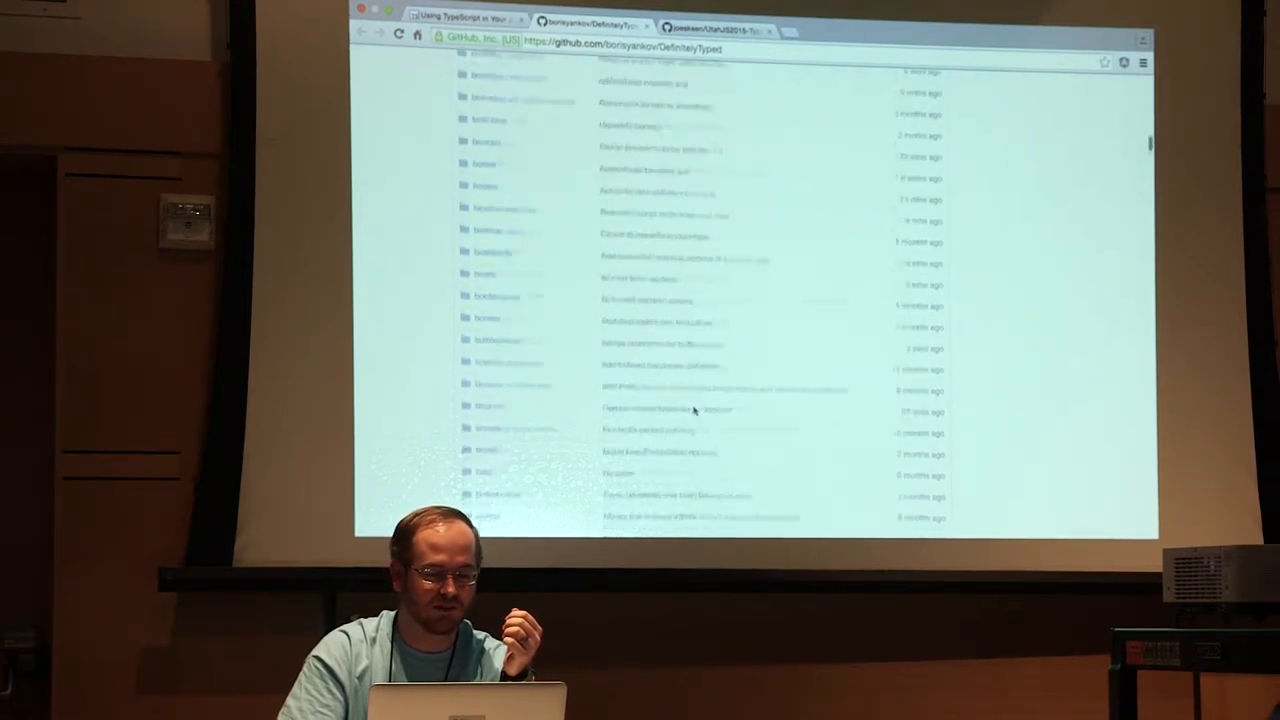
scroll("down", 3)
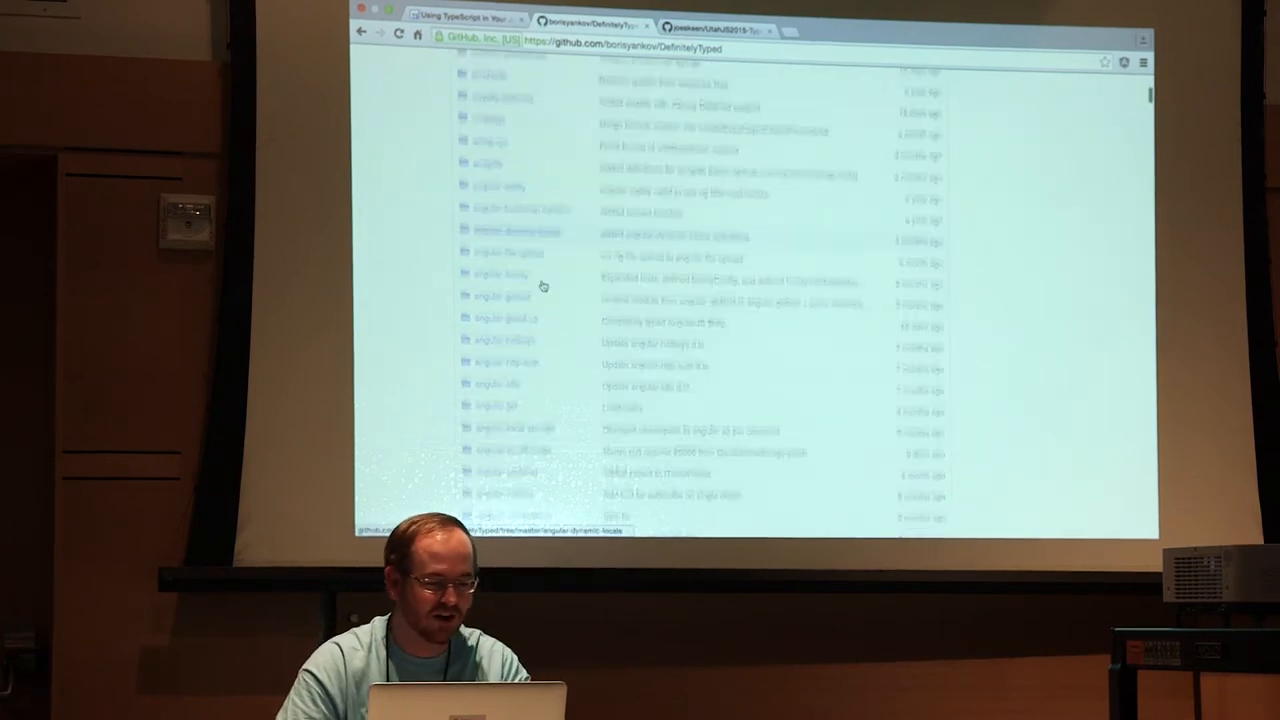
scroll("down", 3)
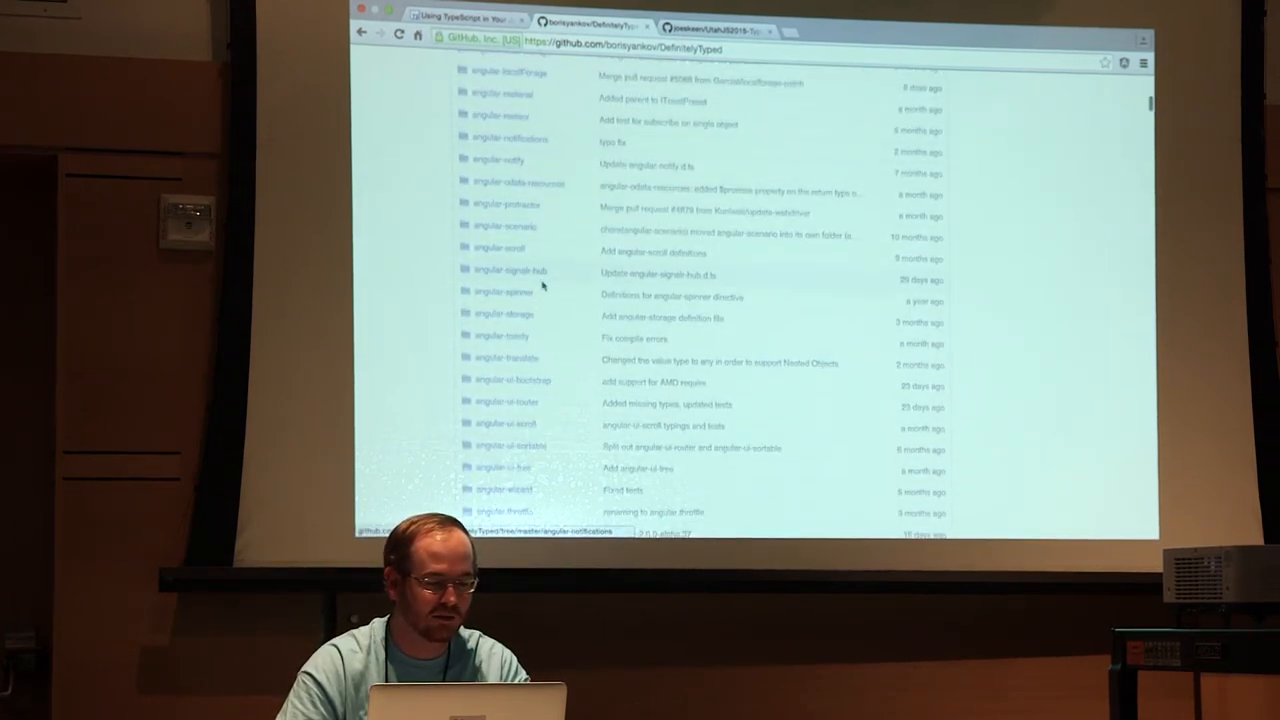
scroll("down", 3)
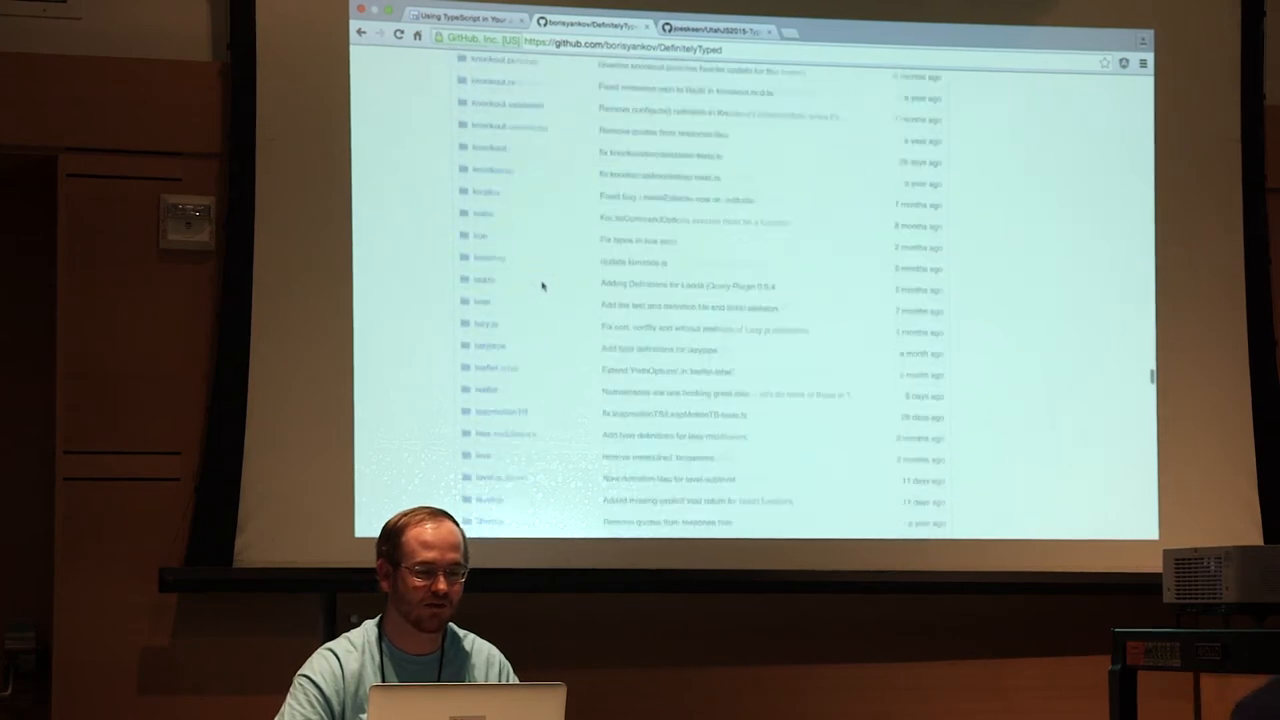
scroll("down", 3)
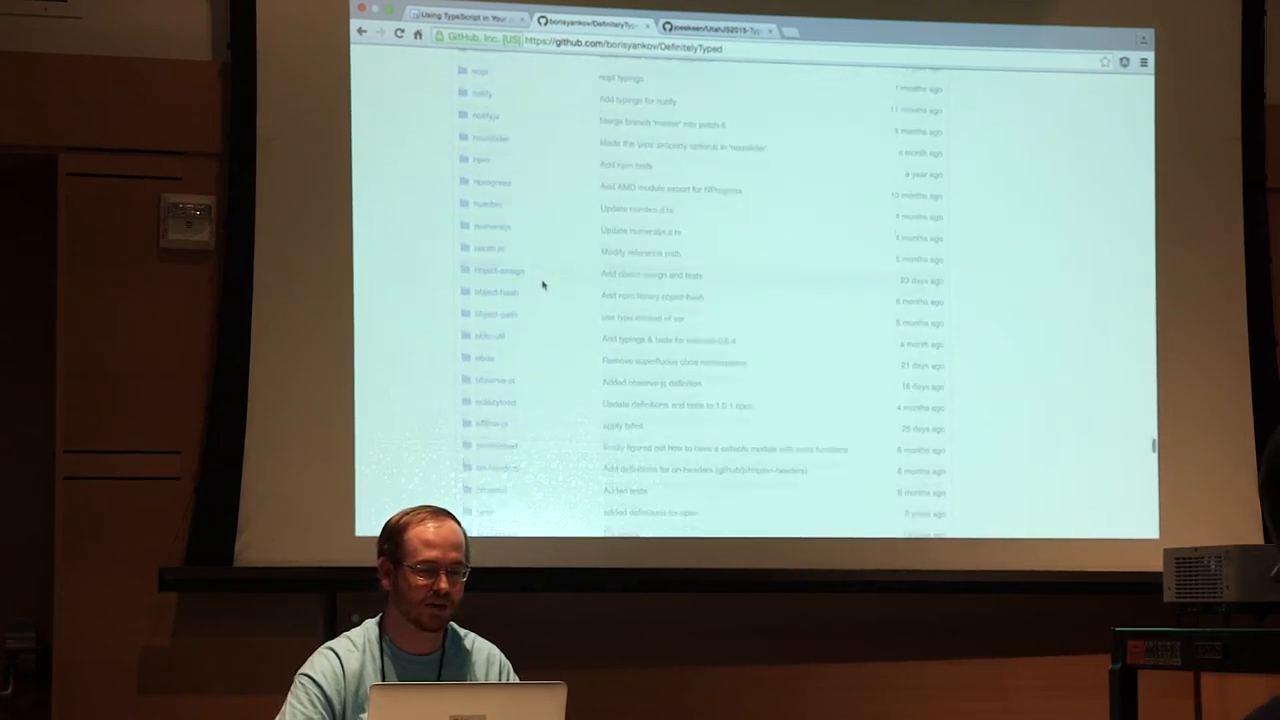
scroll("down", 3)
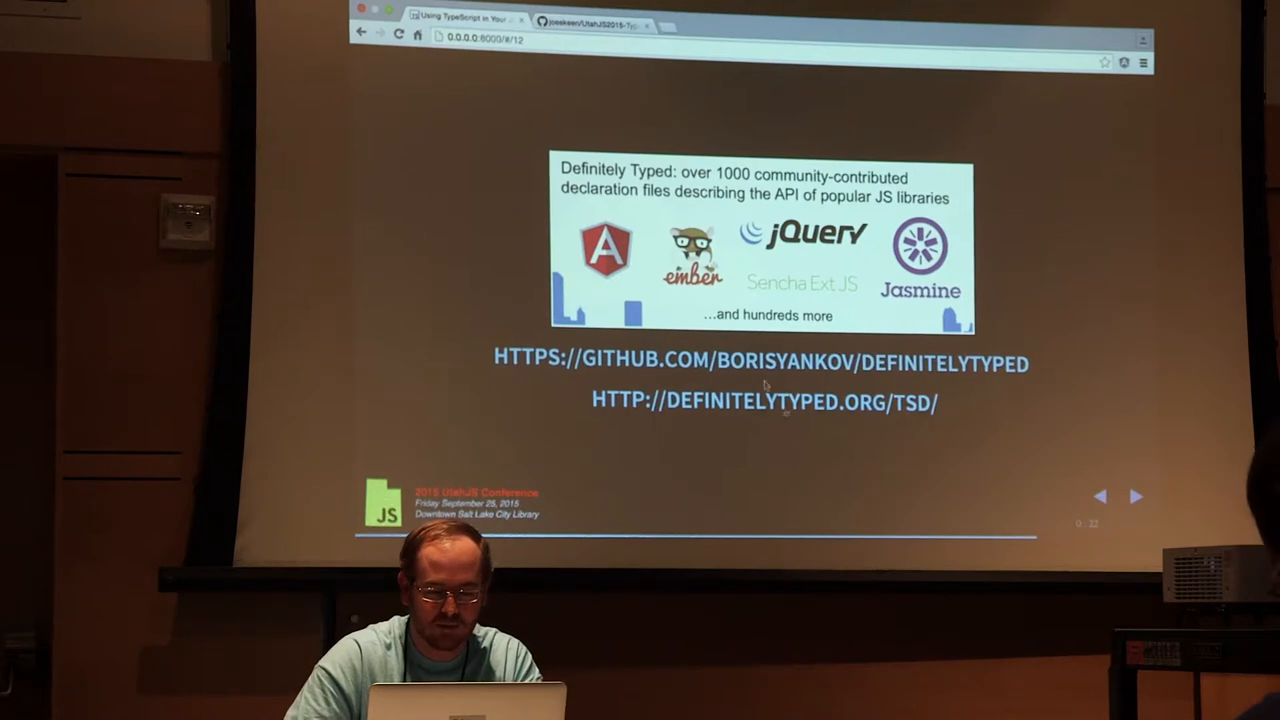
mouse_move(757, 446)
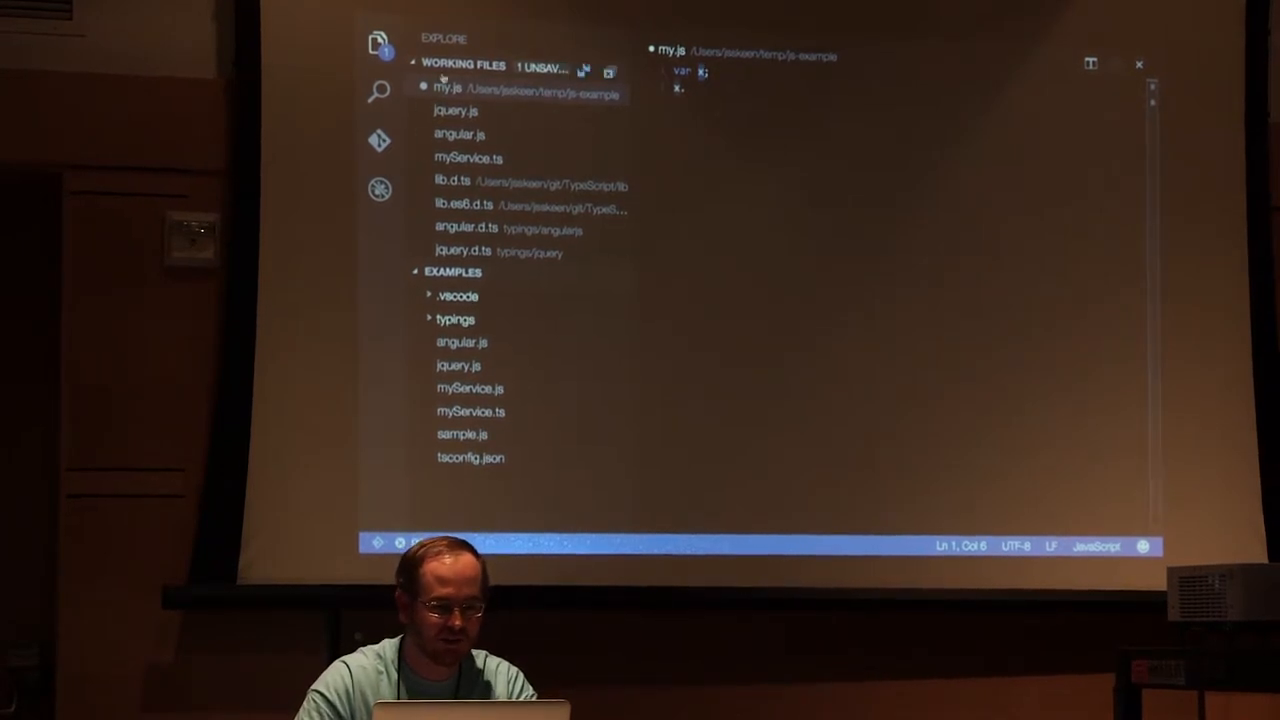
Open my.js from Working Files in the editor
left_click(457, 365)
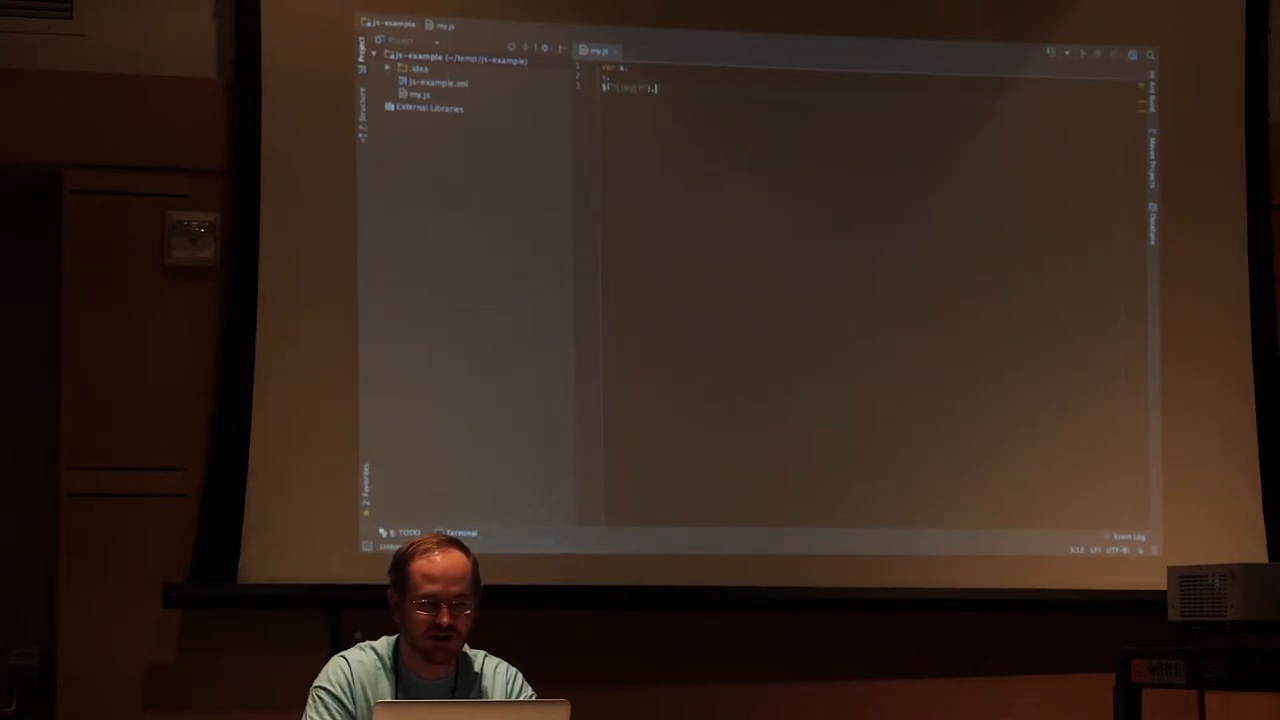
Type a dot after the jQuery $() call in my.js to trigger completion
type(".each(function (div) {")
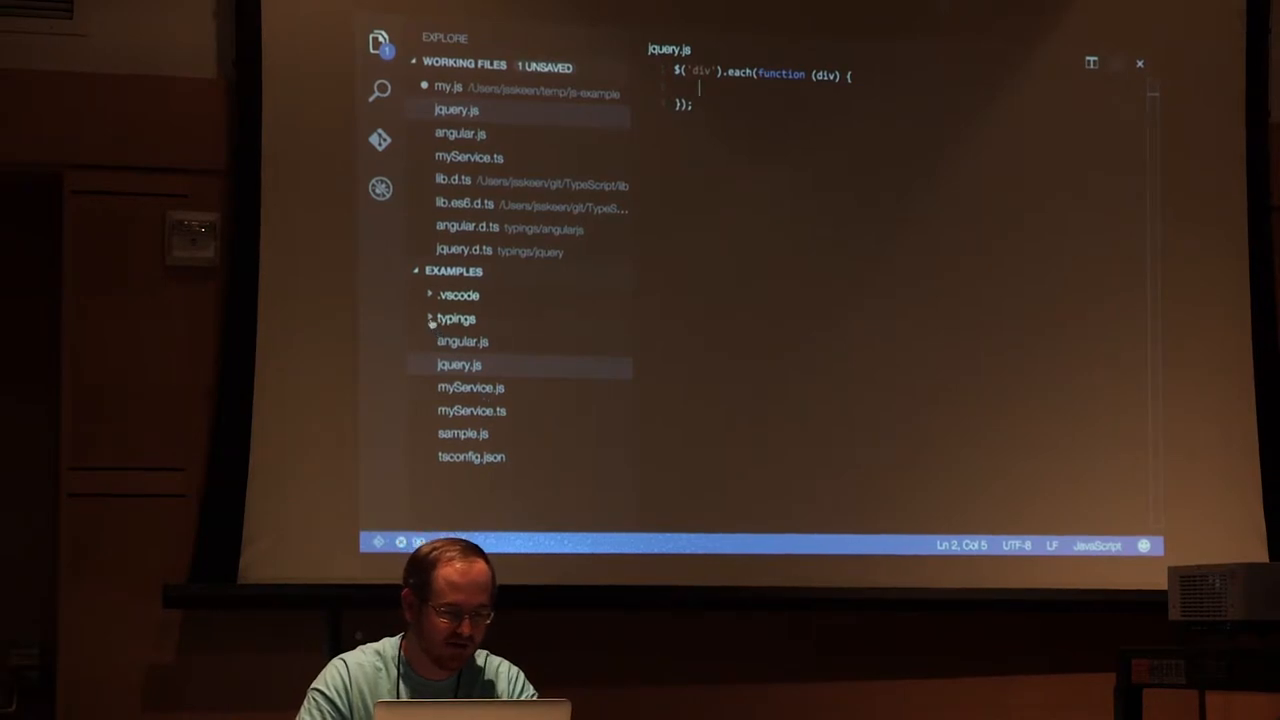
Open typings/jquery/jquery.d.ts and scroll through its interface declarations
left_click(457, 318)
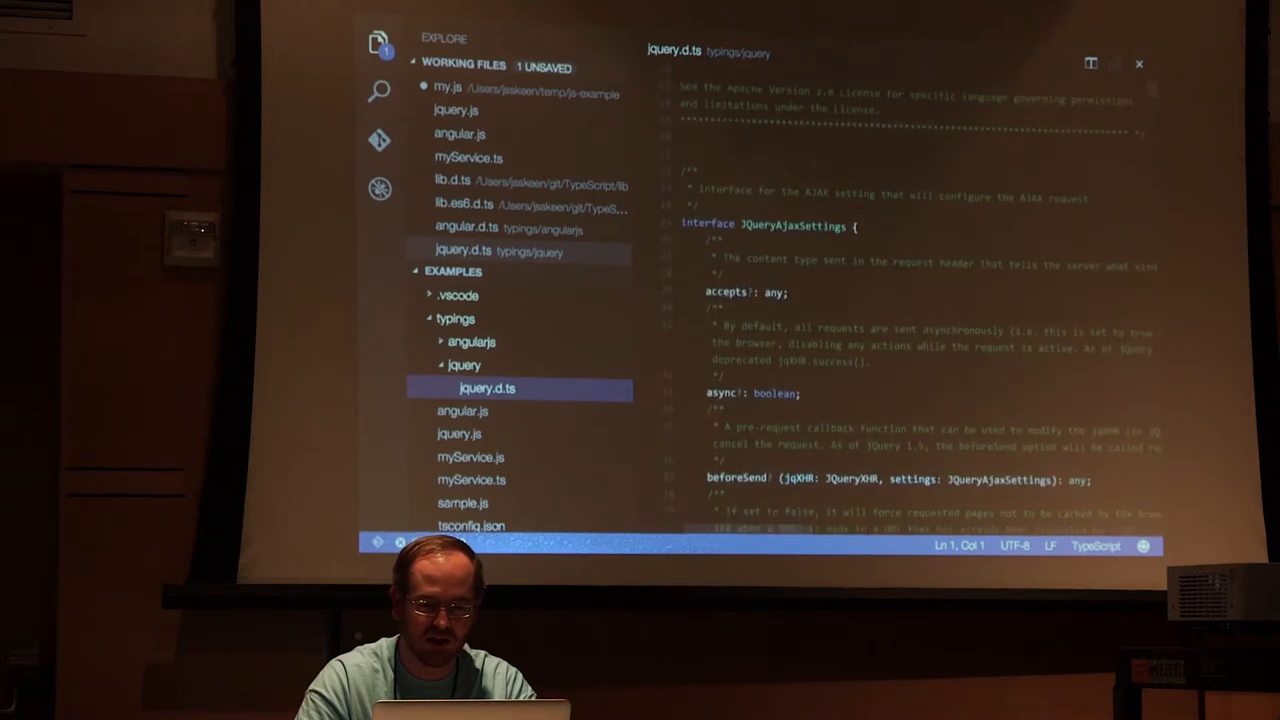
scroll("down", 3)
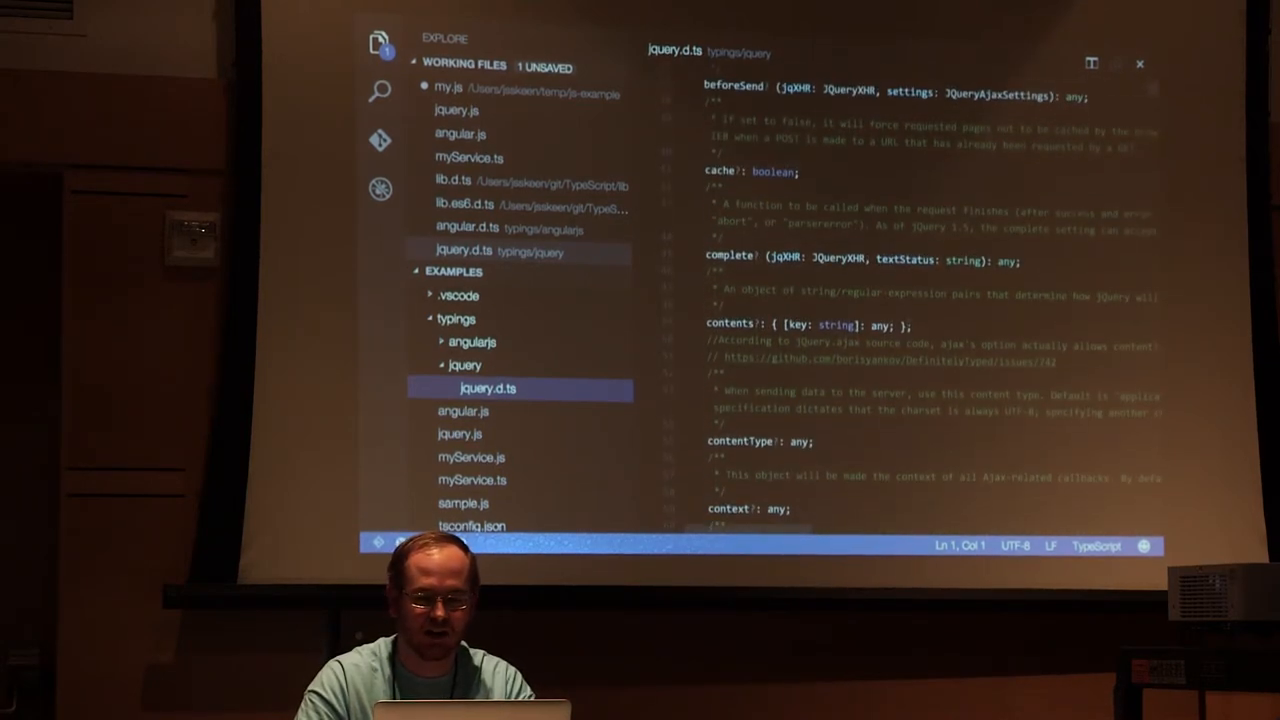
scroll("down", 3)
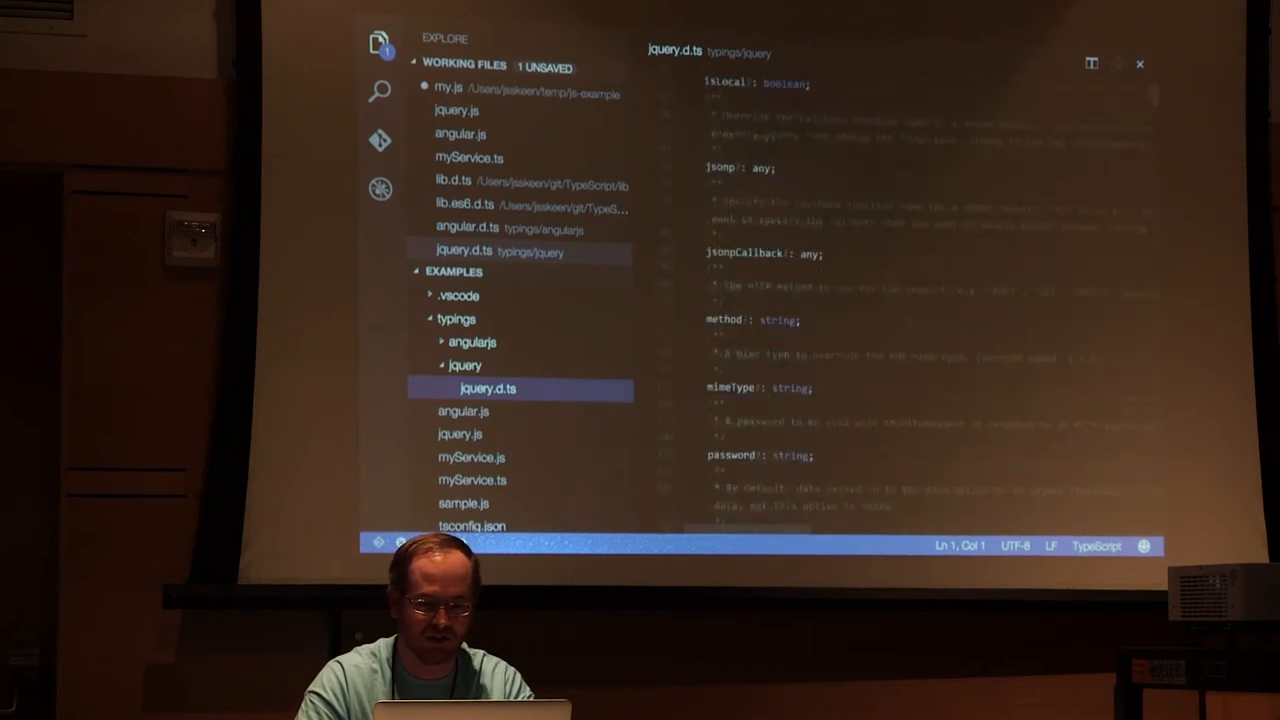
scroll("down", 3)
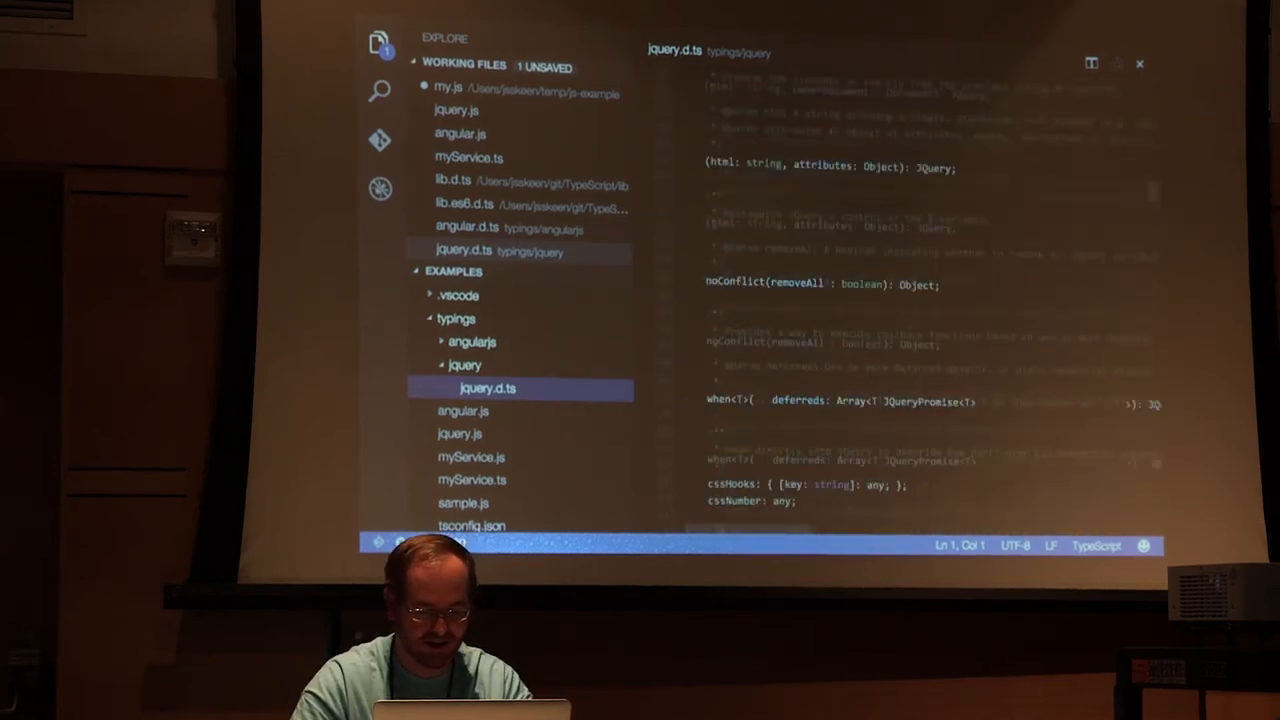
scroll("down", 3)
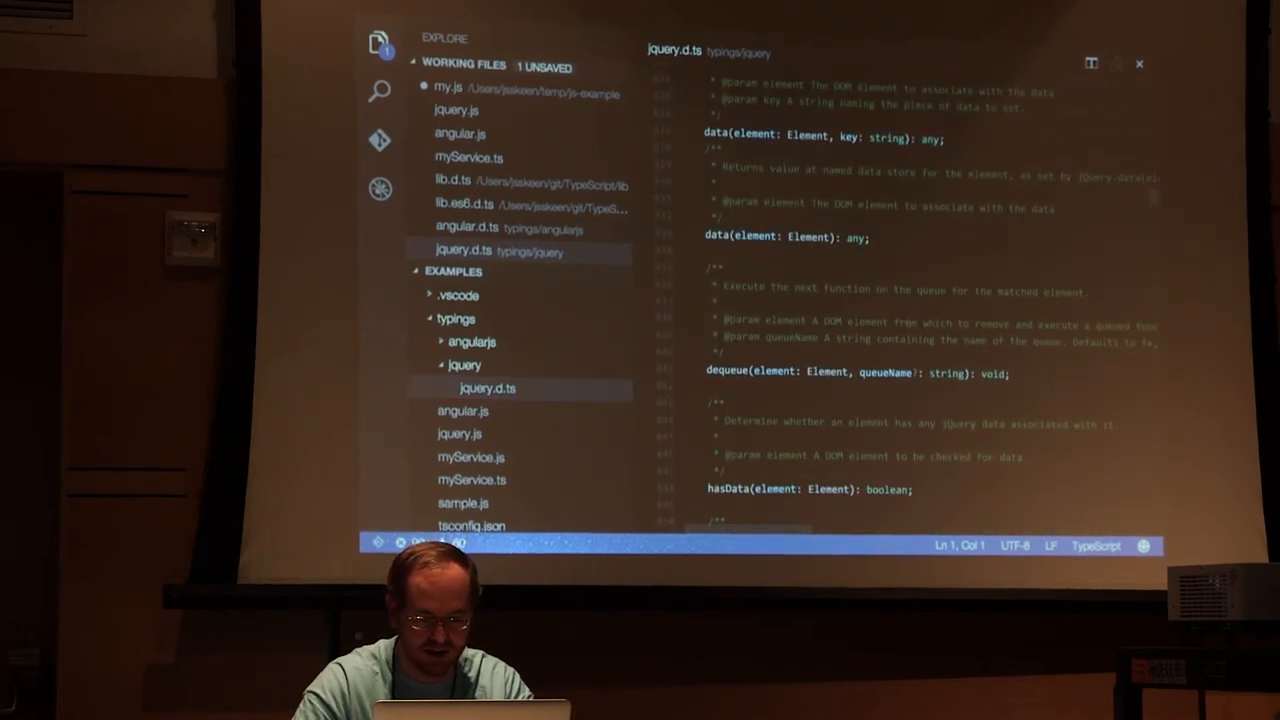
scroll("down", 3)
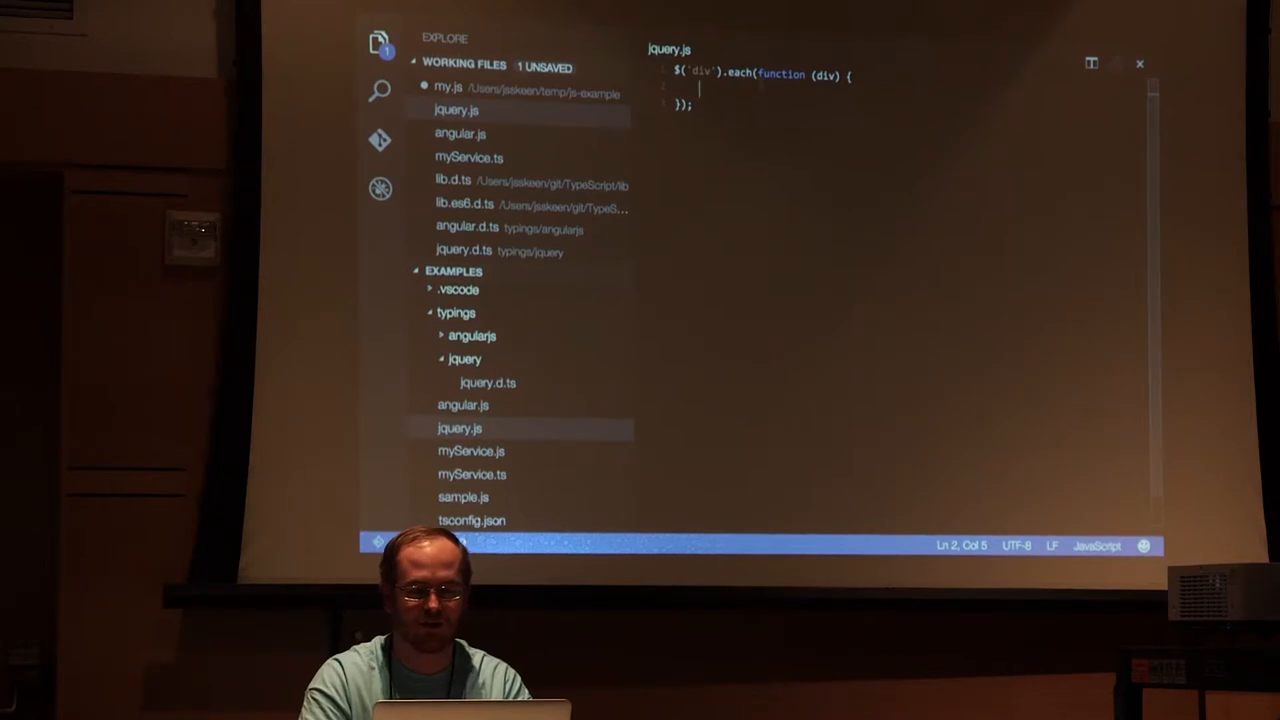
Give the each callback (index, div) parameters and view div's member suggestions
type("di")
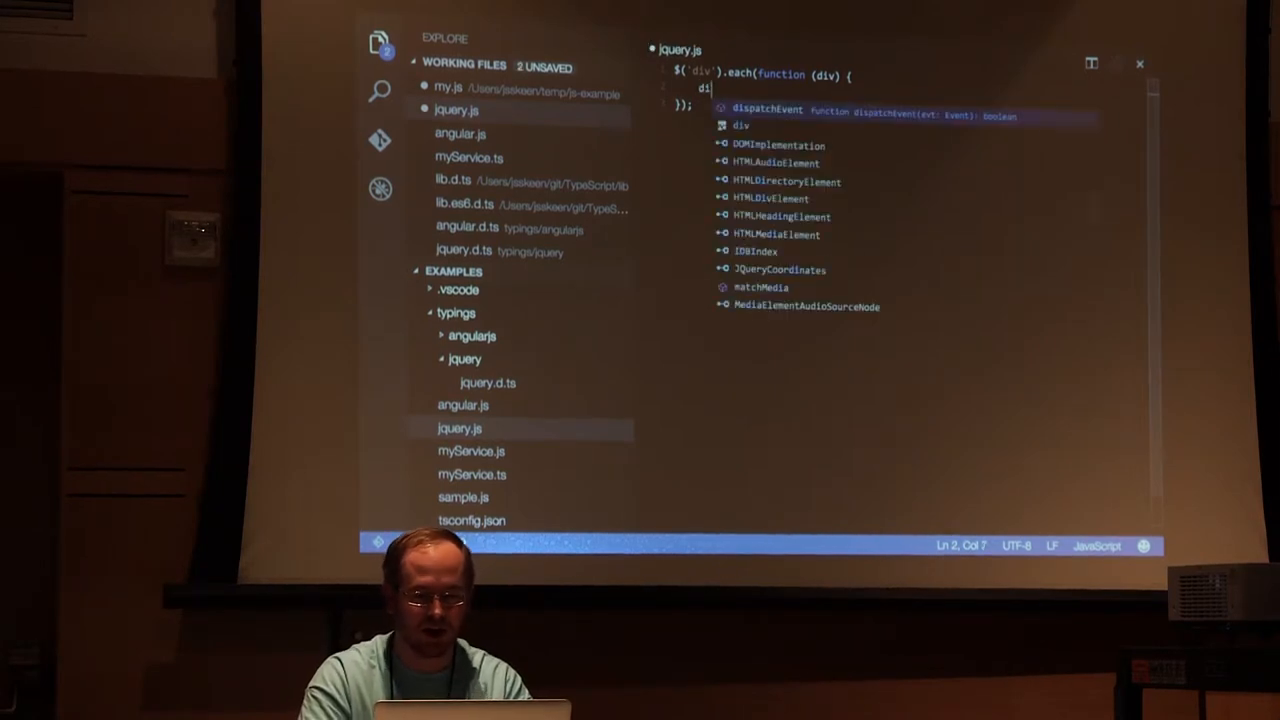
type("v.")
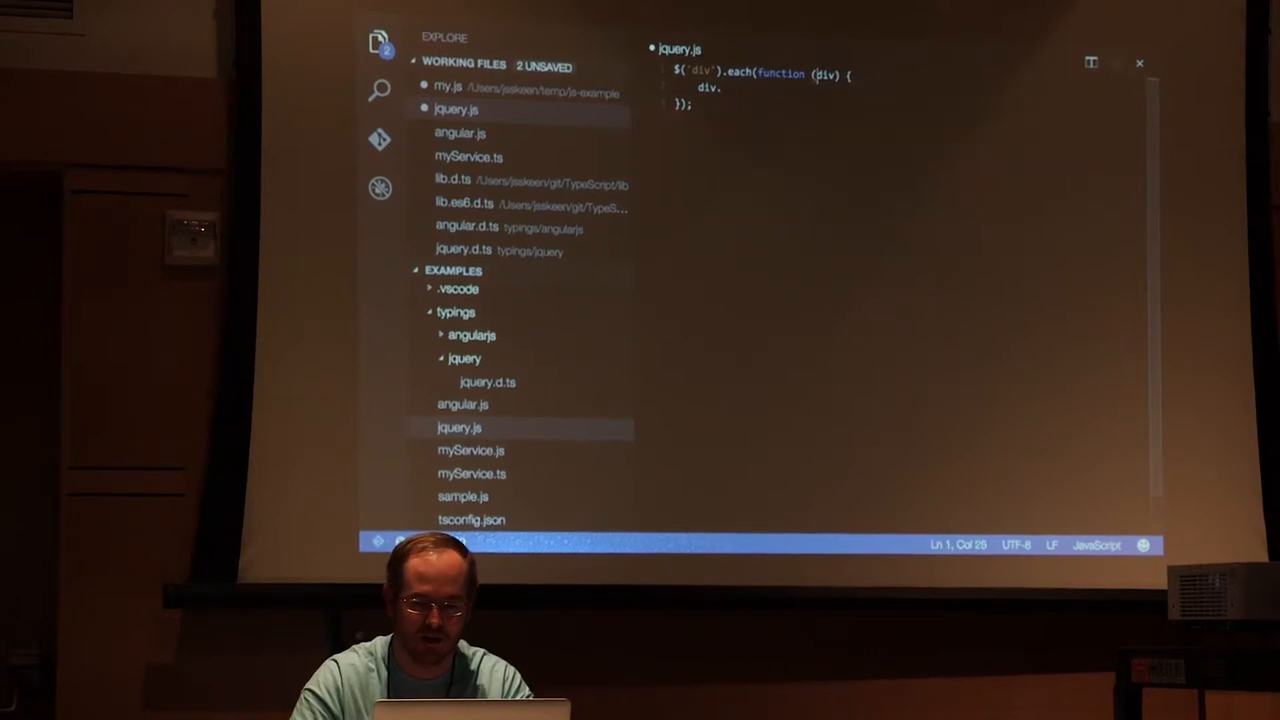
type("index,")
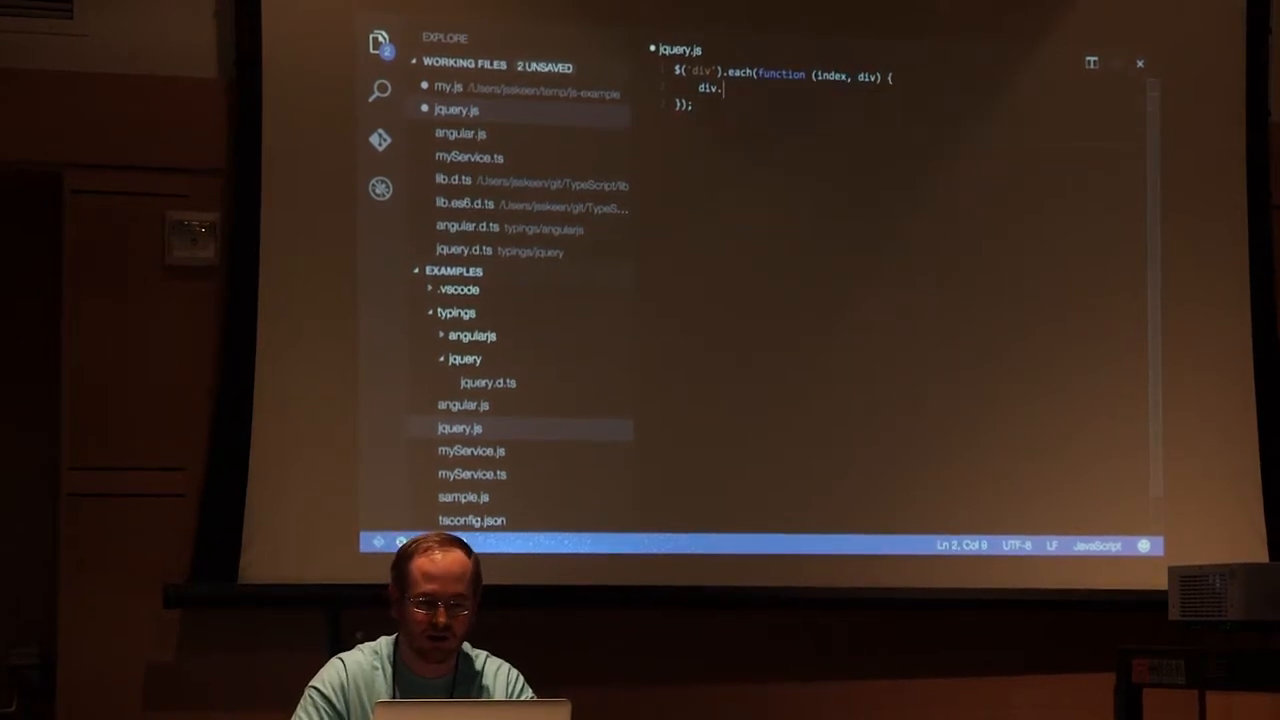
type(".")
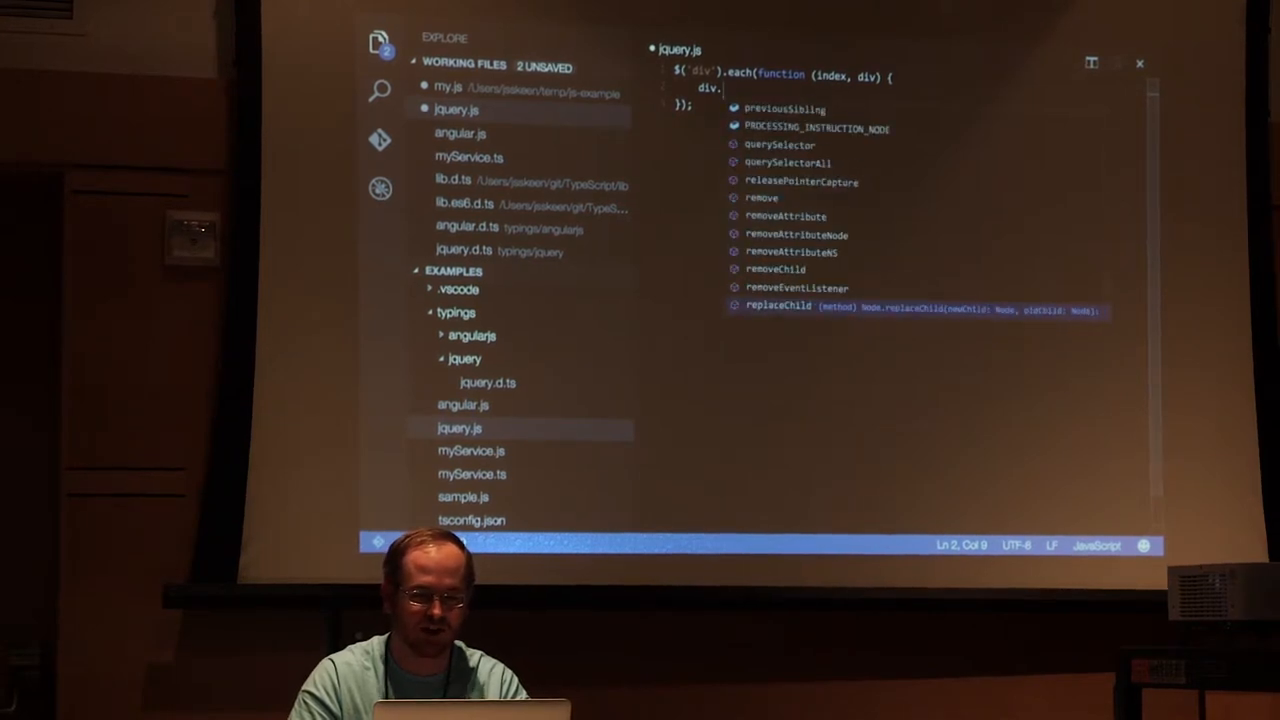
key("Escape")
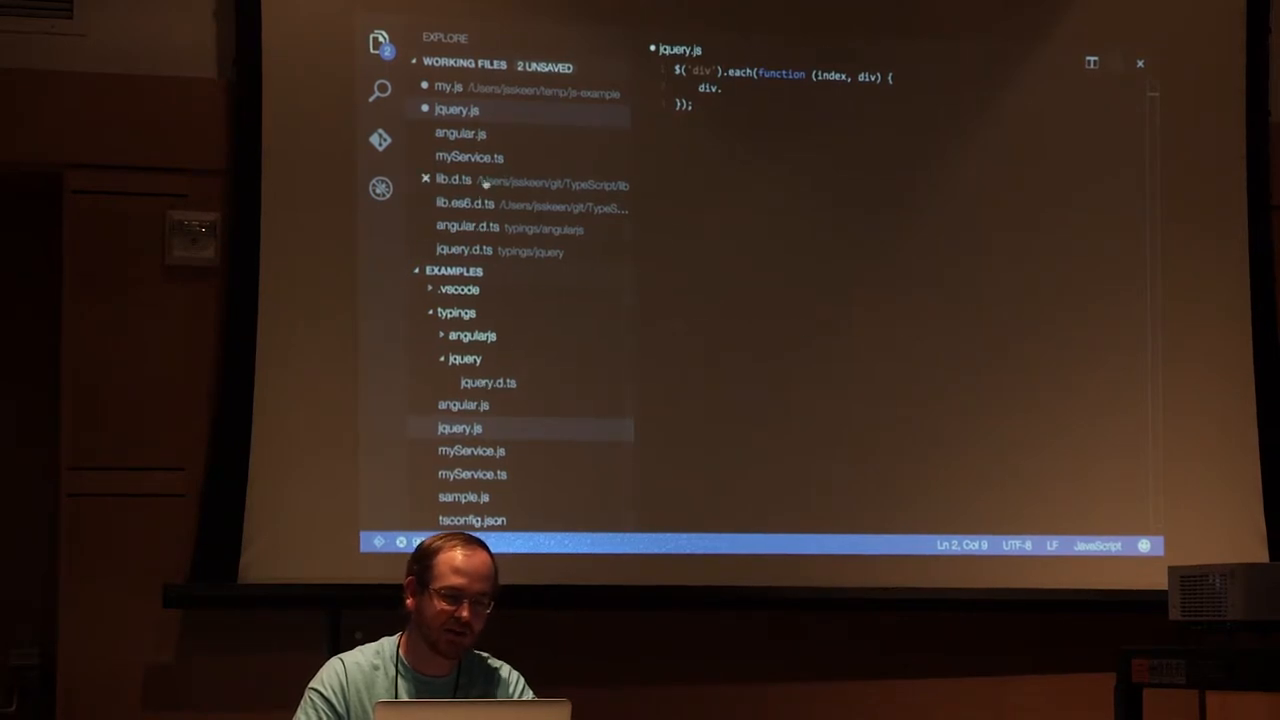
left_click(452, 179)
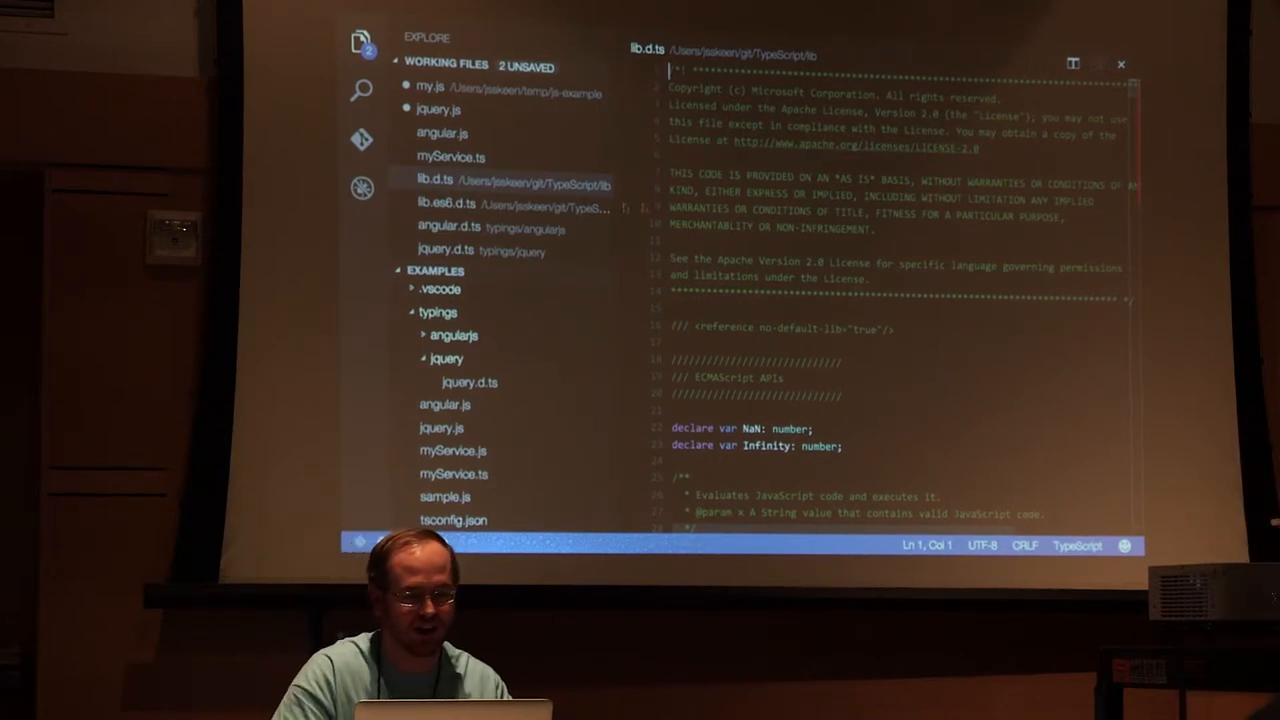
In jquery.js, replace div with index and type index. to see number suggestions
left_click(438, 109)
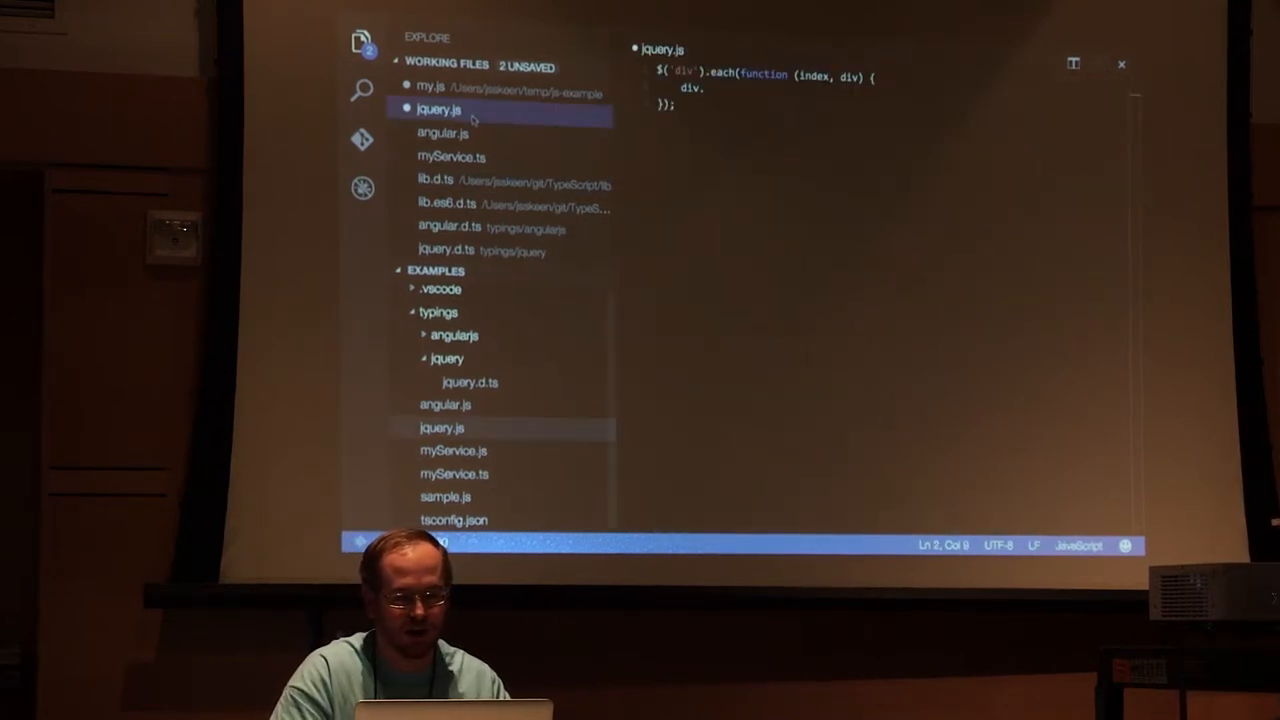
key("cmd+space")
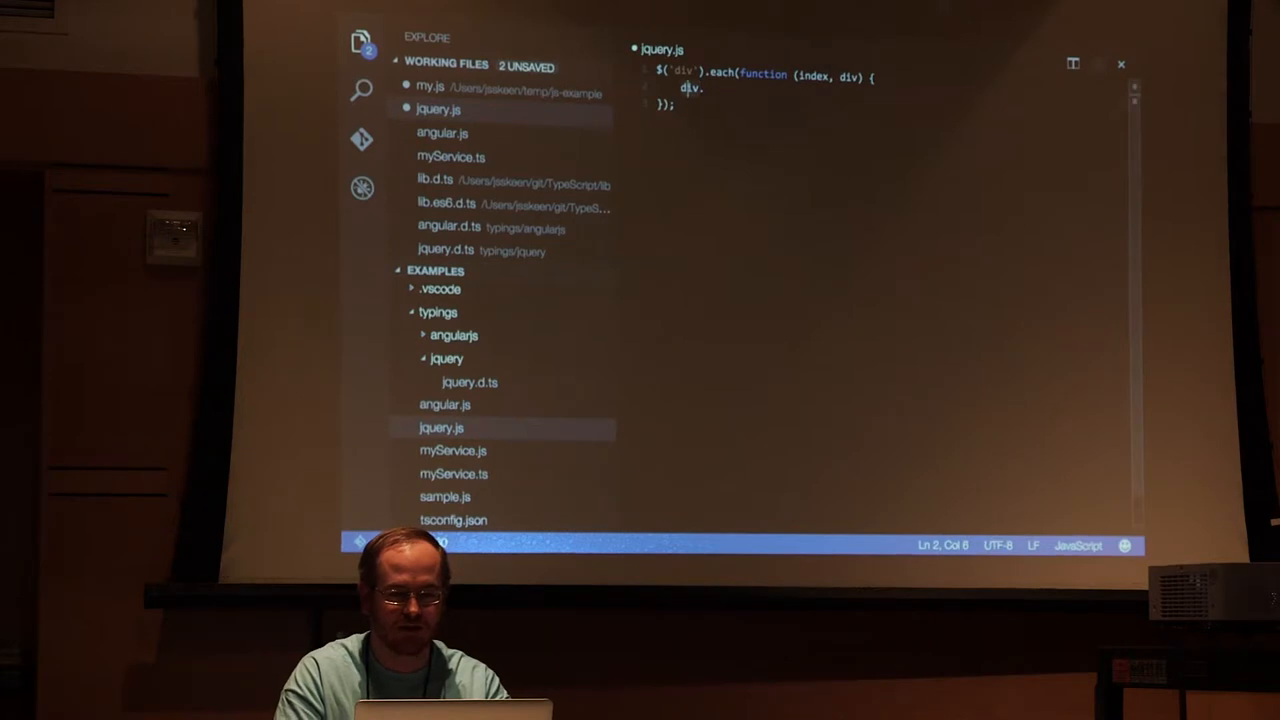
type("index")
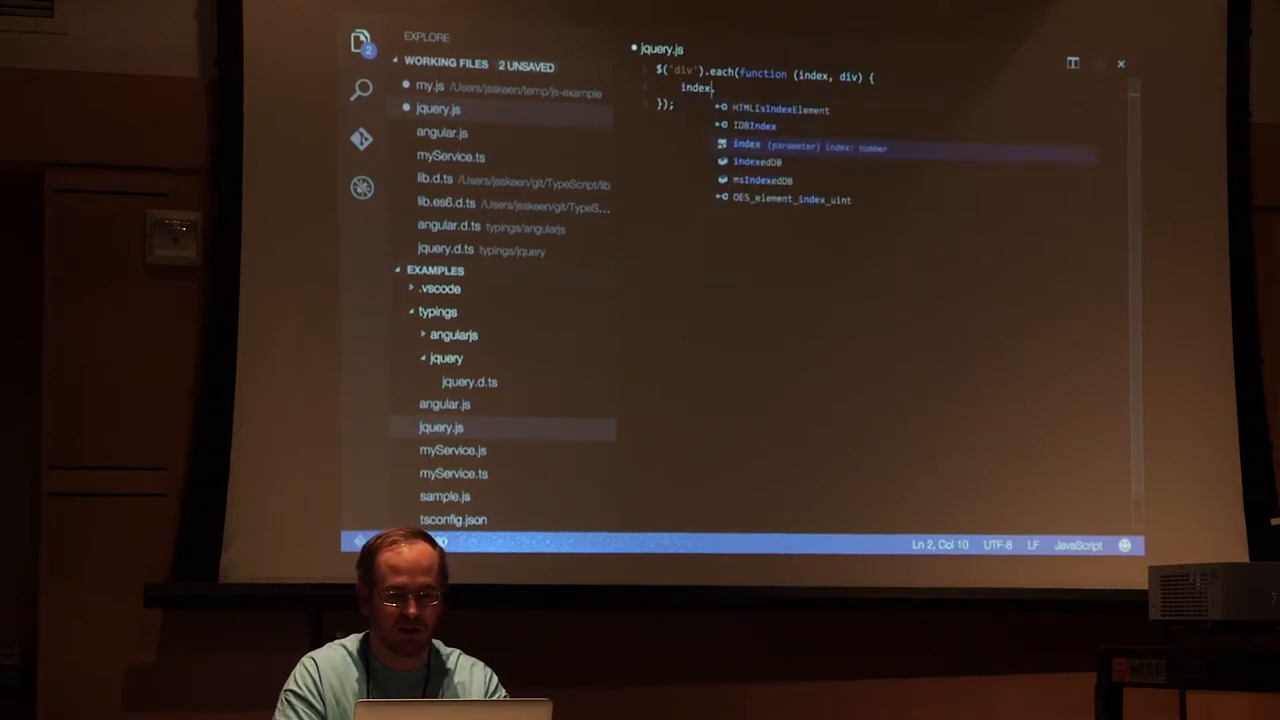
type(".")
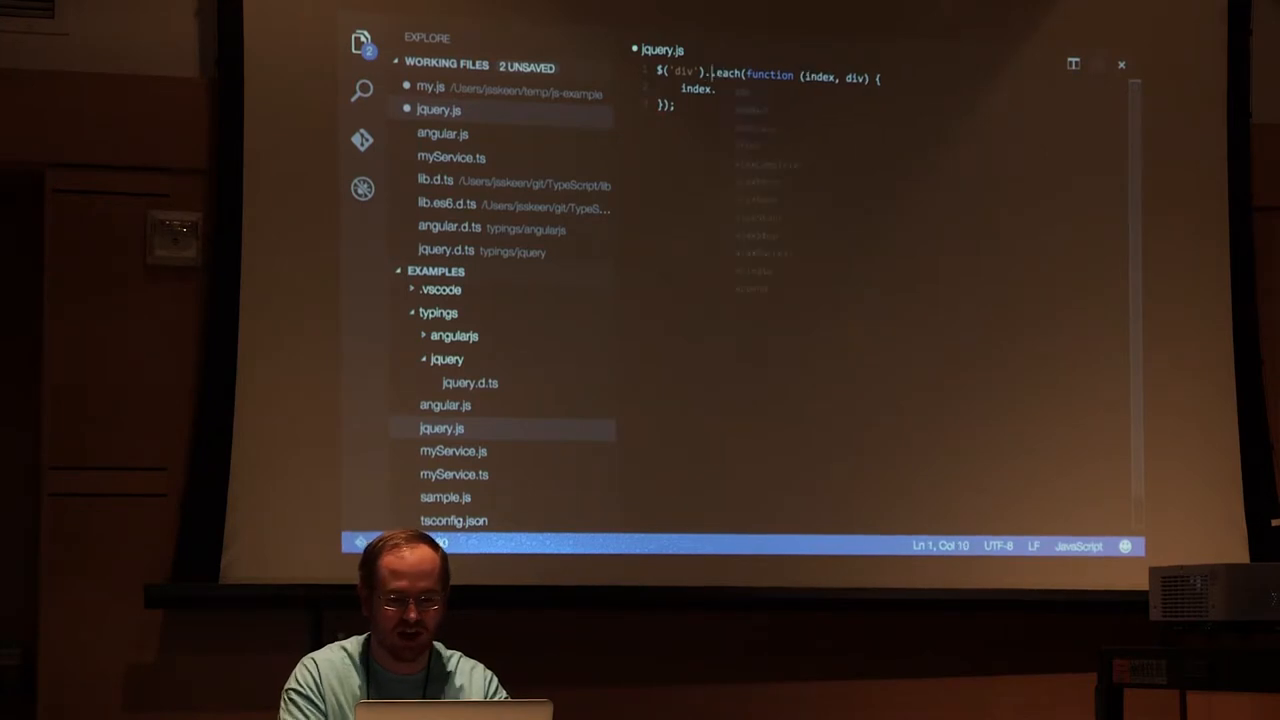
type(".")
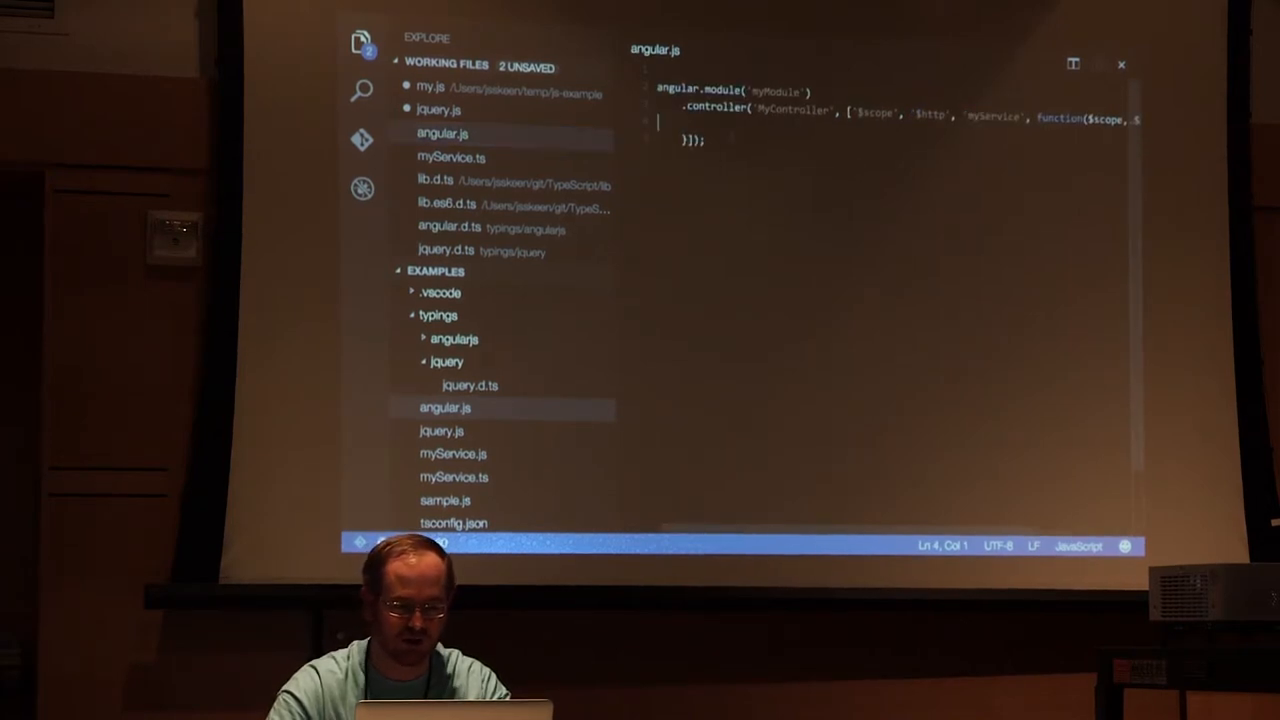
Type $scope. in the angular.js controller and choose Rename on angular.js
type("$scope.")
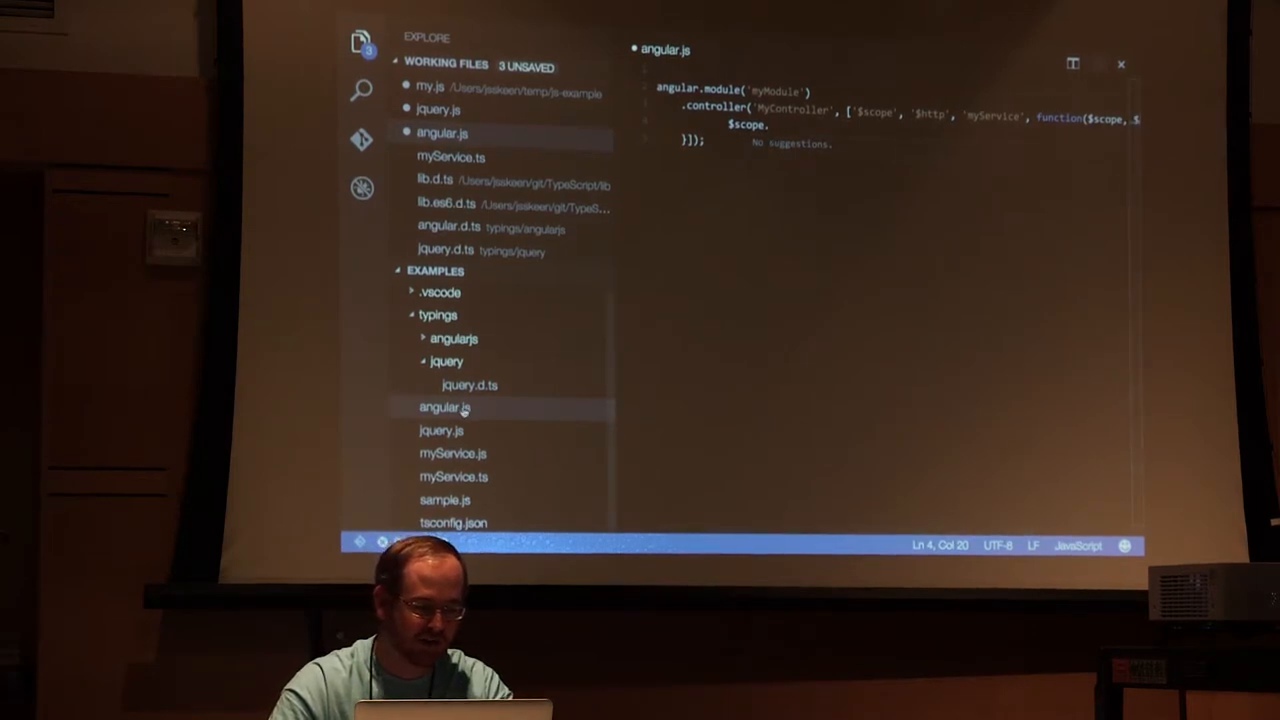
right_click(444, 407)
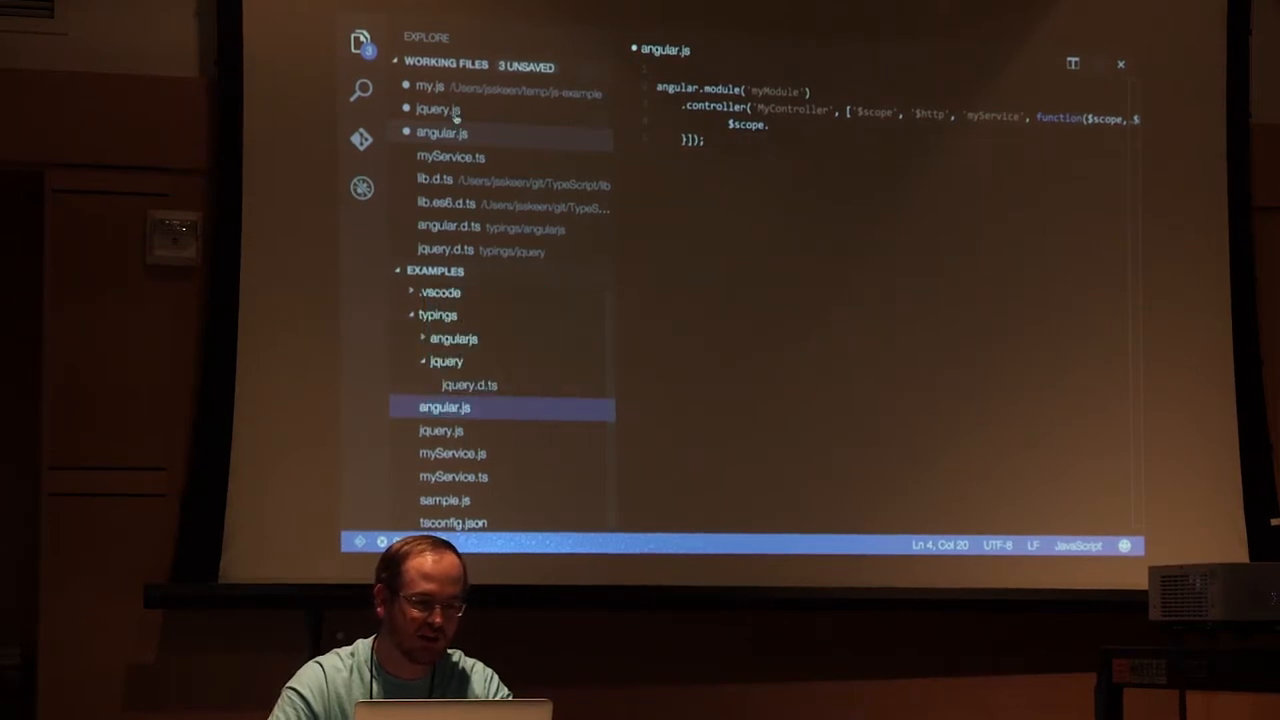
left_click(438, 108)
type("t")
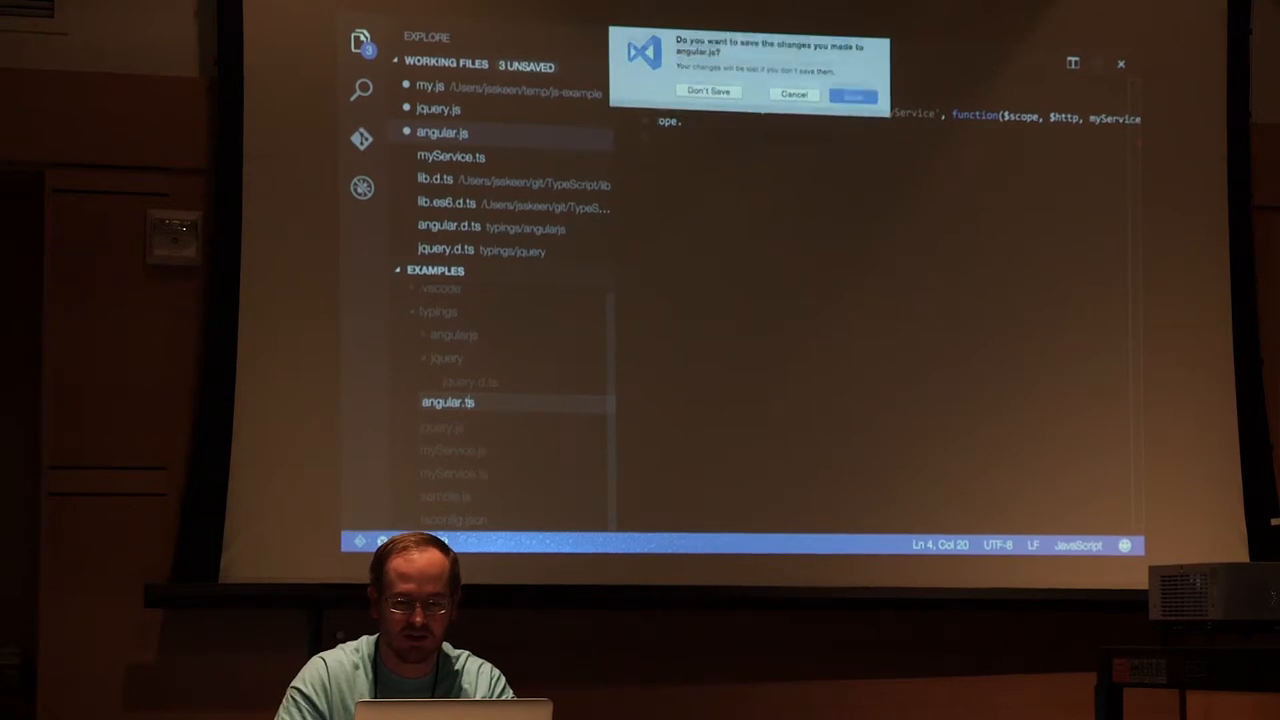
Rename to angular.ts, type $scope as angular.IScope for suggestions, and open angular.d.ts
left_click(708, 92)
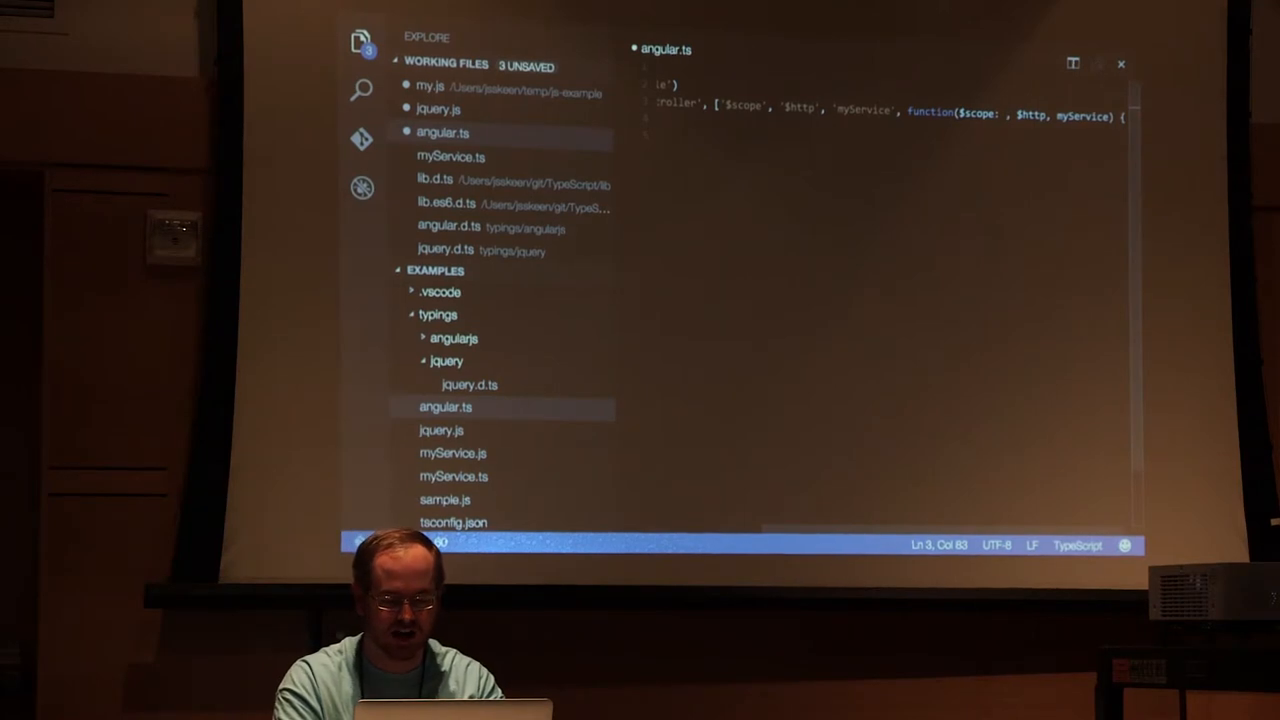
type("angular.IScope")
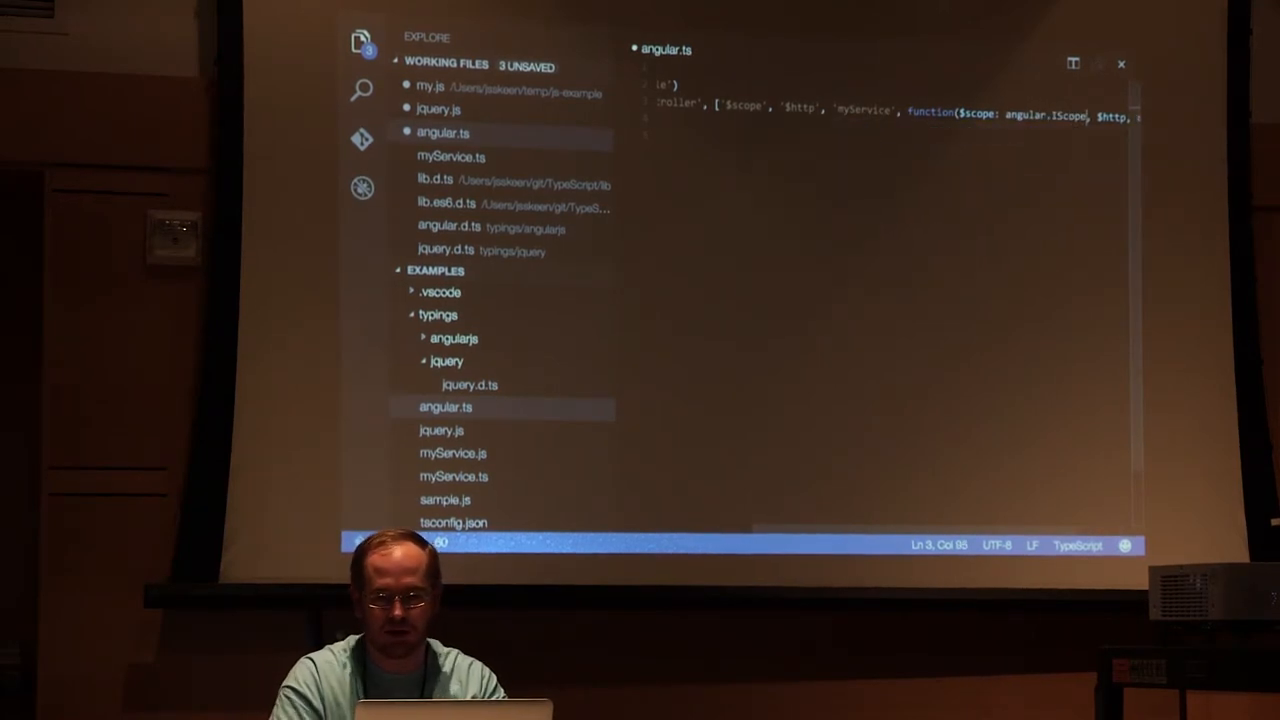
type("$scope.")
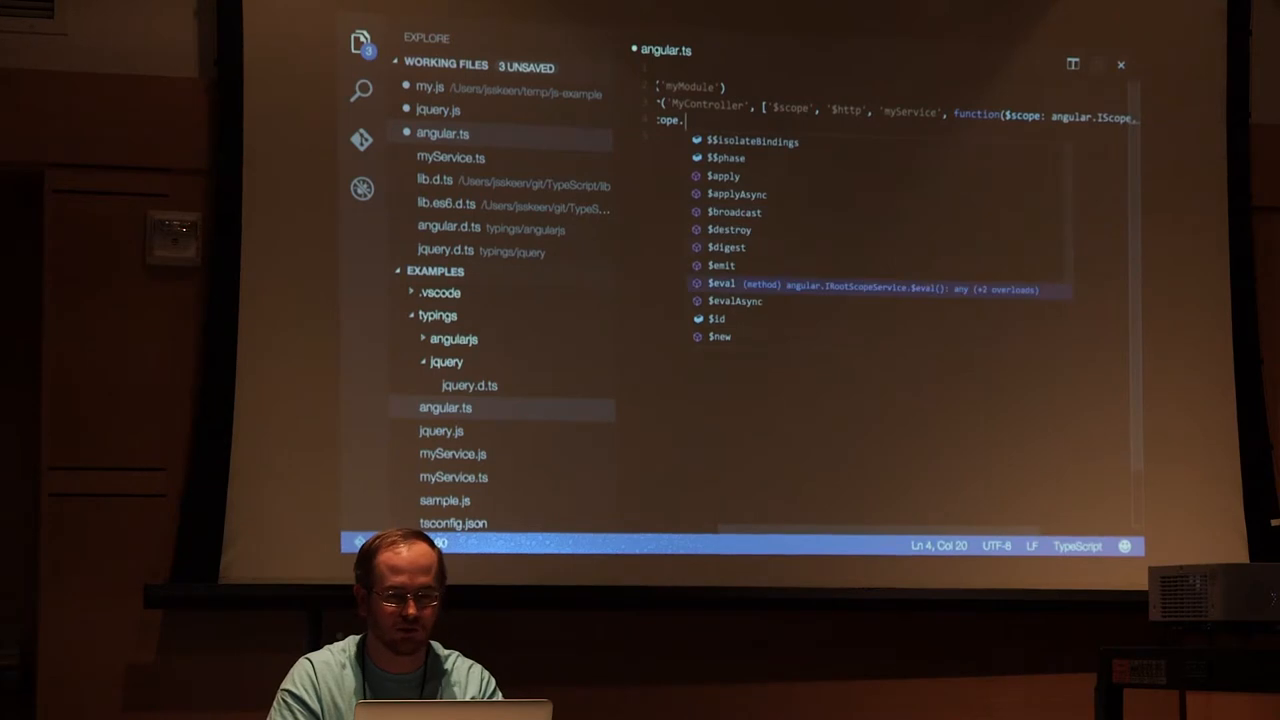
key("Escape")
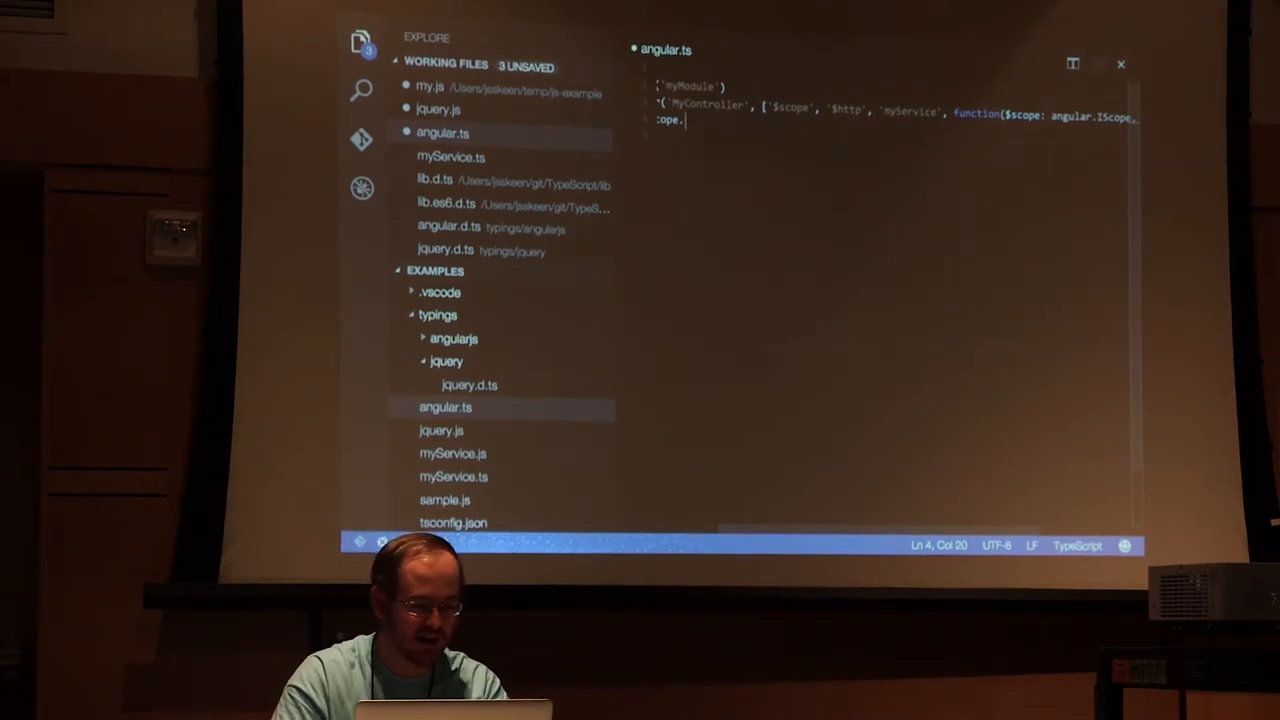
left_click(453, 338)
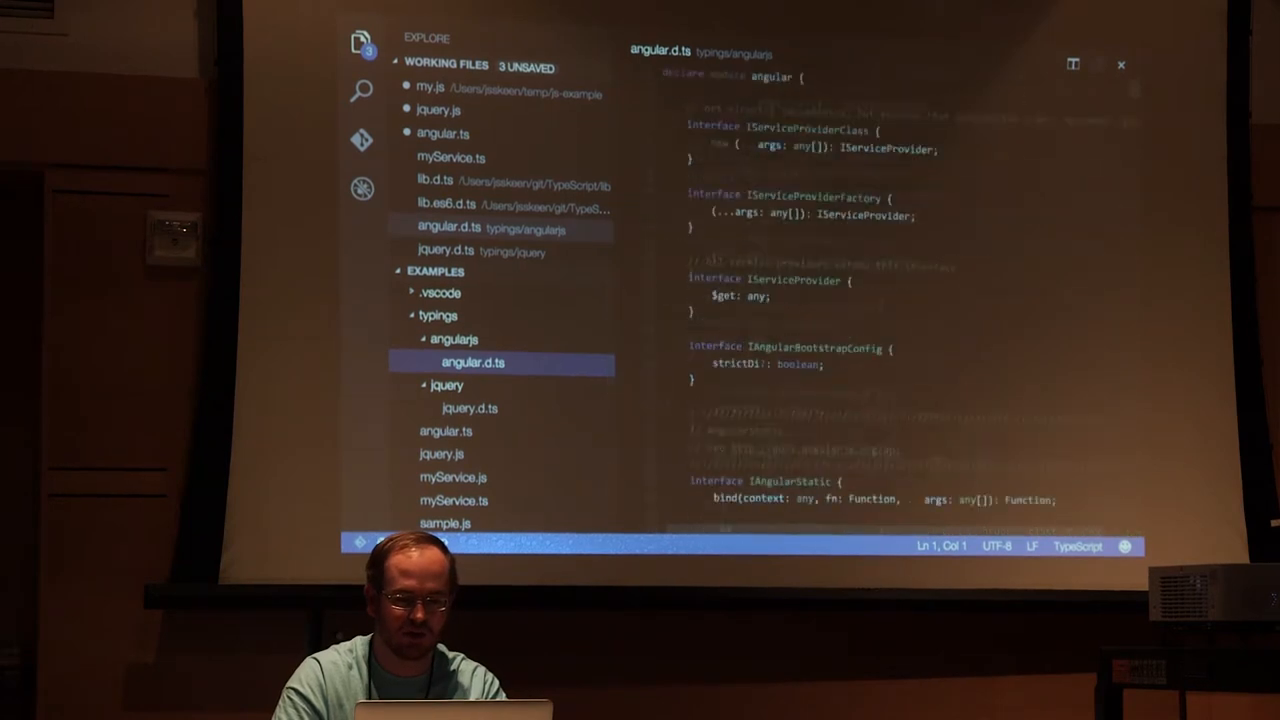
Scroll through the AngularJS interfaces in angular.d.ts, then return to angular.ts
scroll("down", 3)
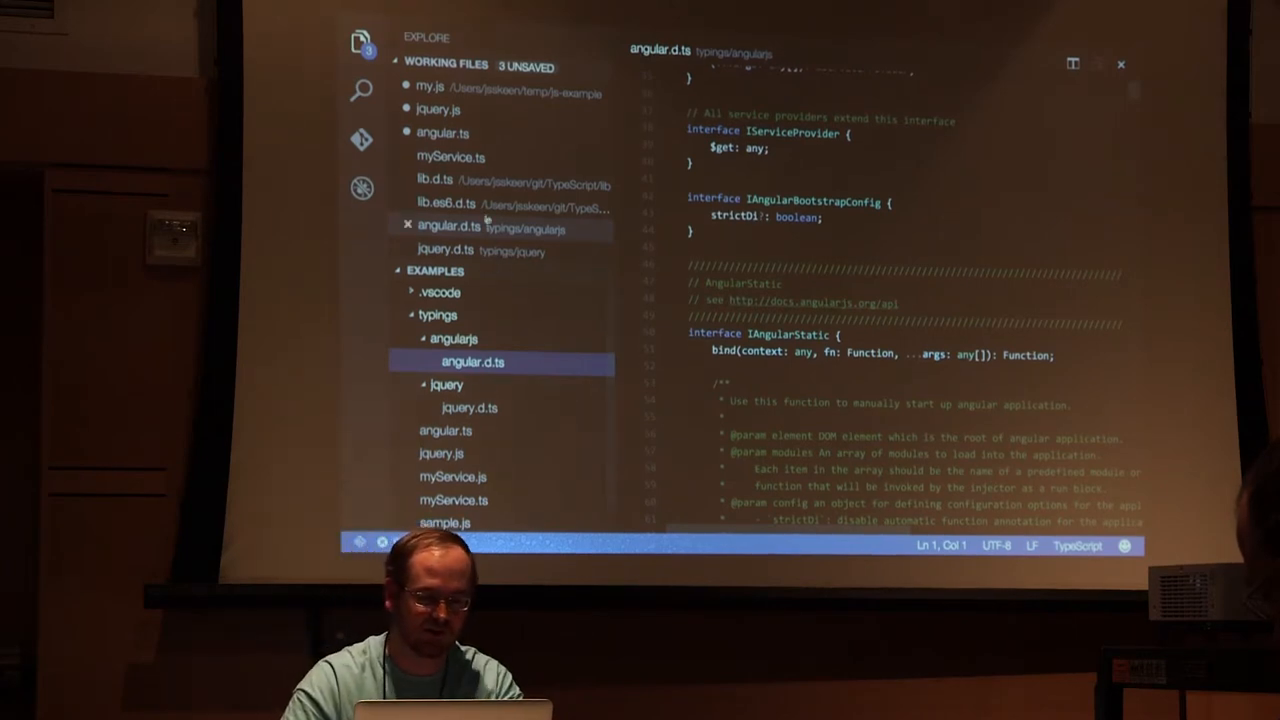
left_click(443, 132)
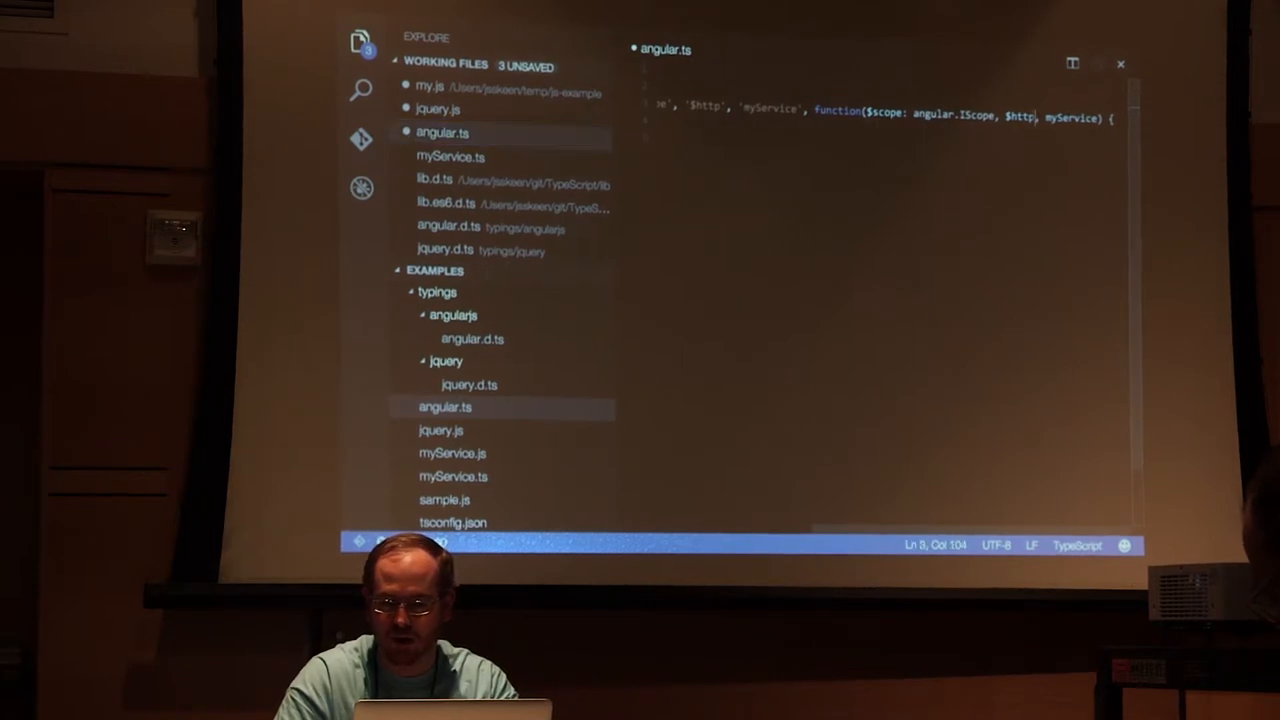
Annotate $http as angular.IHttpService and preview its completions such as defaults and get
type(":")
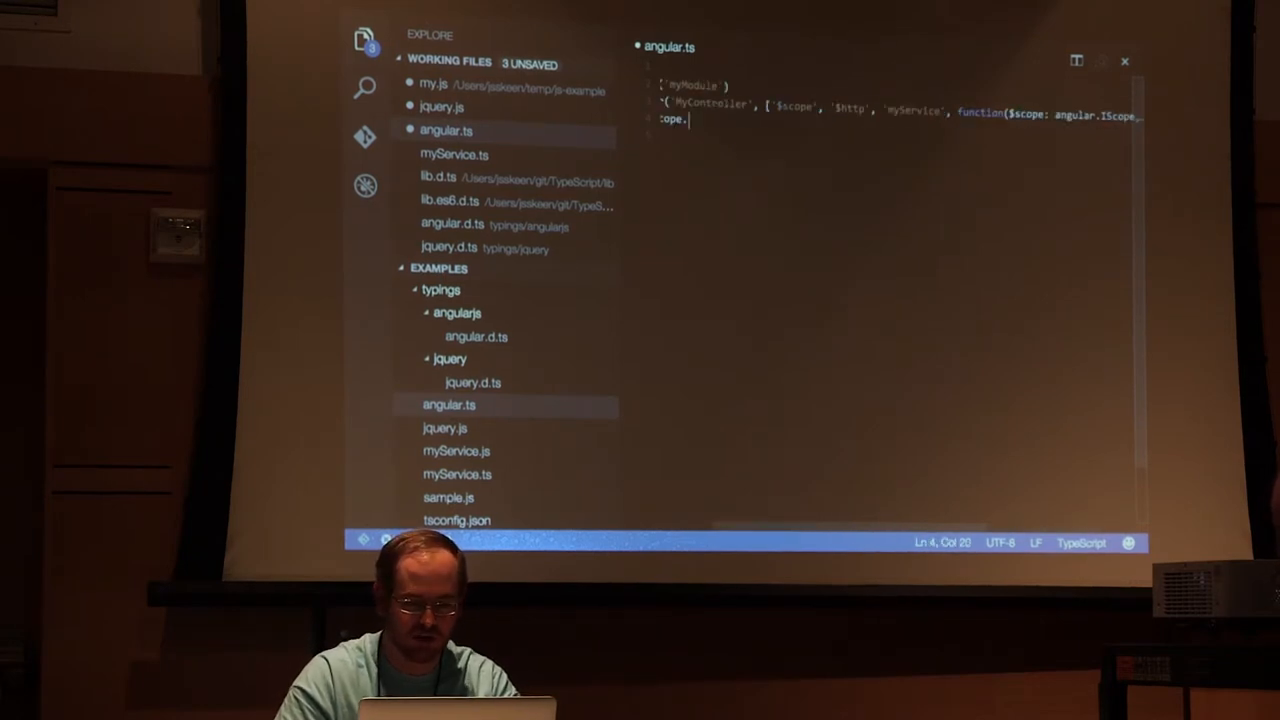
type("$h")
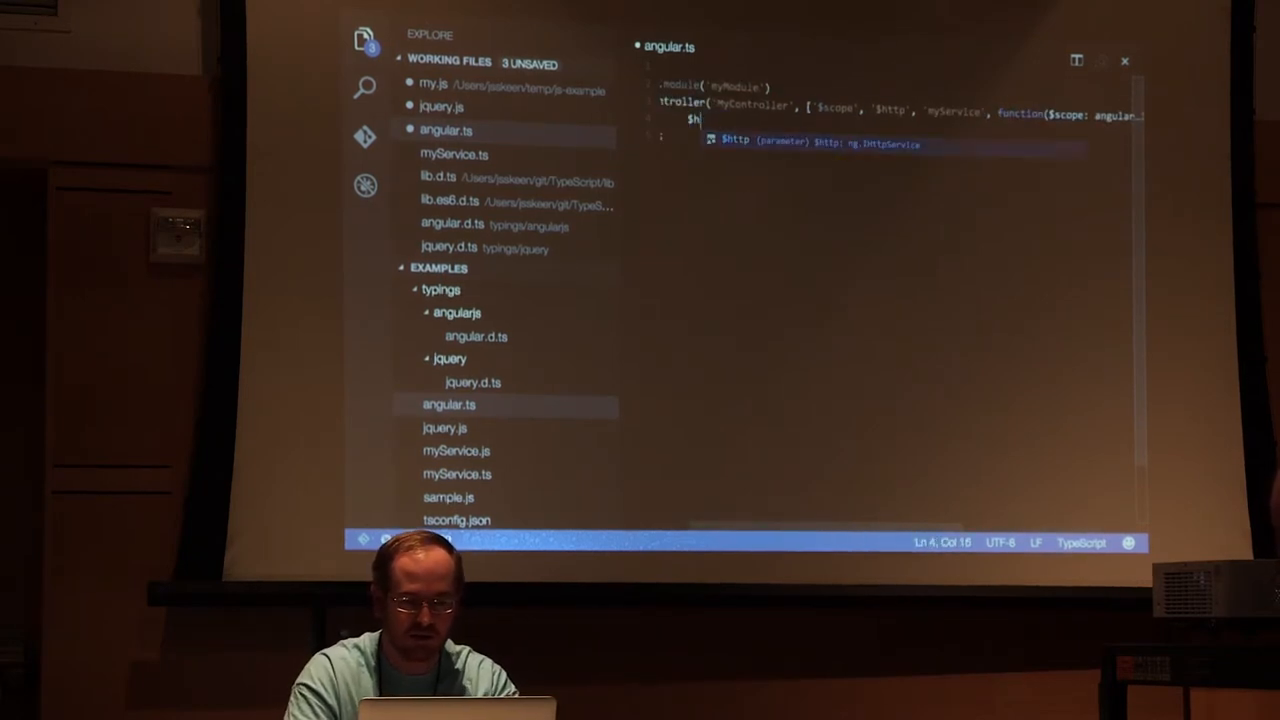
type("ttp.")
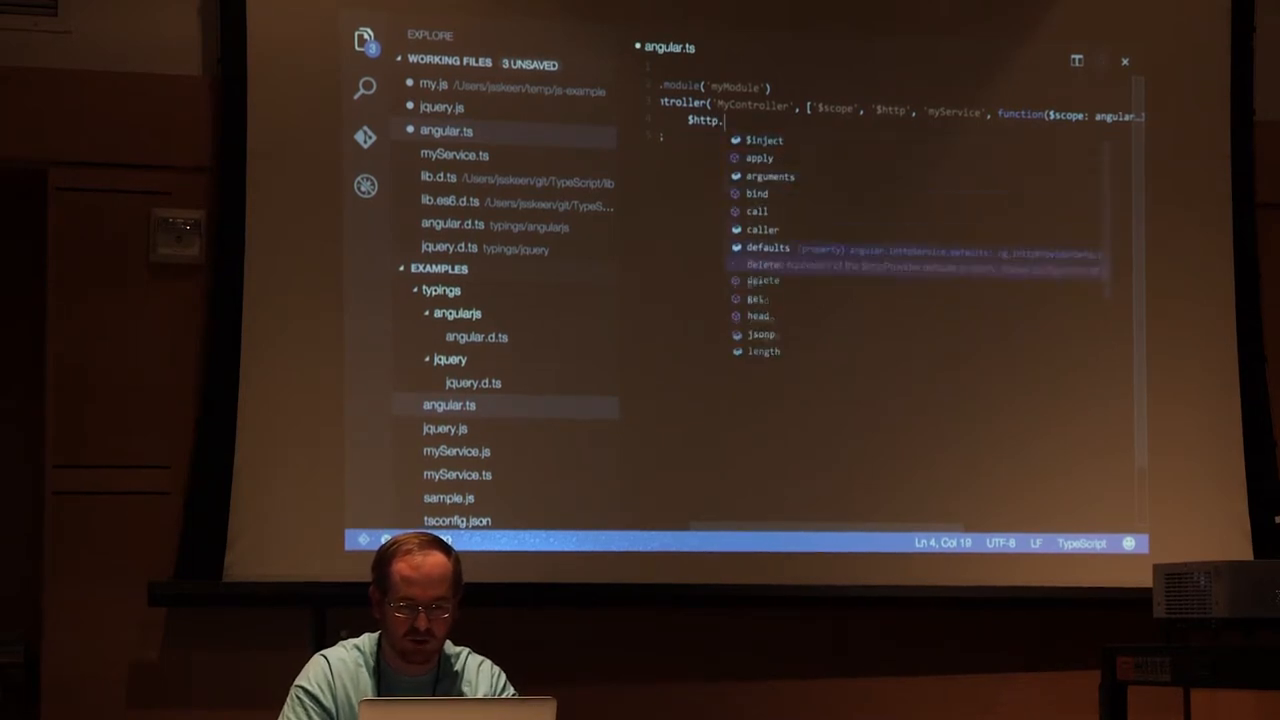
key("Escape")
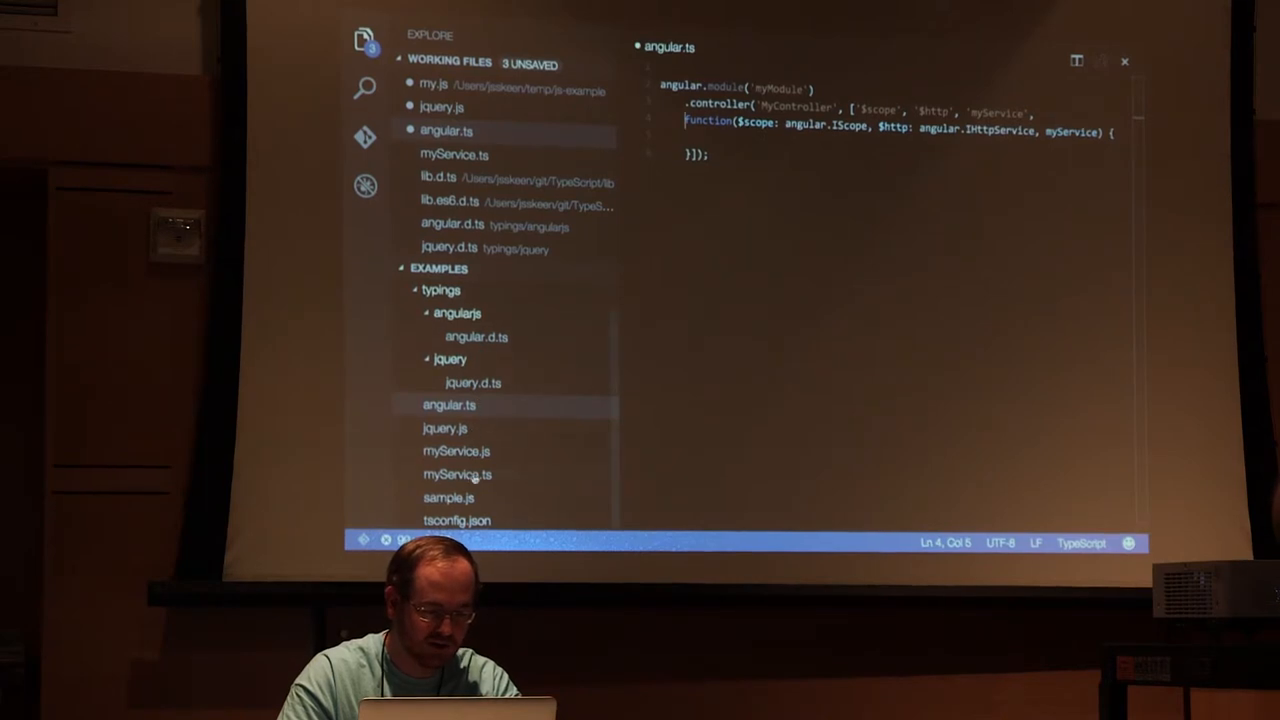
Check myService.ts and myService.js, then type the controller's myService parameter as demo.IMyService
left_click(457, 474)
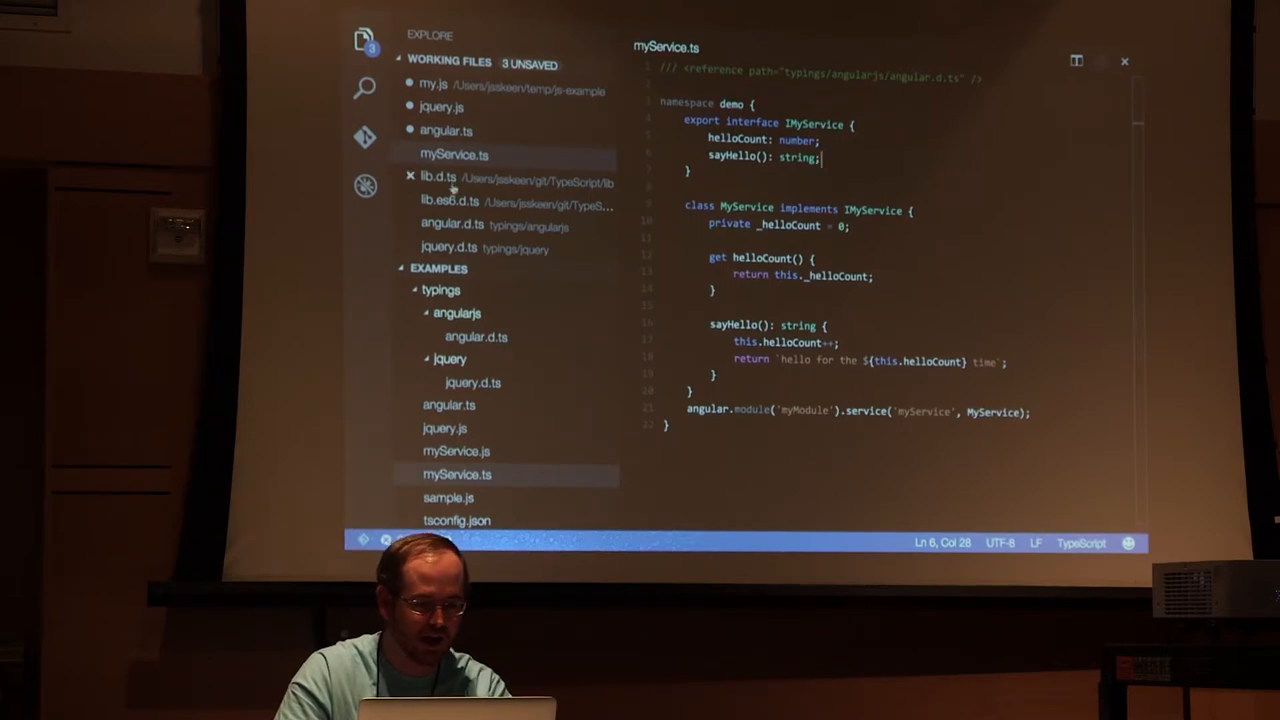
left_click(456, 451)
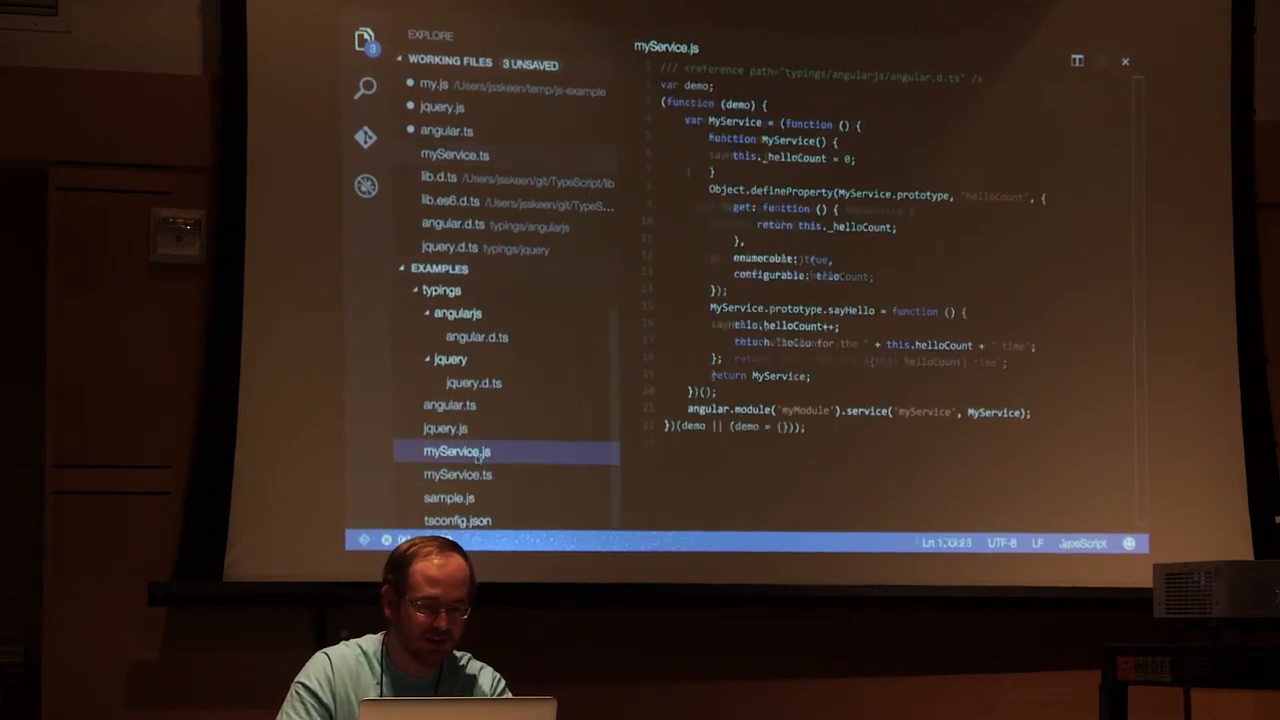
left_click(449, 404)
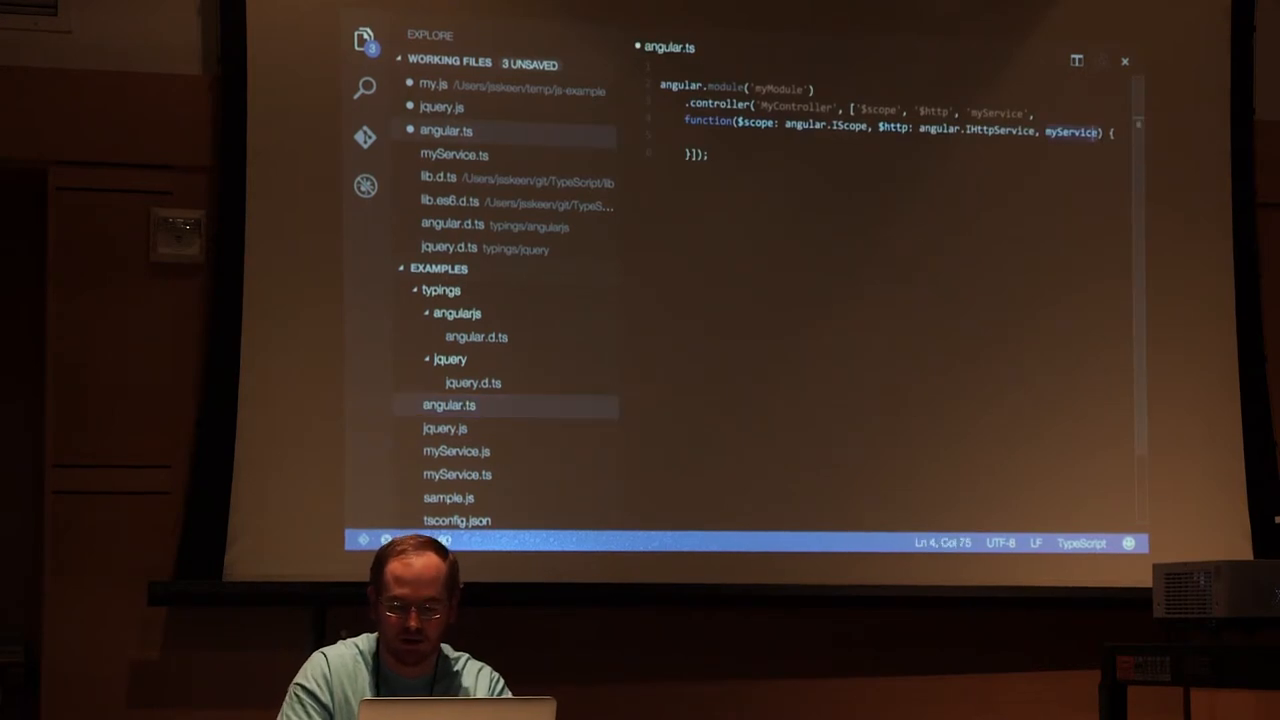
type("demo.IMyService")
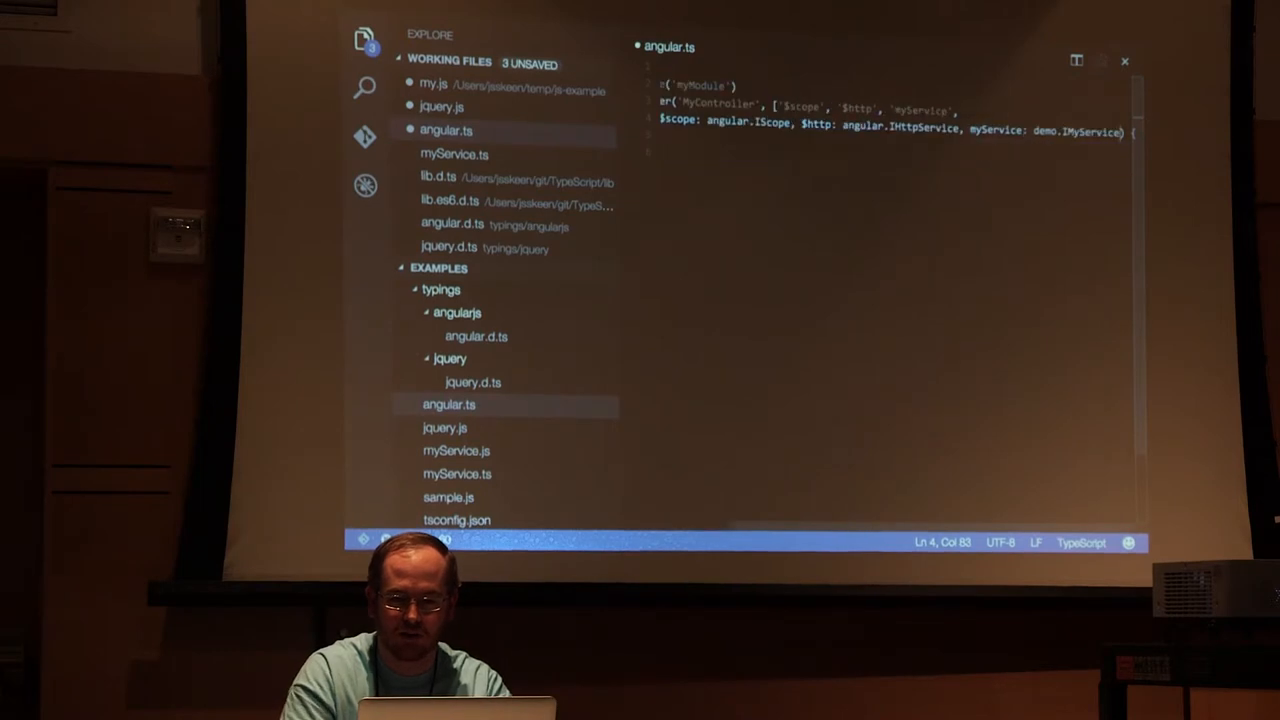
type("myService.sayHello(")
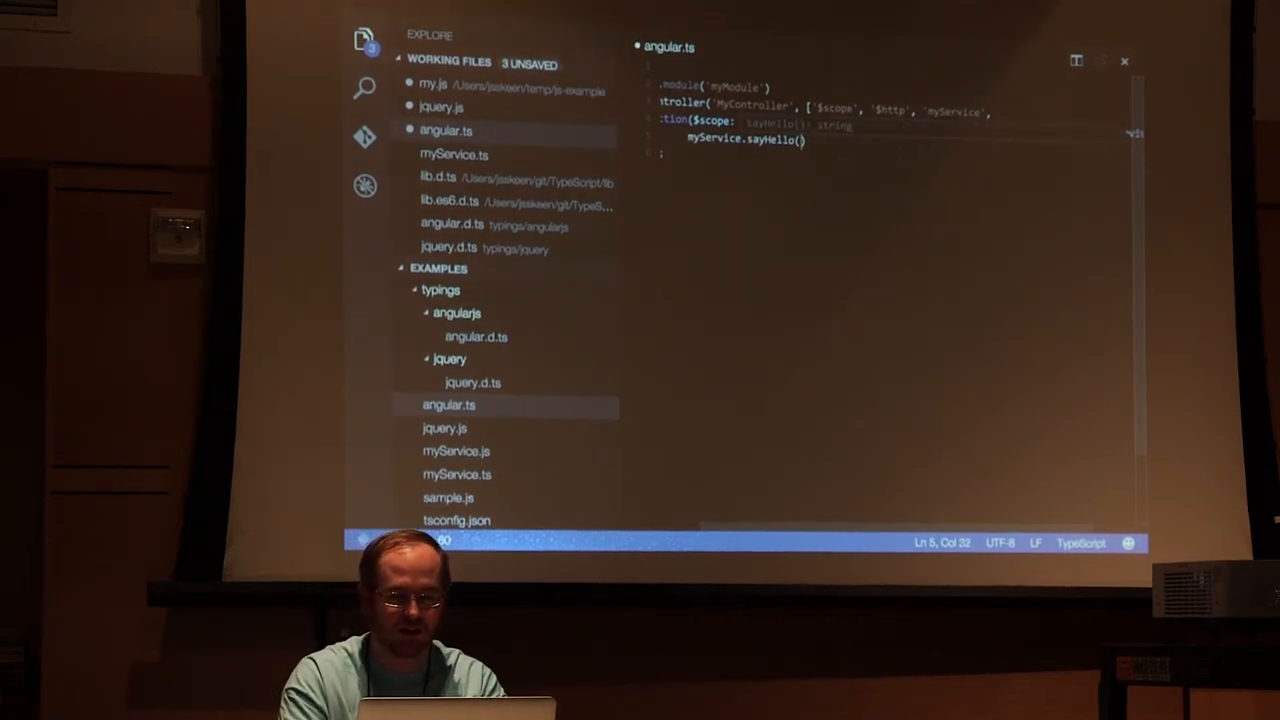
type("78")
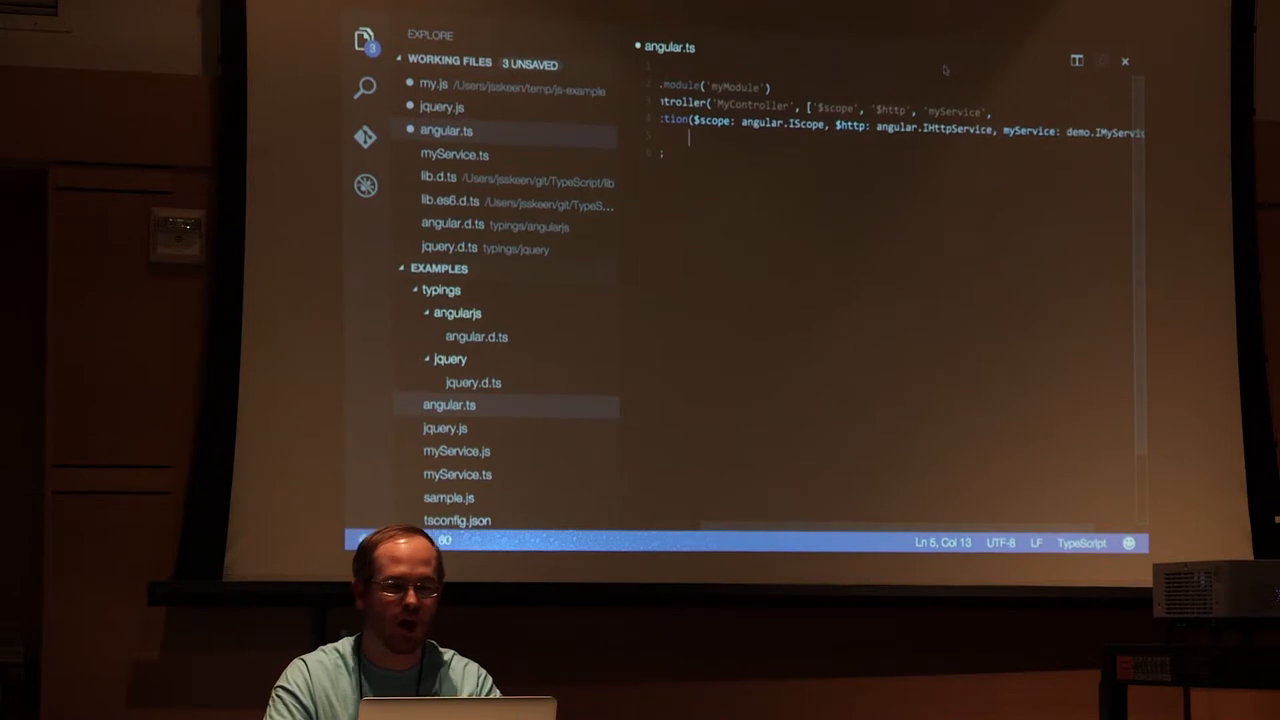
Select the namespace demo declaration in myService.ts, then view the compiled myService.js
left_click(454, 154)
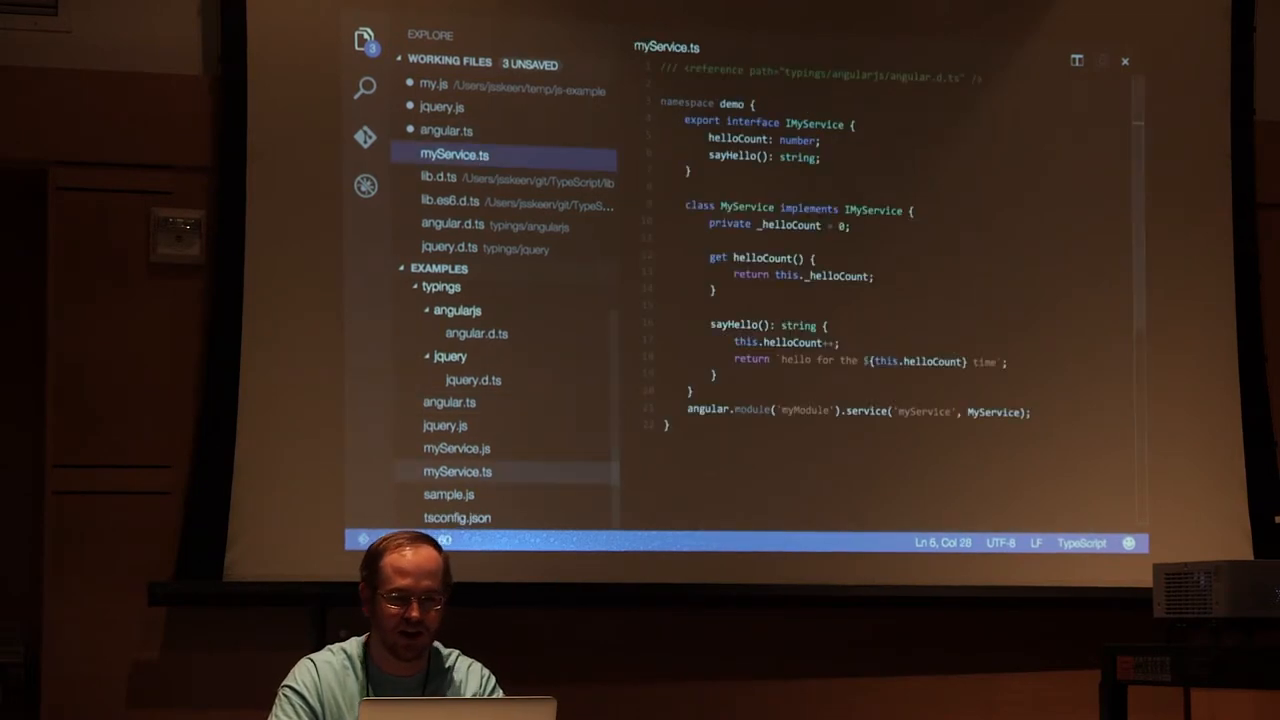
double_click(690, 103)
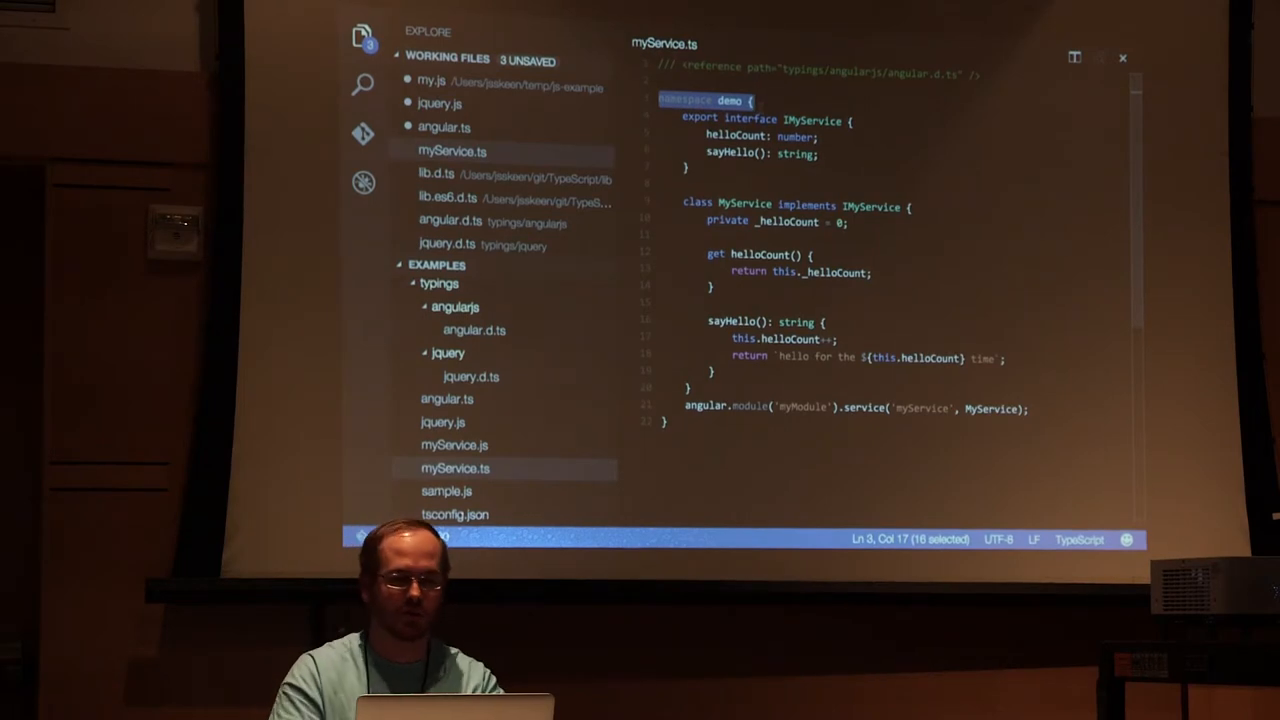
left_click(454, 445)
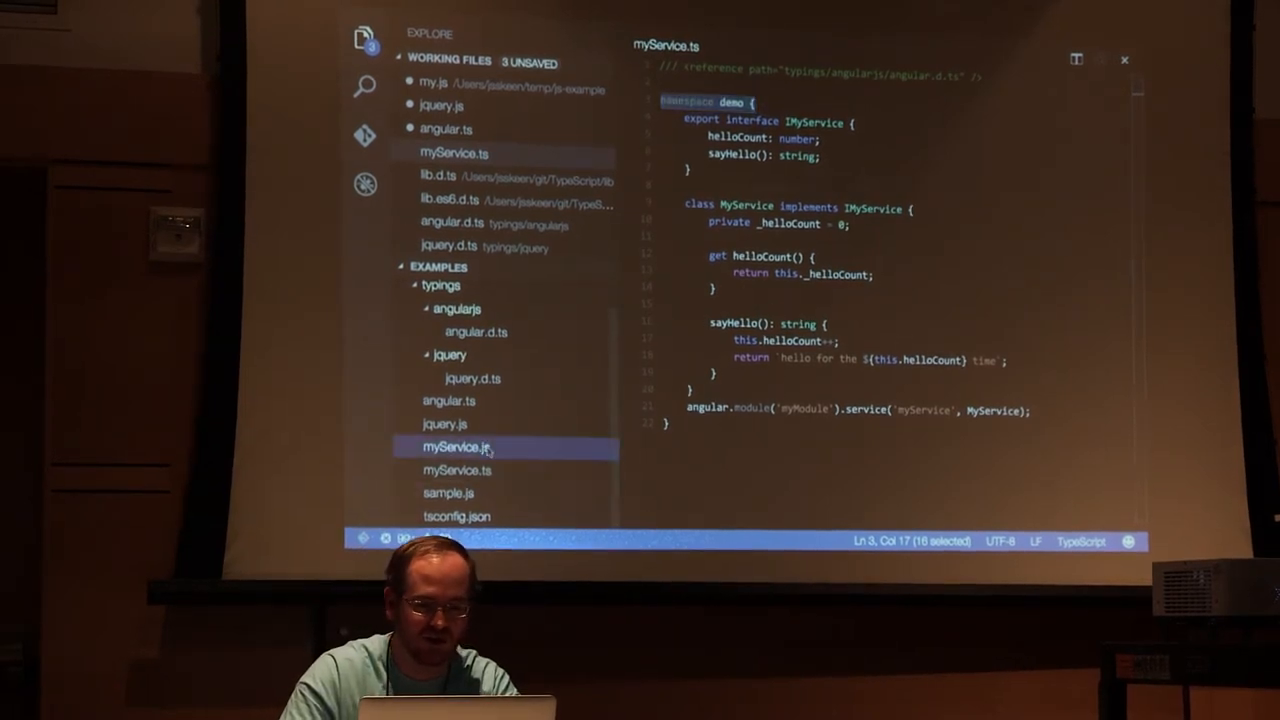
left_click(456, 447)
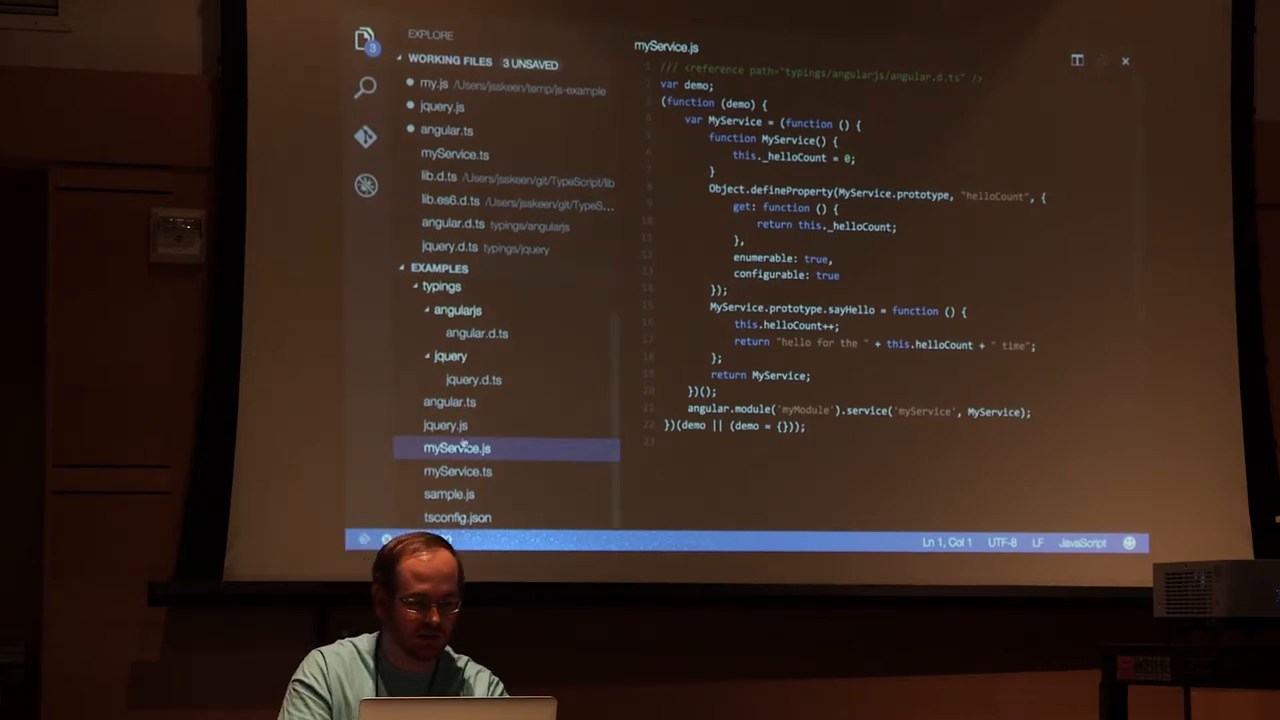
left_click(458, 471)
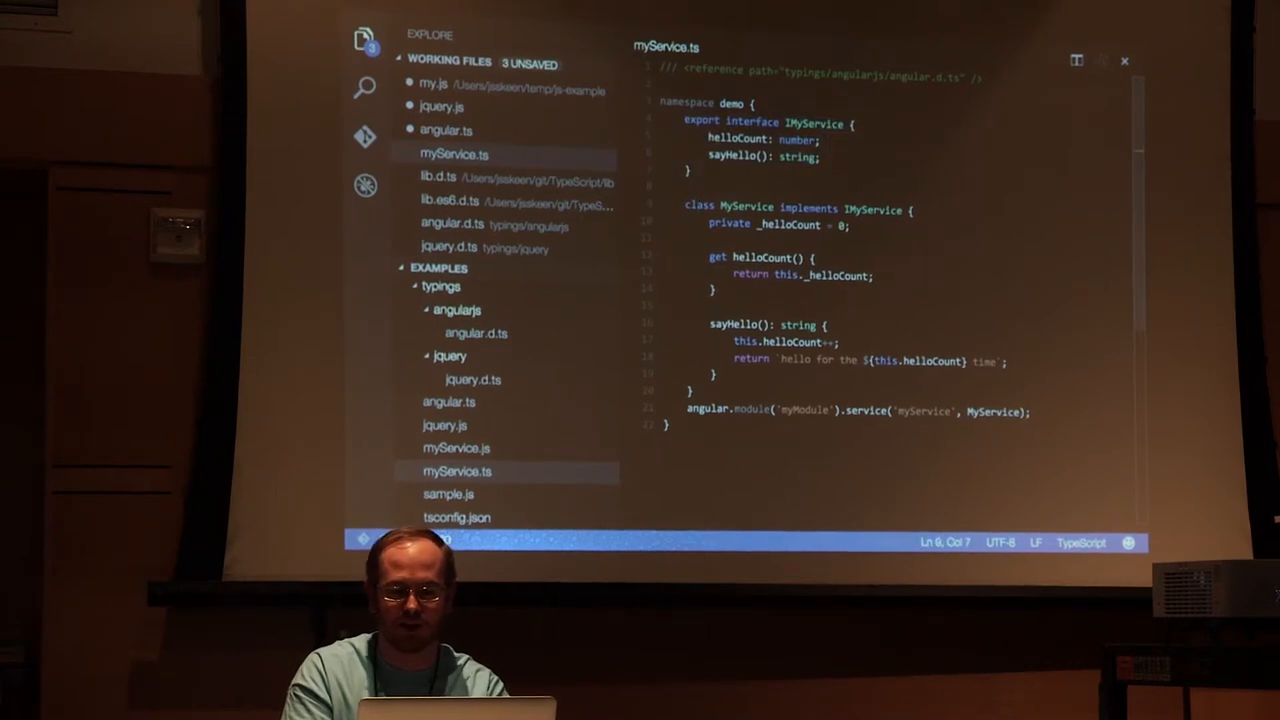
mouse_move(878, 411)
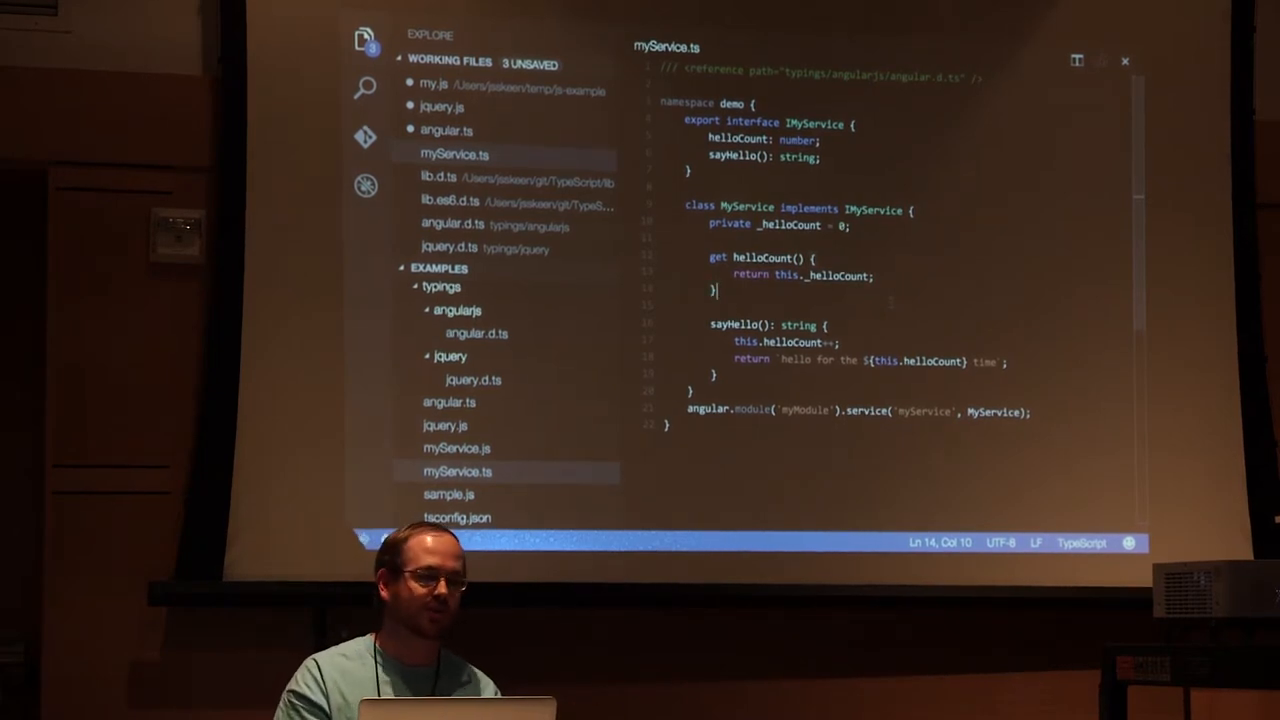
left_click(457, 448)
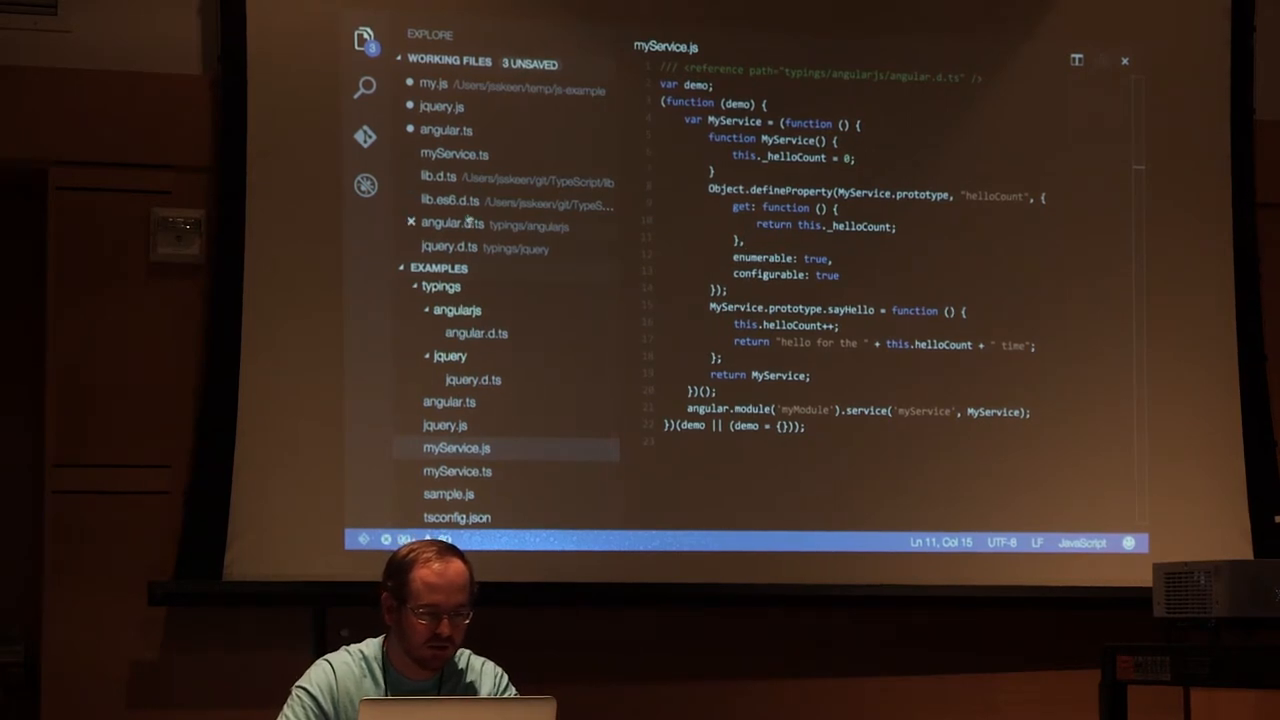
Review myService.ts before returning to the Chrome slide deck
left_click(455, 154)
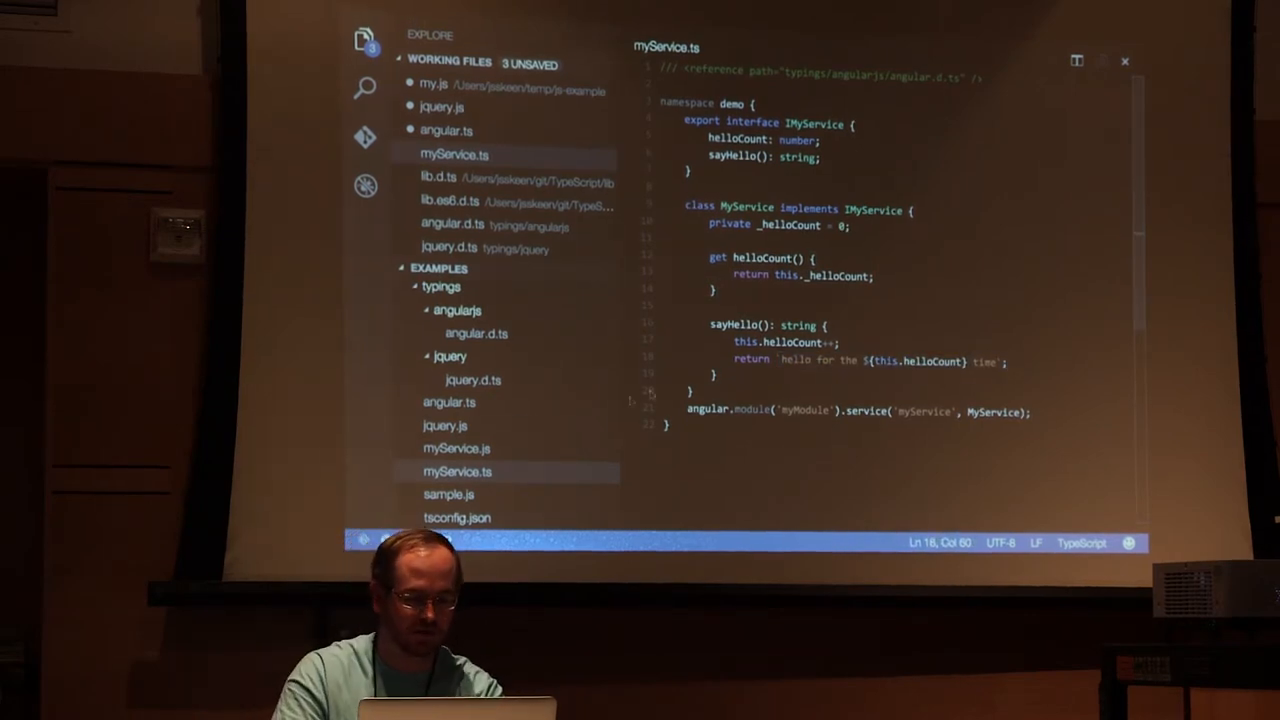
left_click(457, 448)
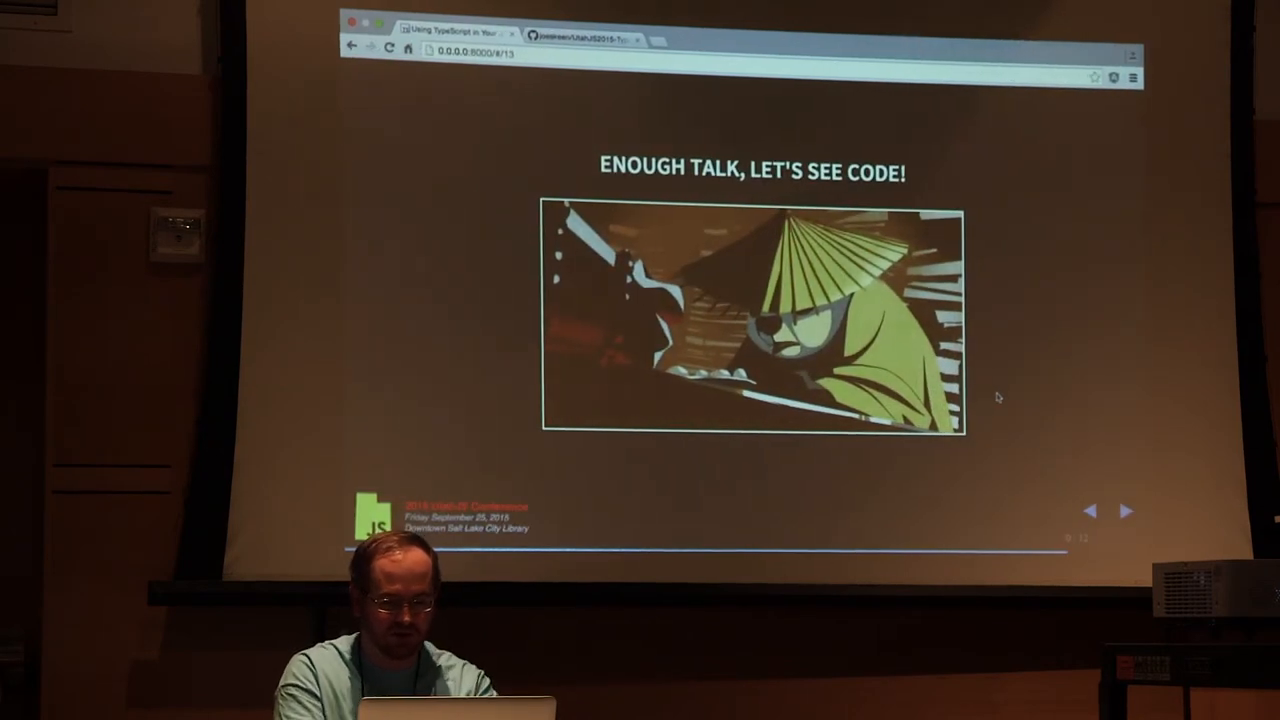
Return to VS Code with the compiled myService.js and its demo IIFE shown
left_click(1126, 510)
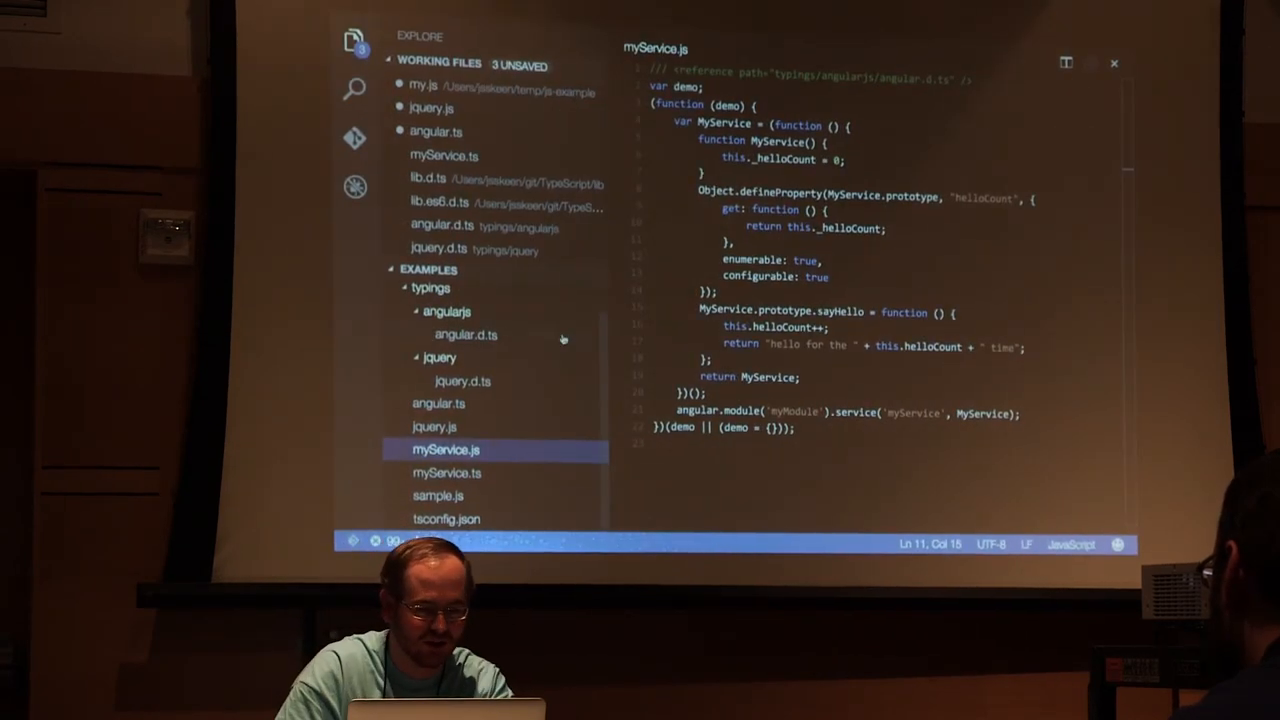
Rename helloCount to helloCount1 in myService.ts and check myService. suggestions in angular.ts
left_click(444, 155)
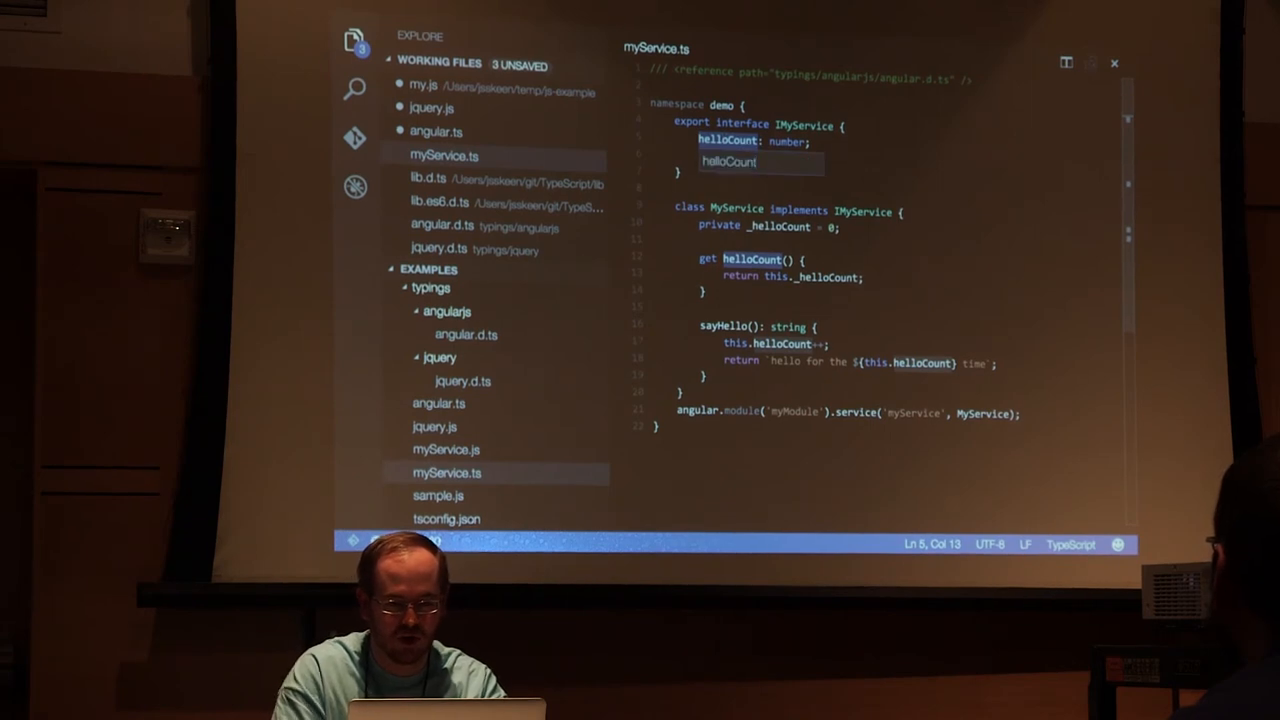
type("1")
left_click(890, 161)
type("sayHello(): string;")
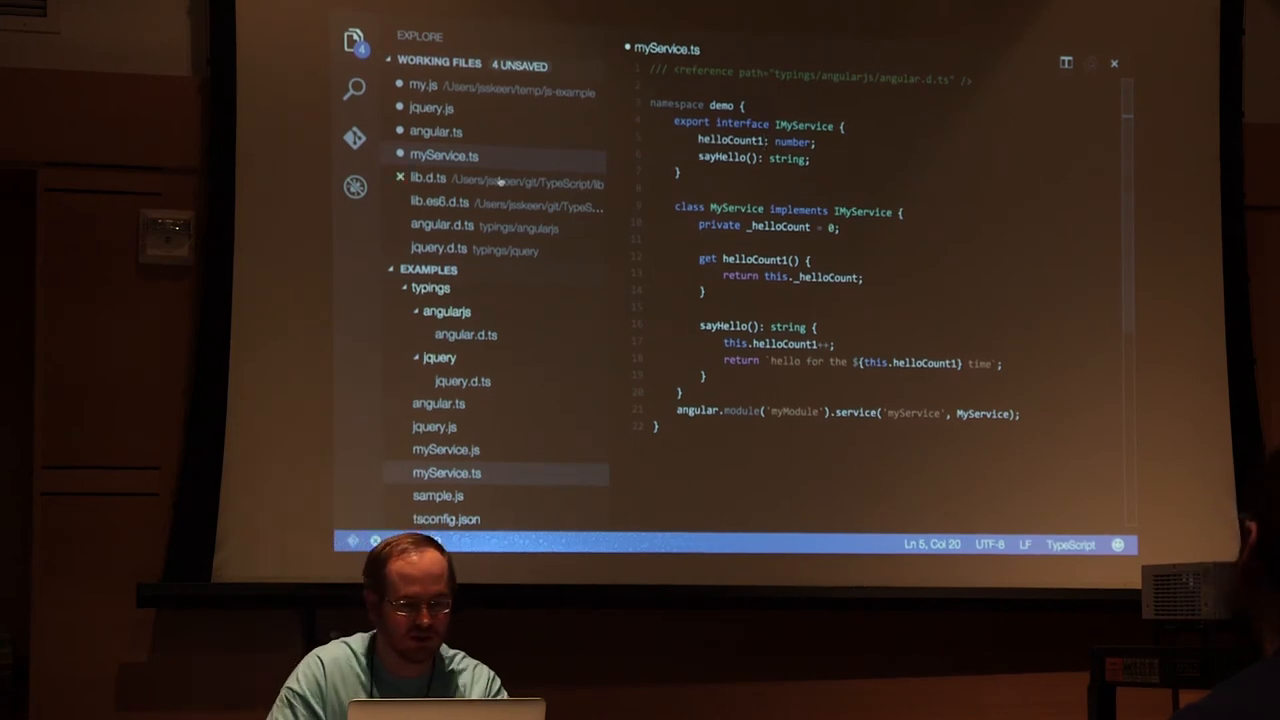
left_click(435, 131)
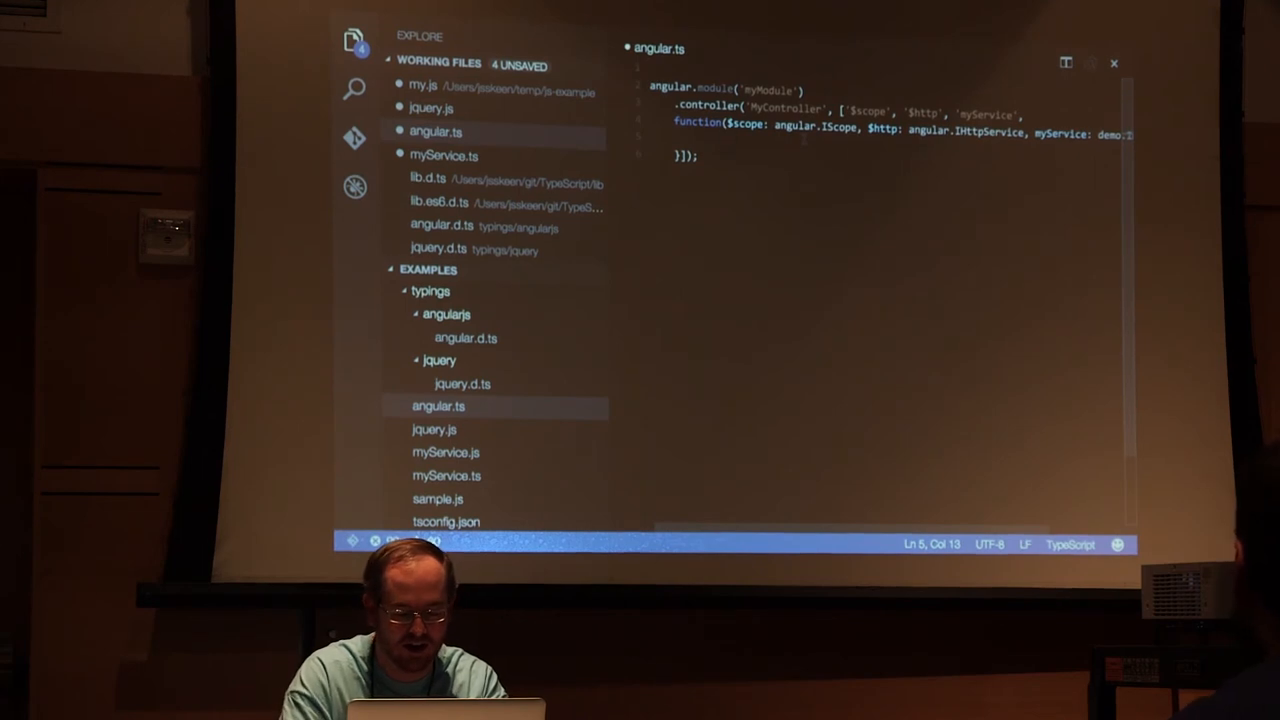
type("myService.")
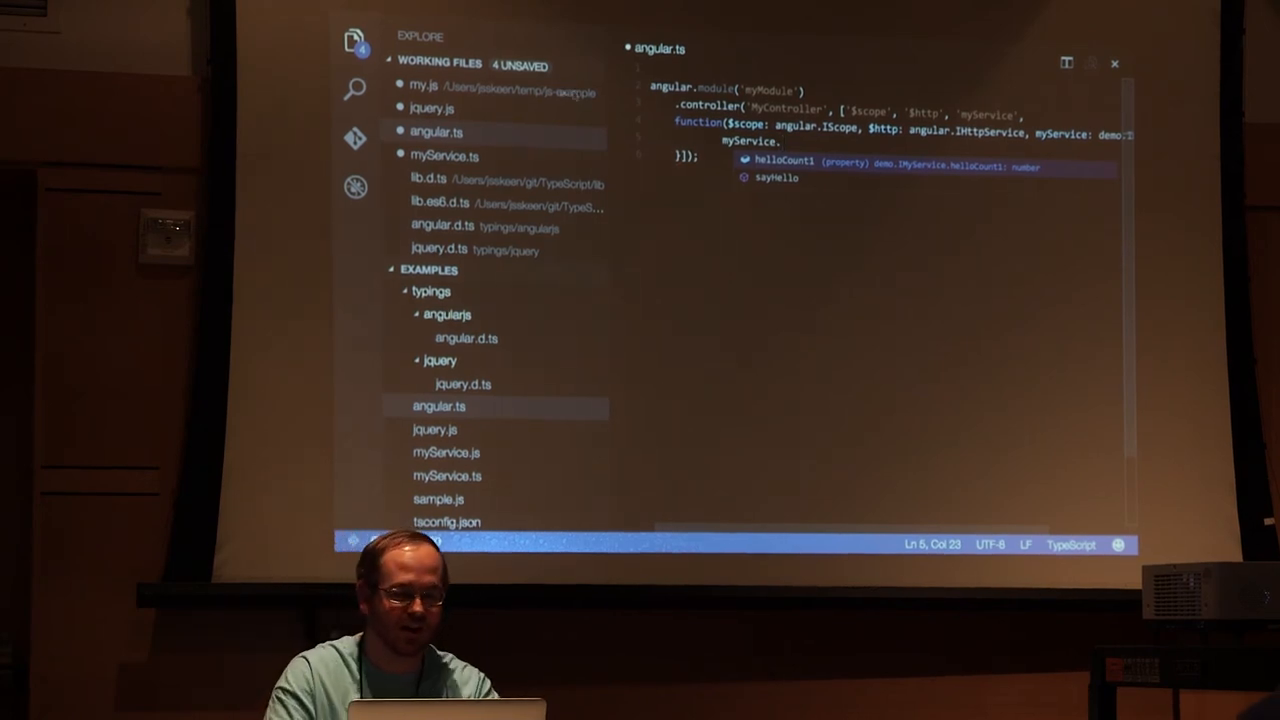
left_click(444, 156)
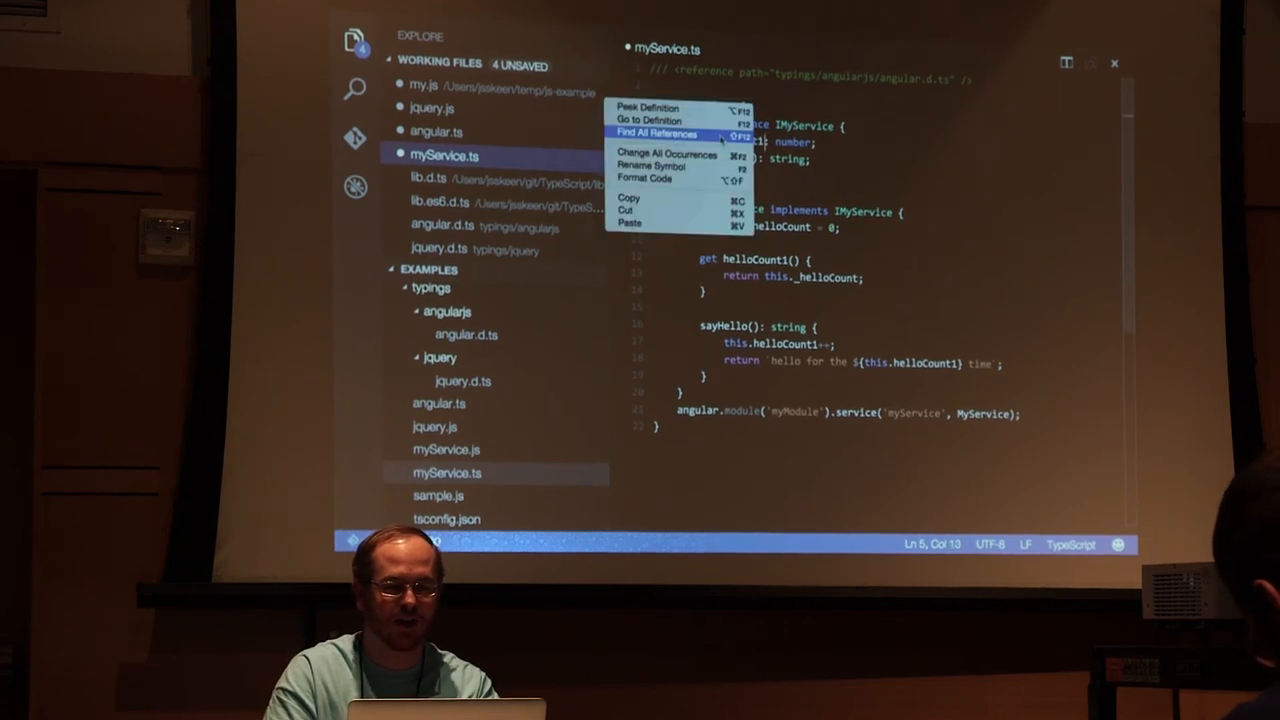
List every reference to the renamed helloCount1 property in myService.ts
left_click(655, 134)
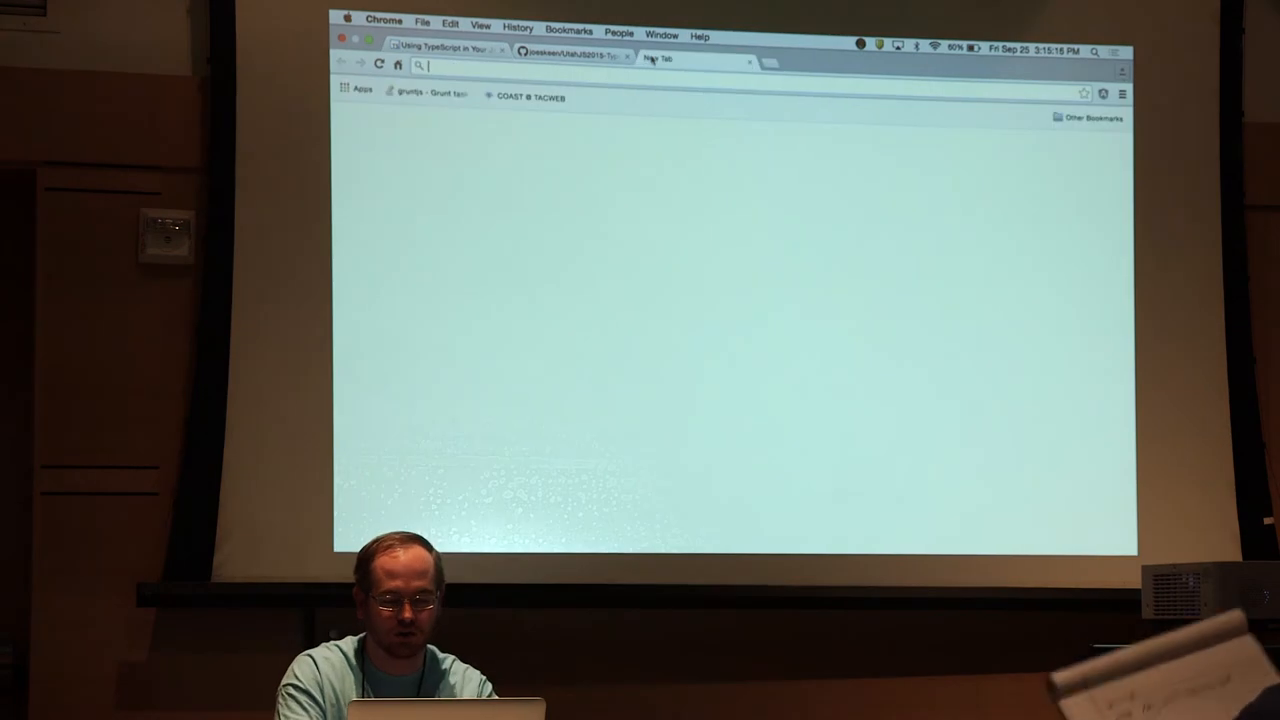
Search for typescript and open the playground showing the tuple type IData example
type("typescriptlang.org/playground")
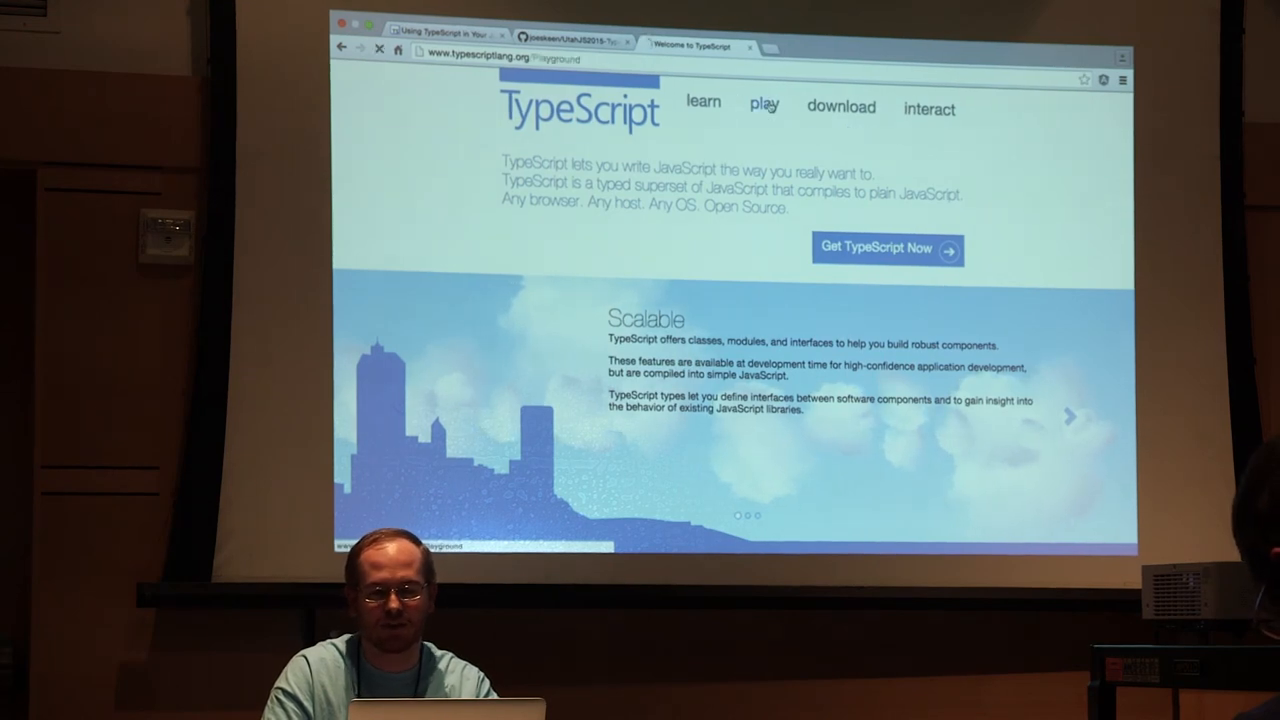
left_click(763, 108)
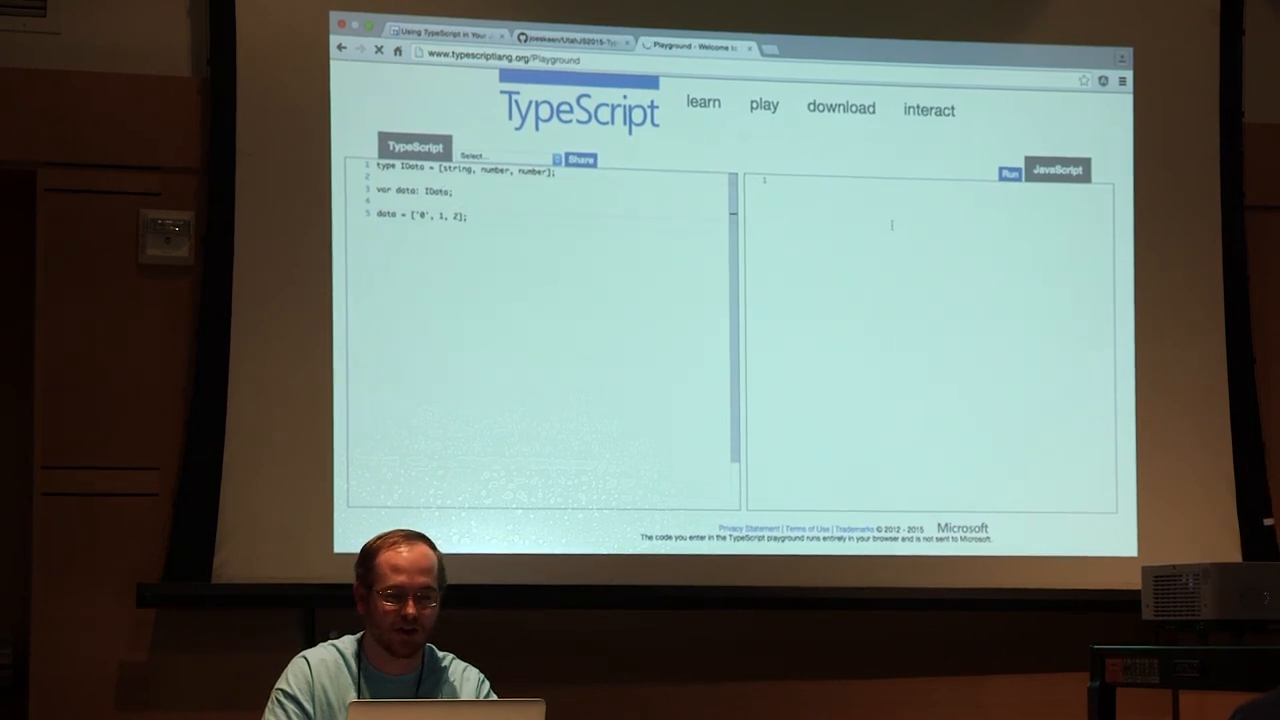
left_click(1009, 171)
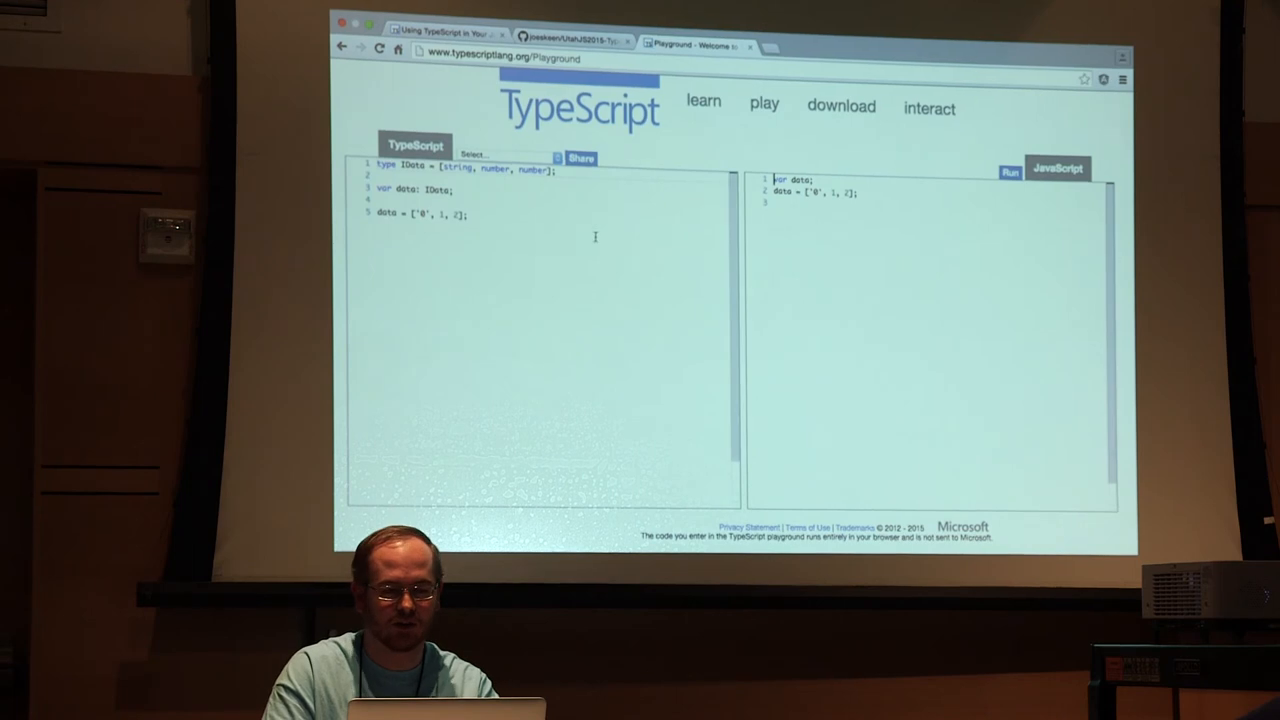
mouse_move(704, 105)
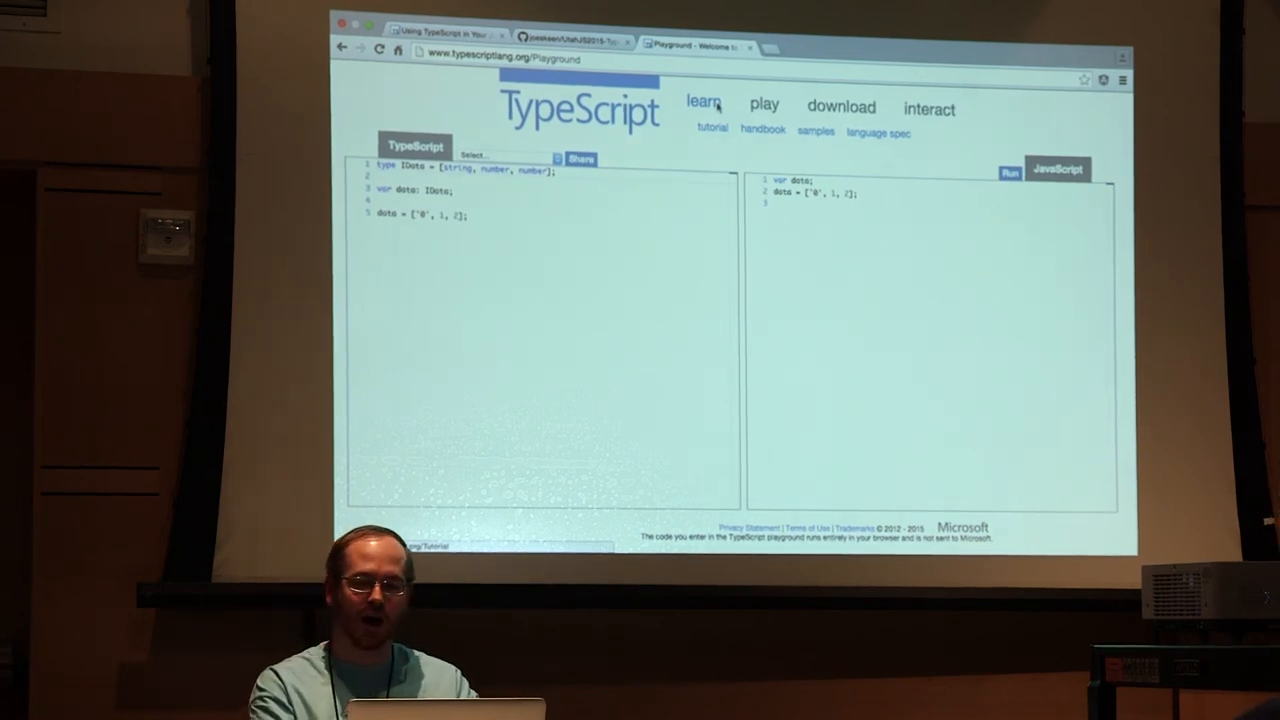
Open the TypeScript handbook and scroll through its Basic Types page
left_click(763, 129)
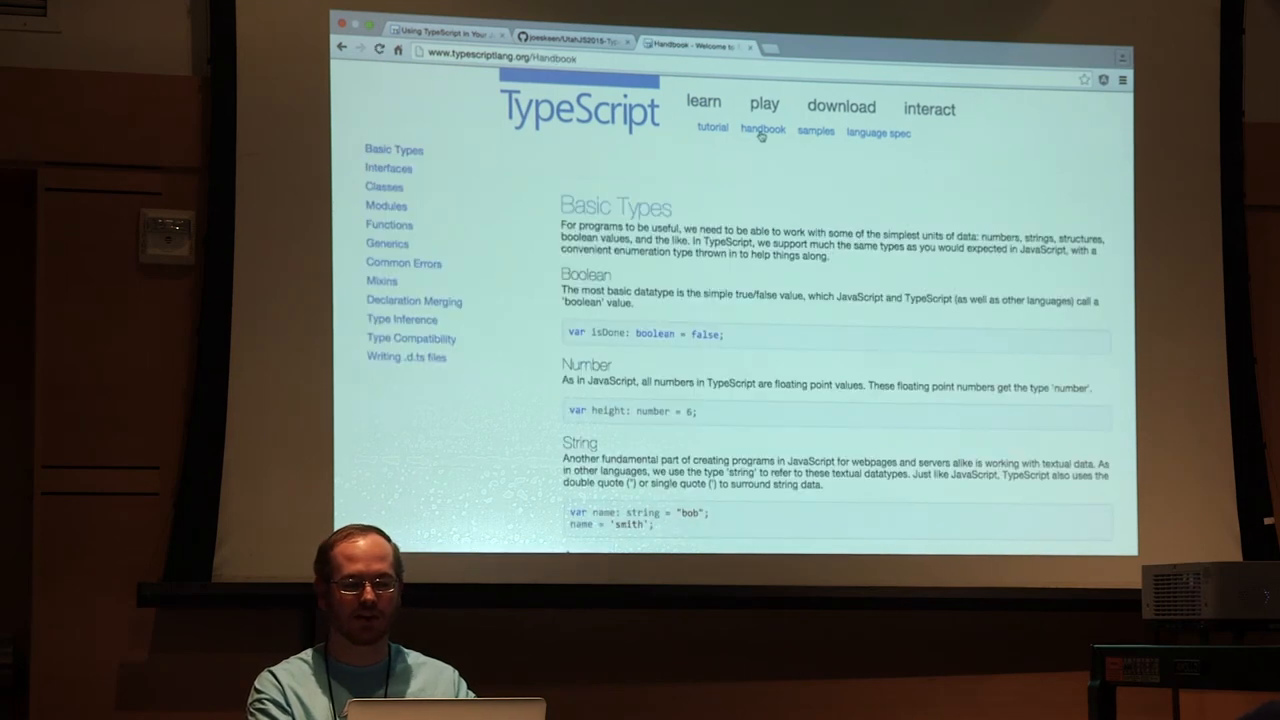
scroll("down", 3)
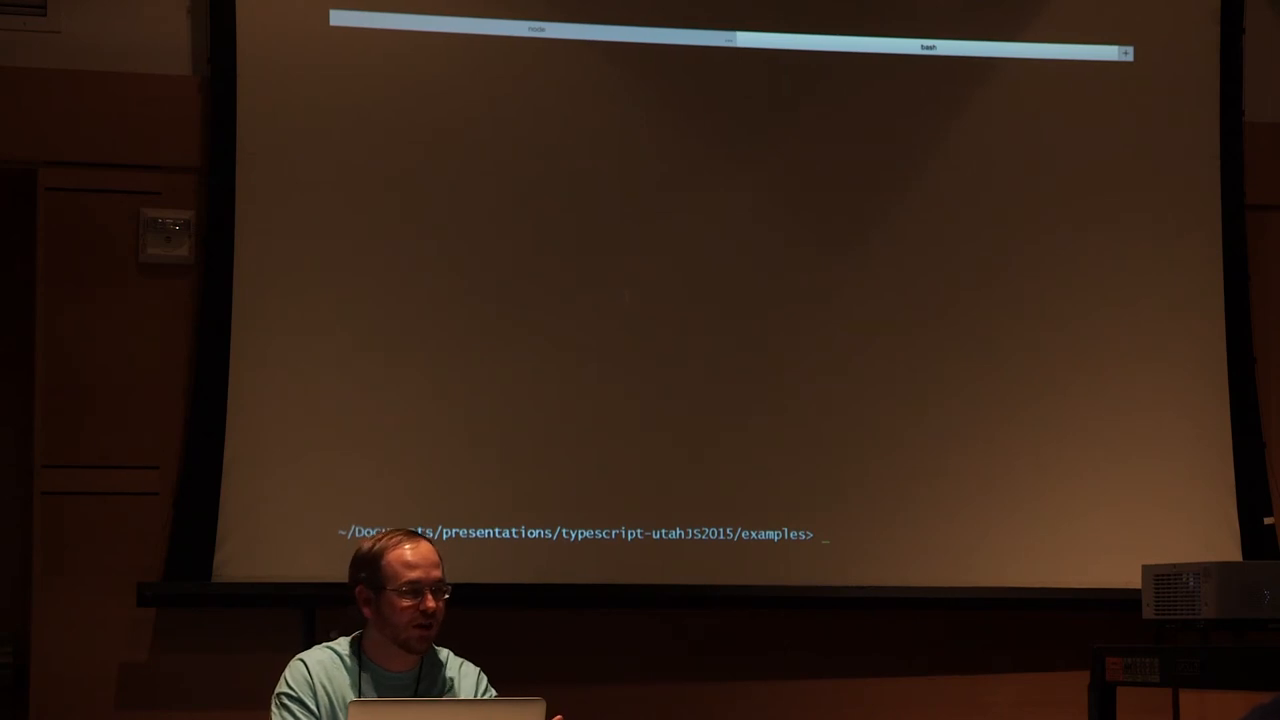
Cancel npm install -g typescript, then run tsc to surface the angular.ts error
type("npm install -g typesc")
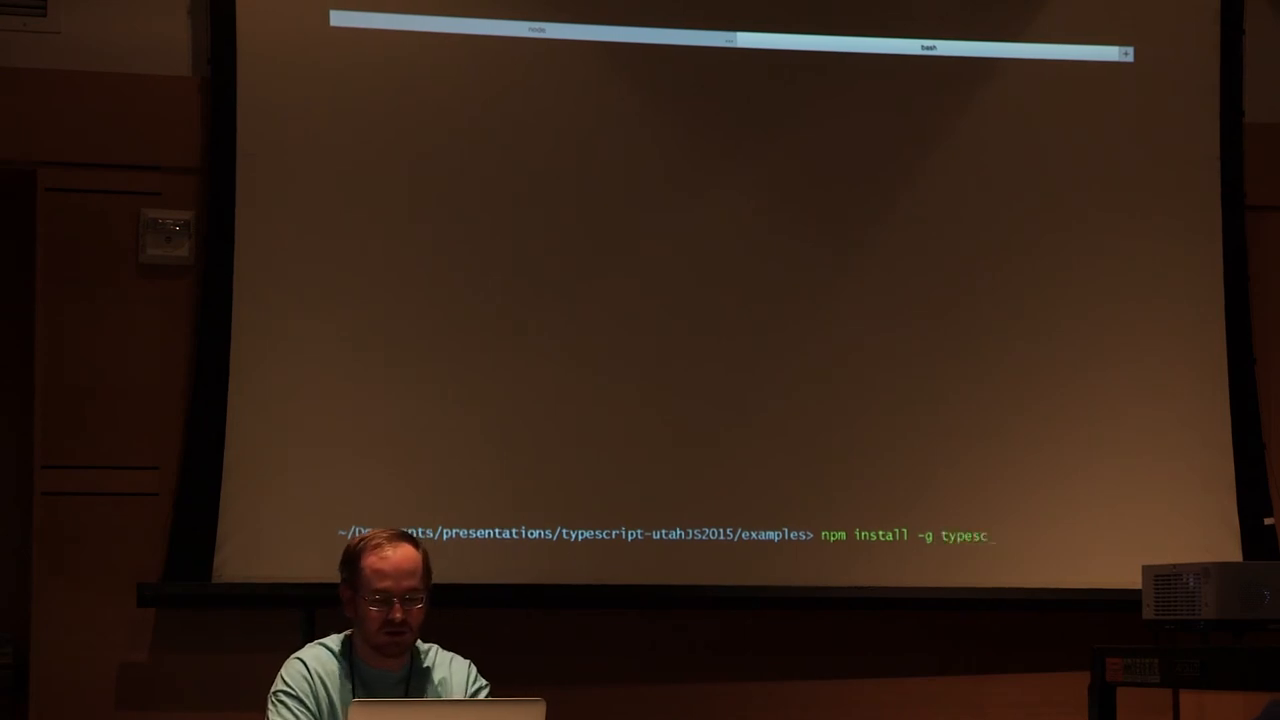
type("ript")
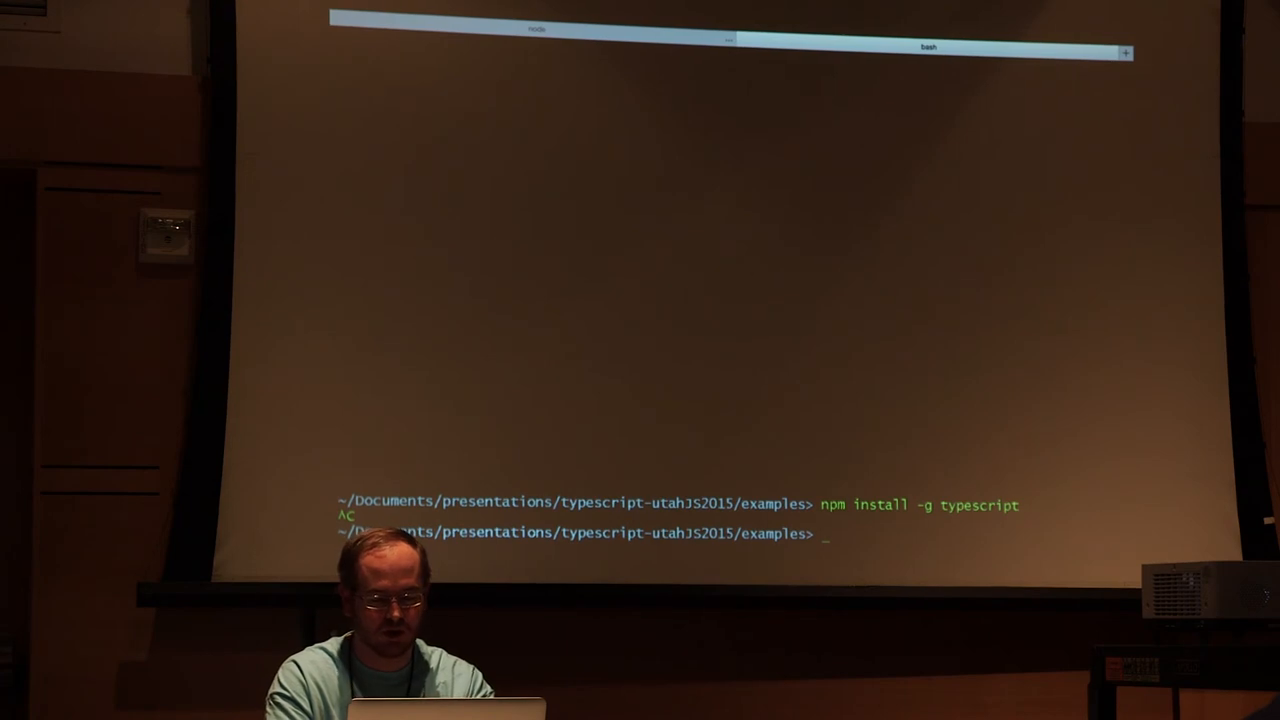
type("tsc")
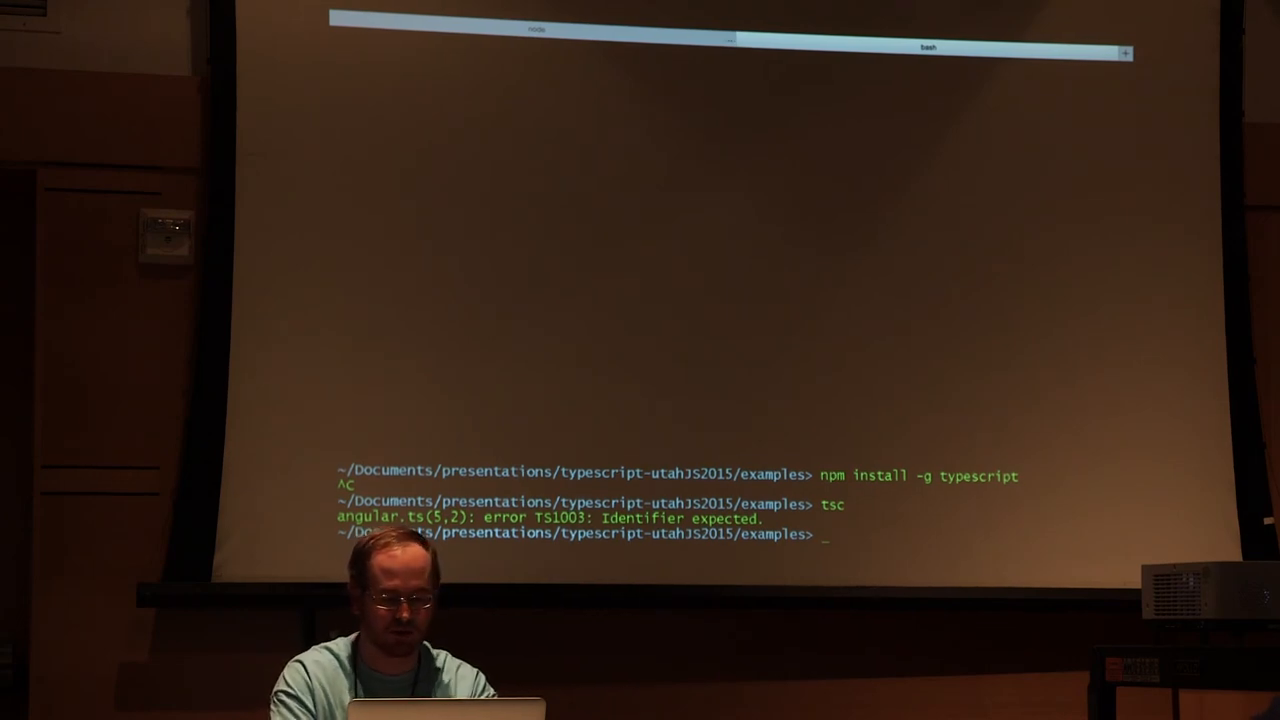
type("tsc")
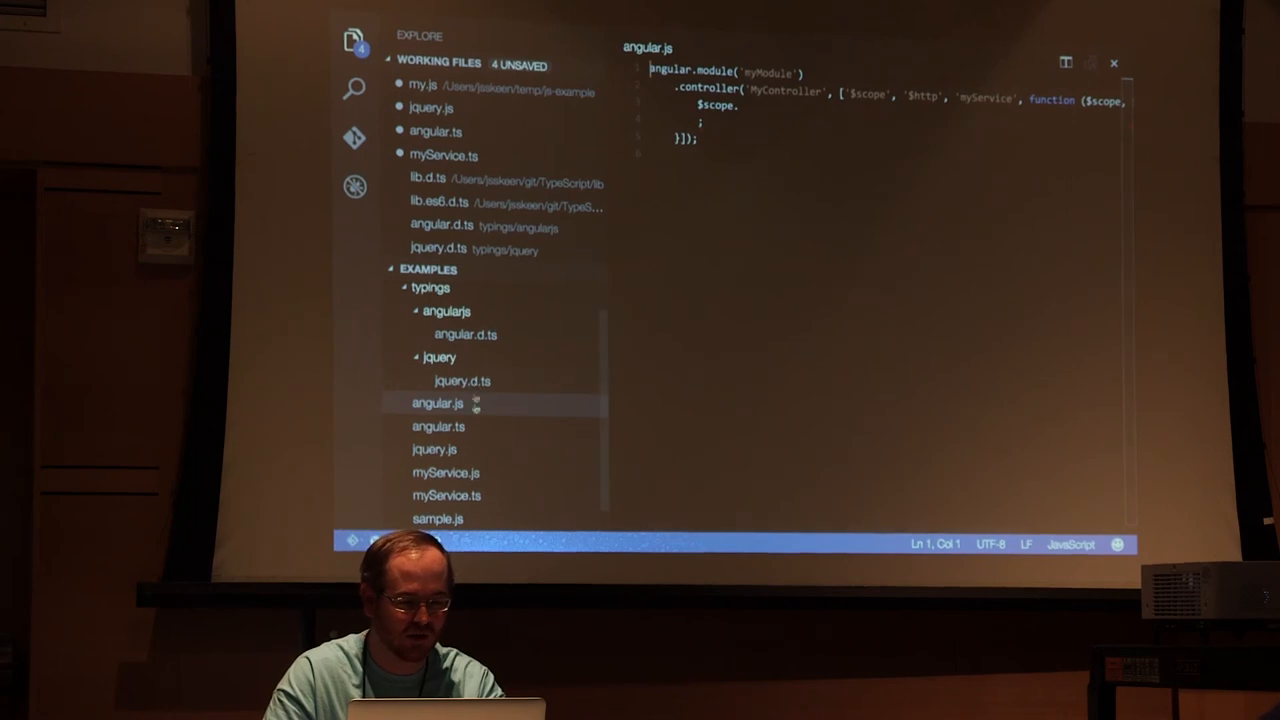
Open angular.ts from the EXAMPLES folder to view the typed controller code
left_click(433, 426)
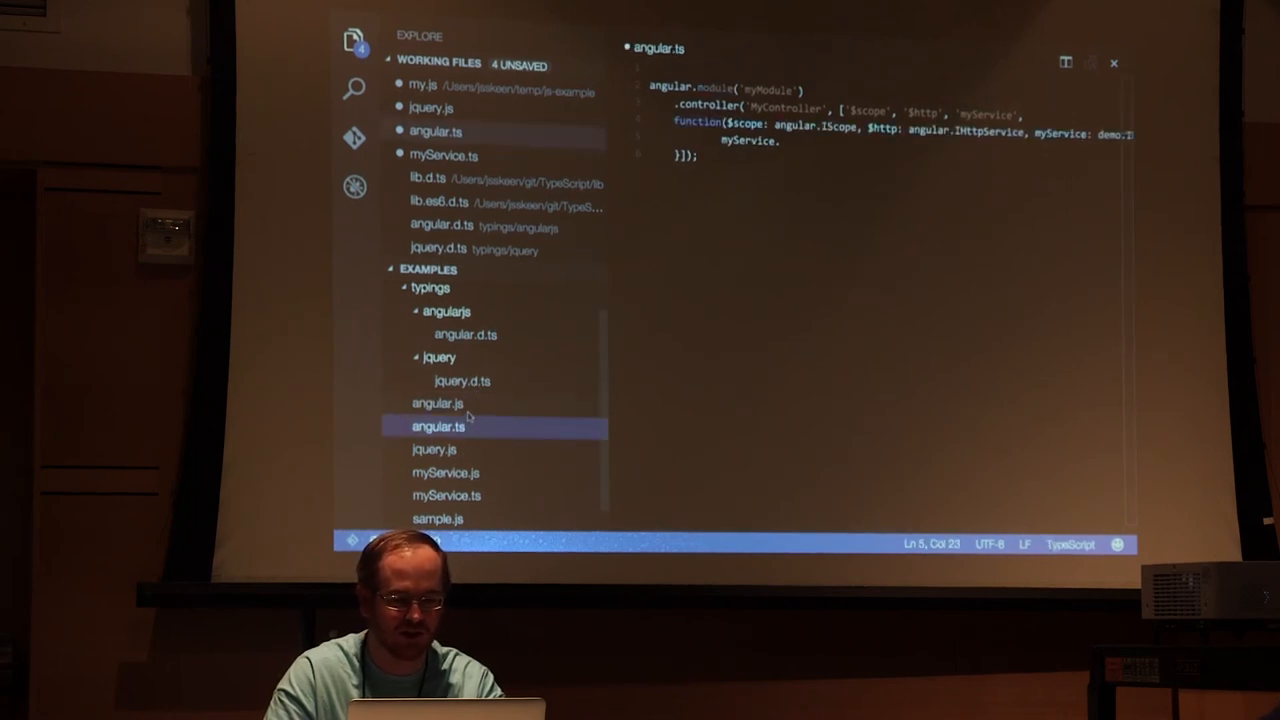
left_click(434, 403)
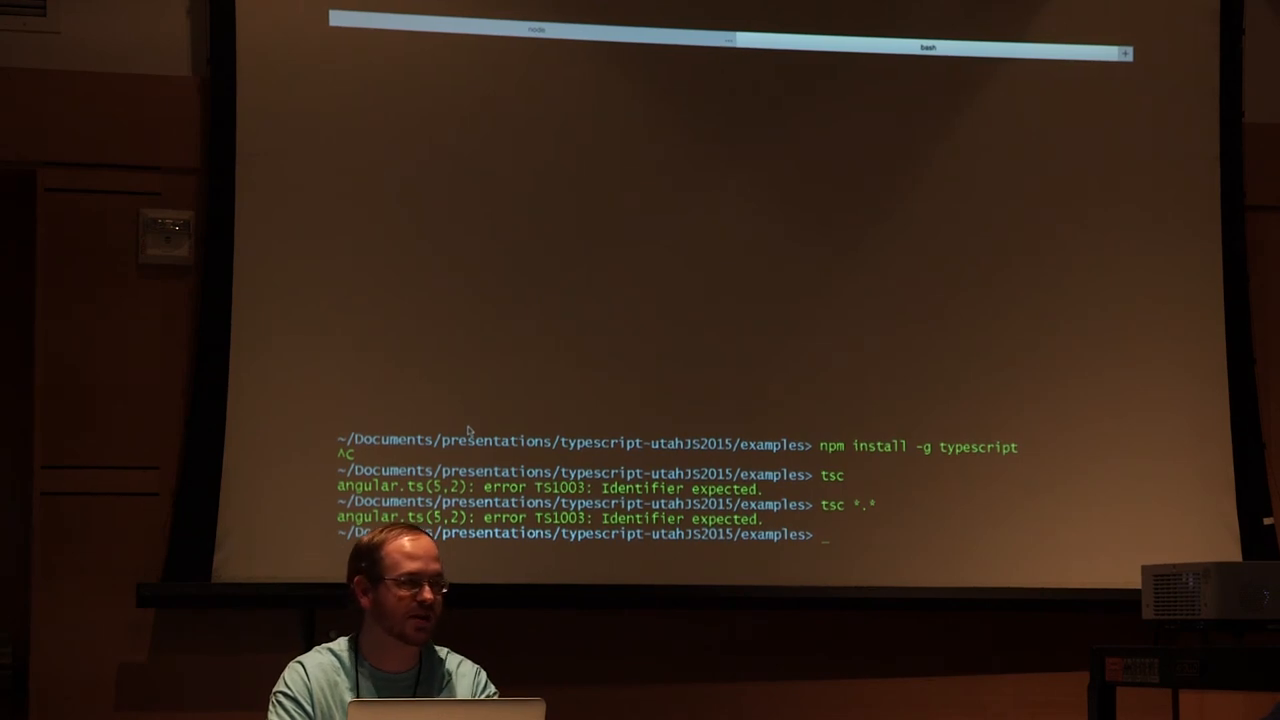
Start and cancel 'npm install -g tsd', then begin typing 'tsd install'
type("npm ins")
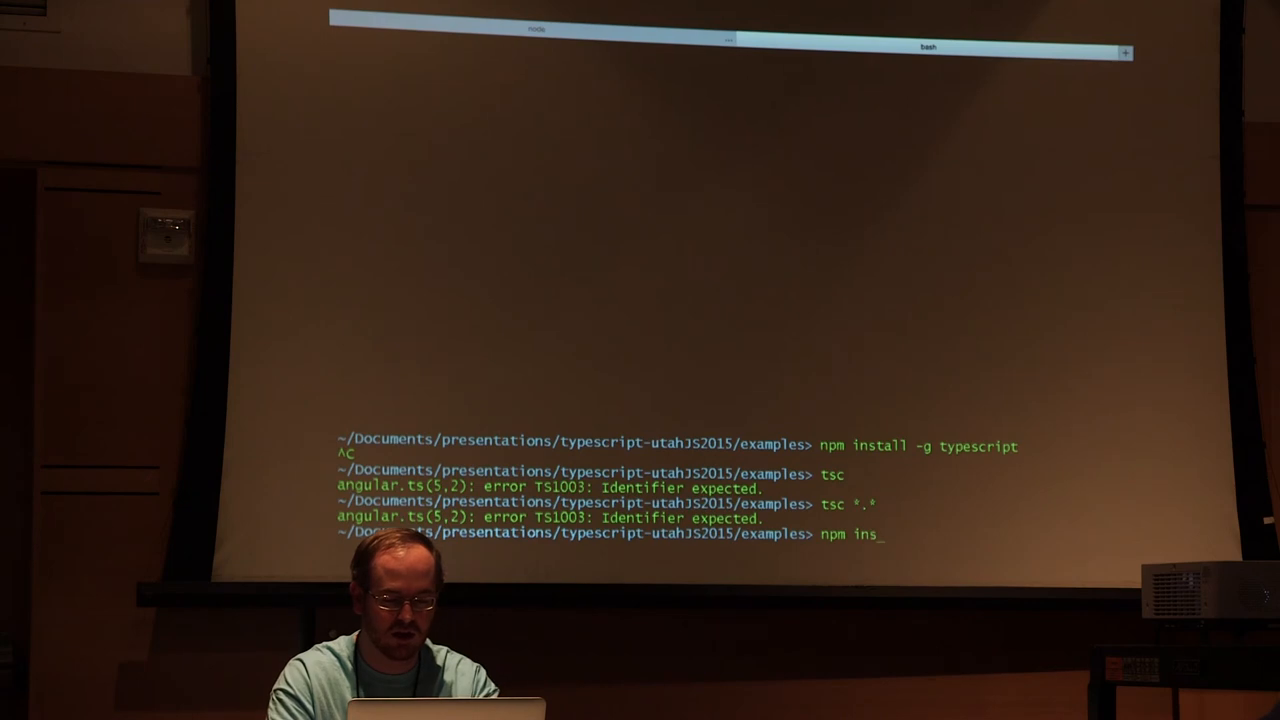
type("tall -g")
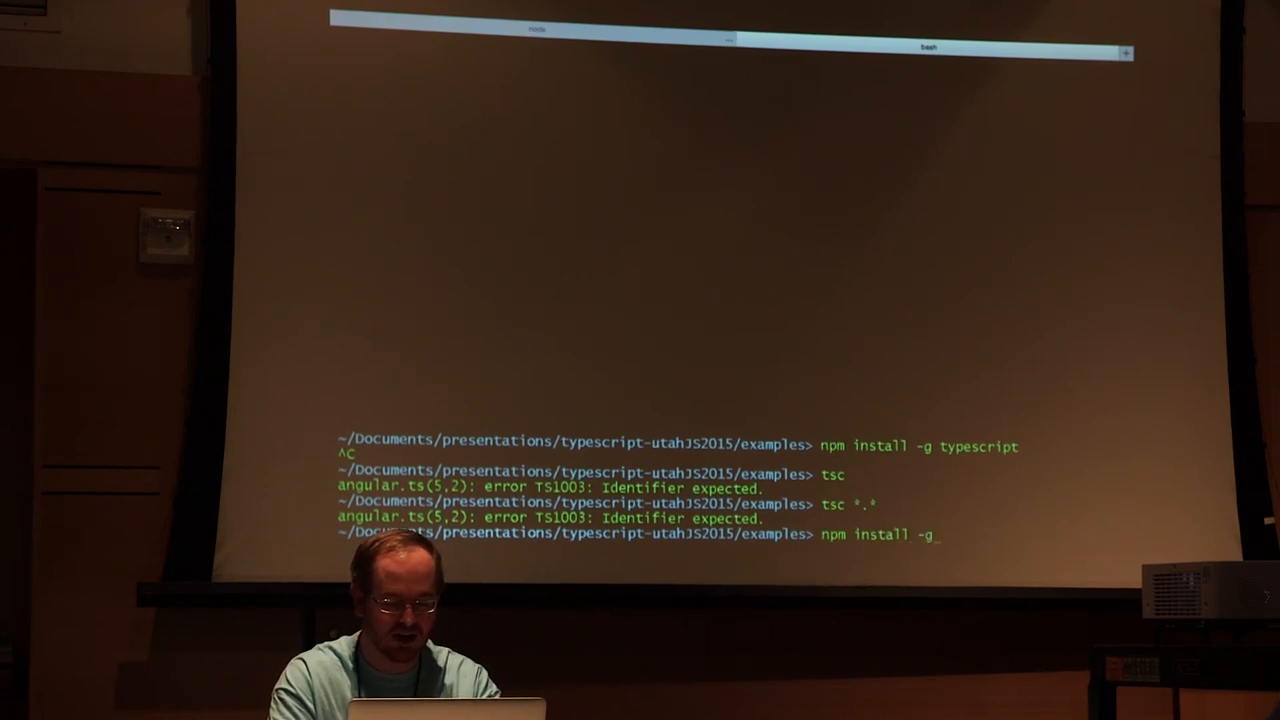
type("tsd")
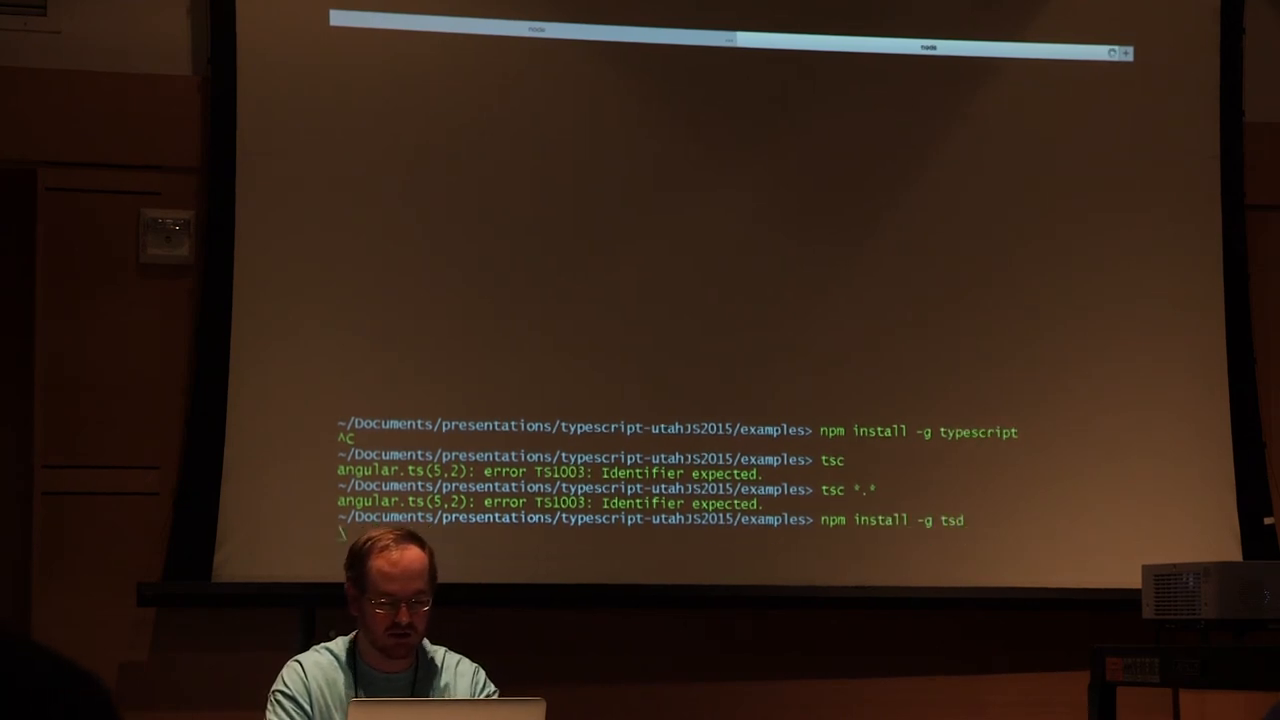
type("t")
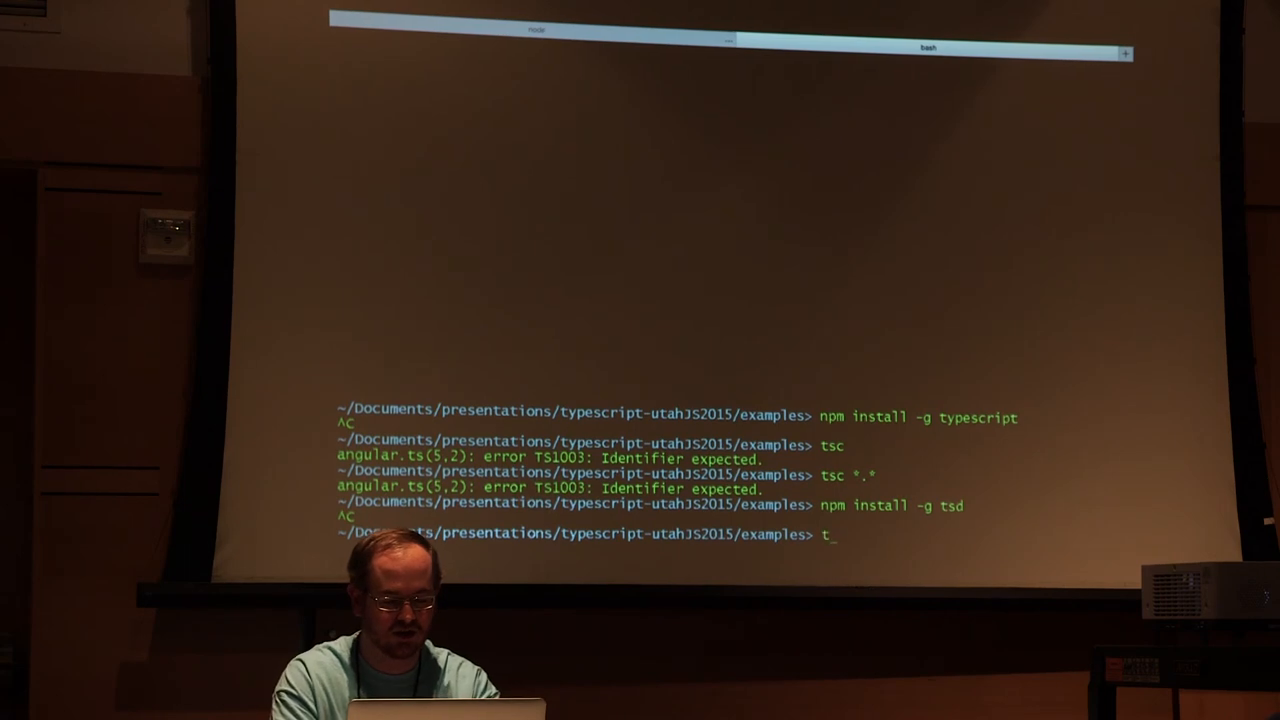
type("sd instal")
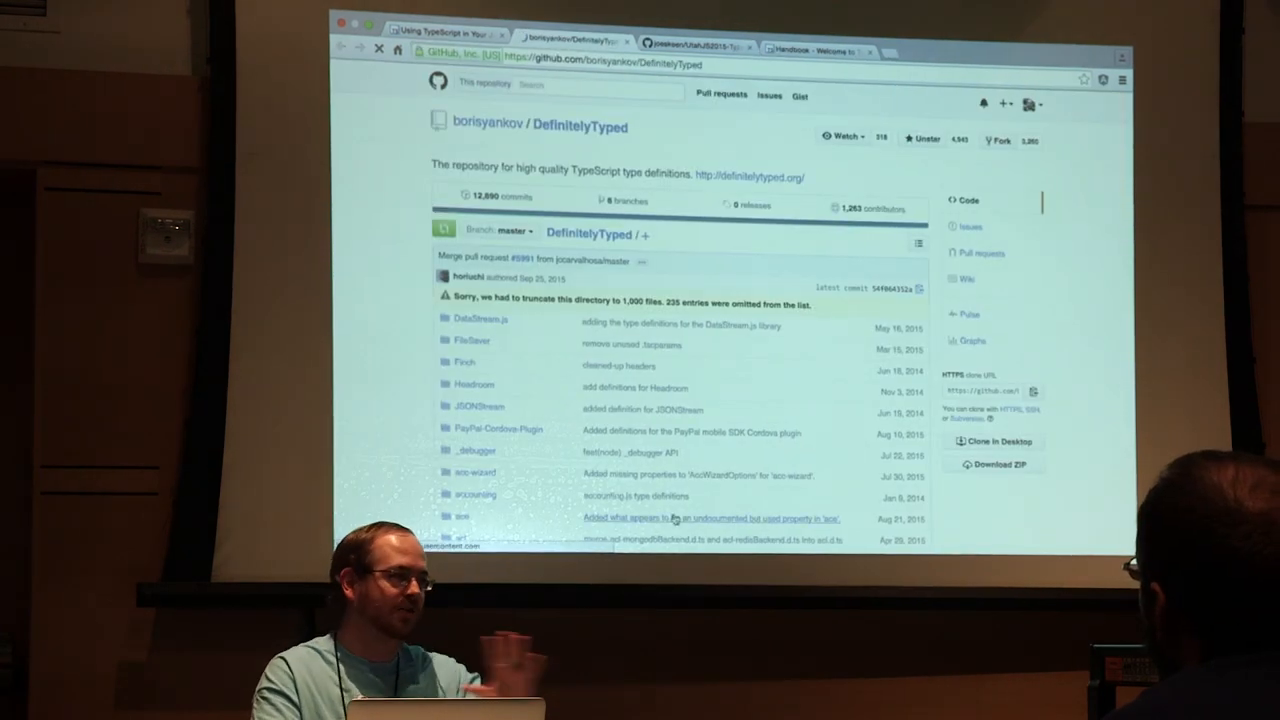
Scroll the DefinitelyTyped file list down to the d-section showing d3, dagre and debug
scroll("down", 3)
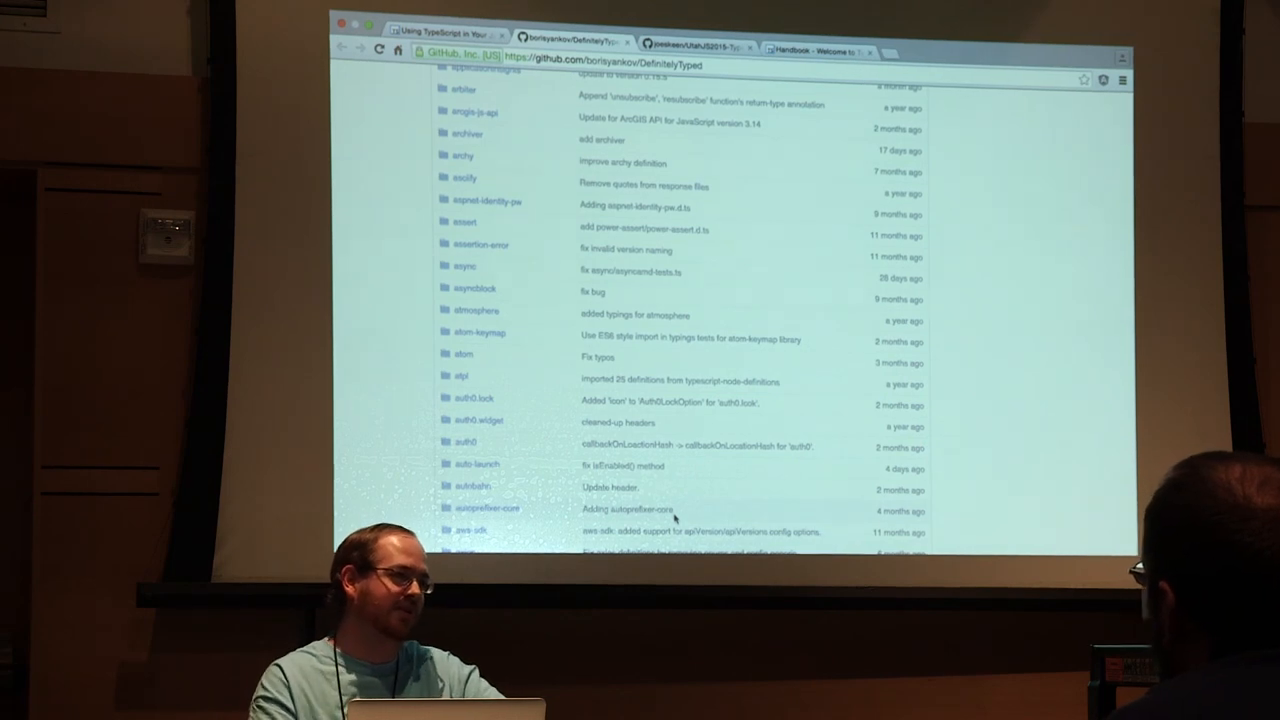
scroll("down", 3)
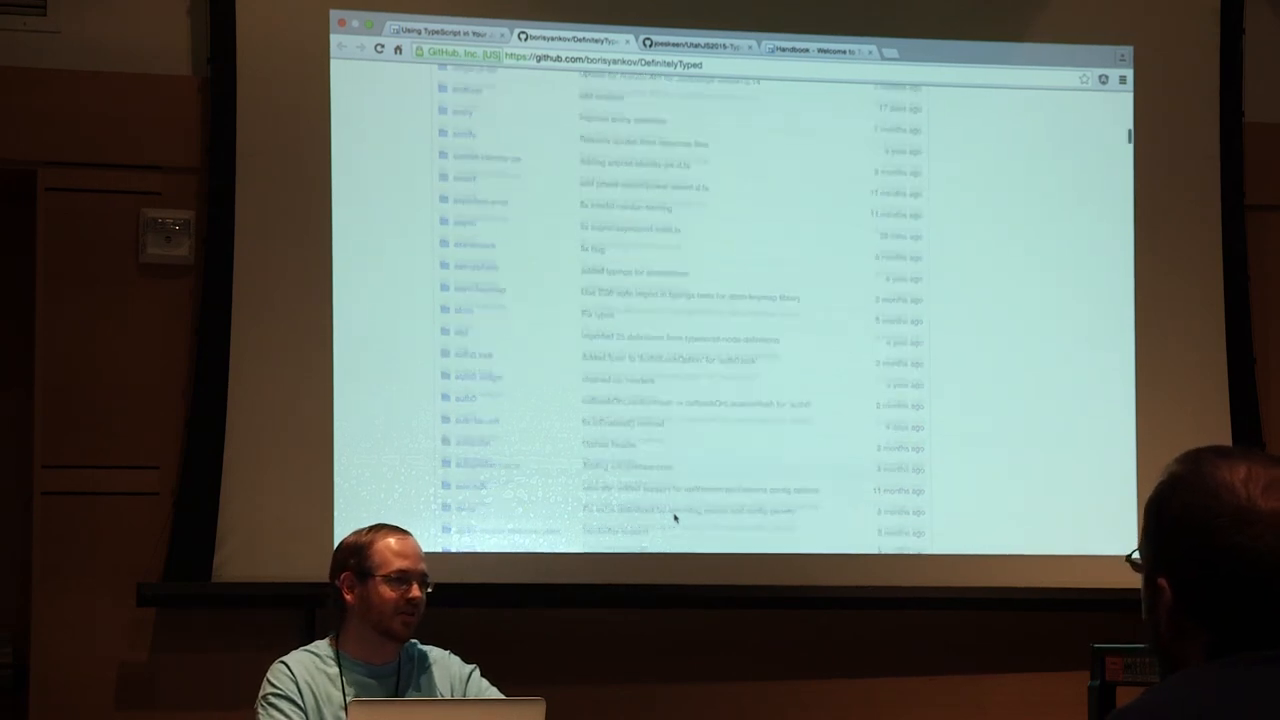
scroll("down", 3)
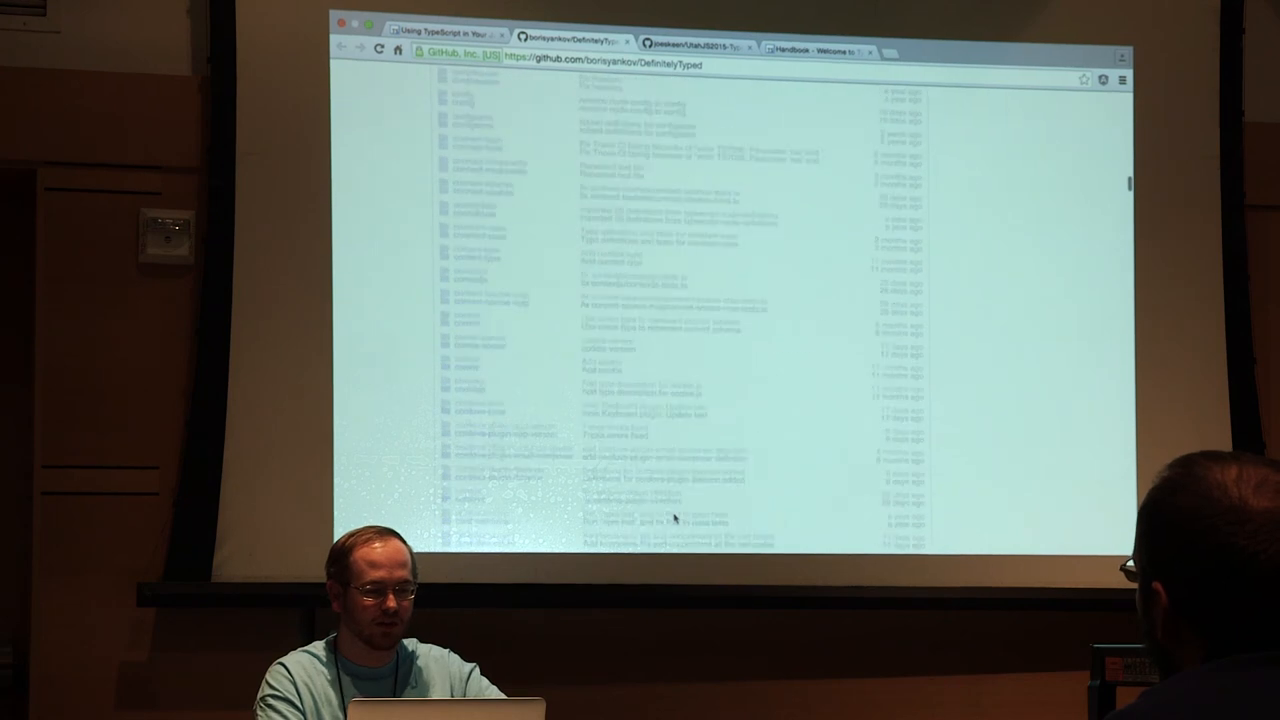
scroll("down", 3)
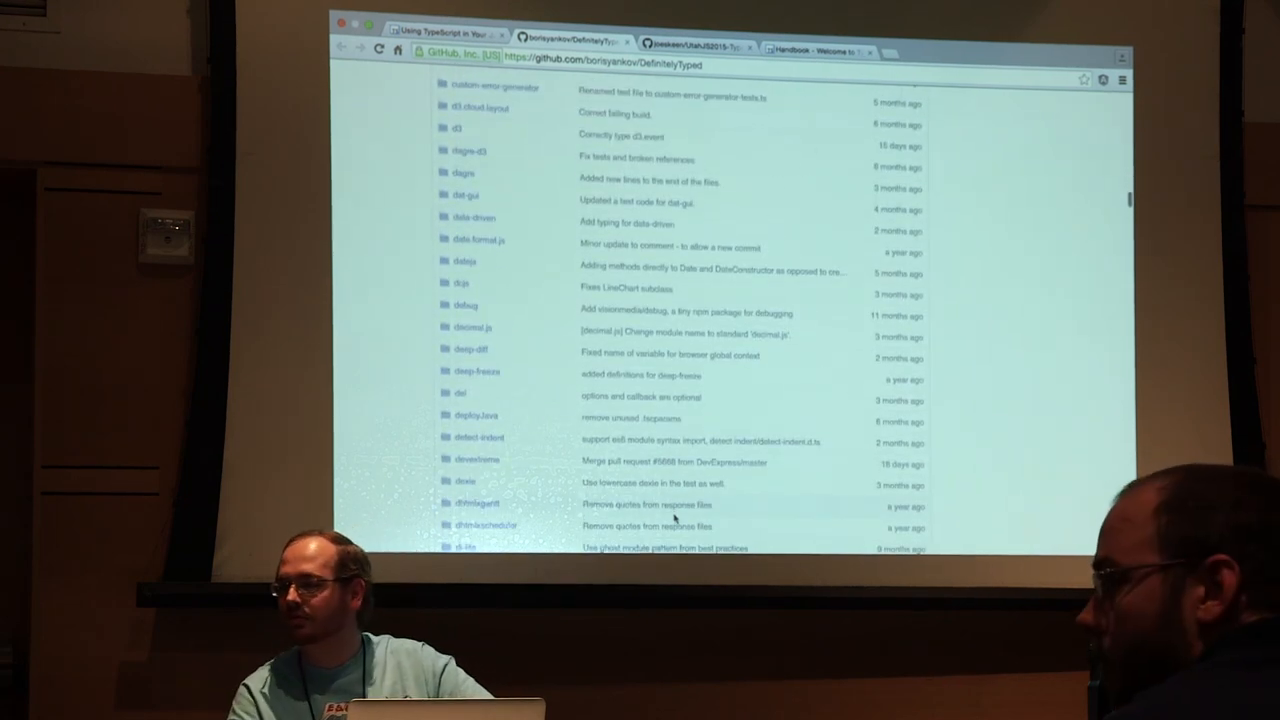